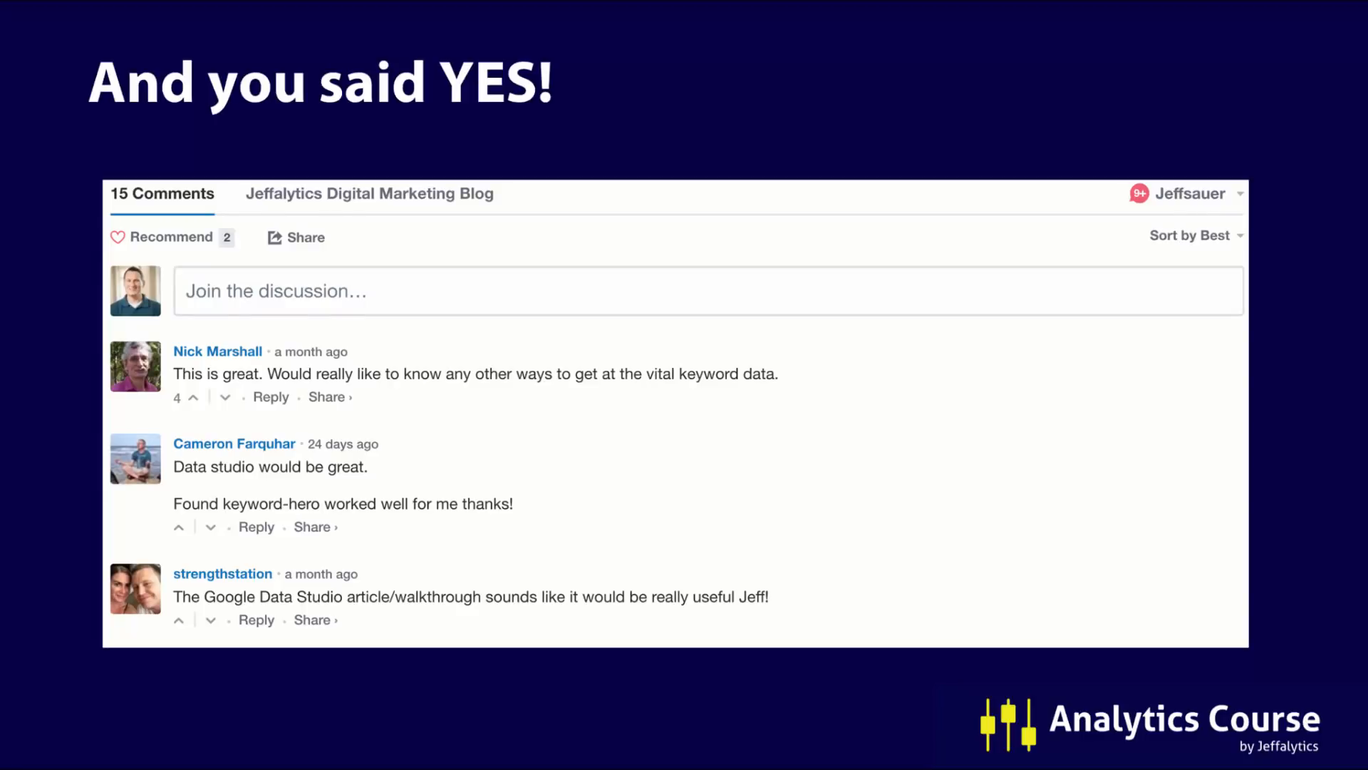
Advance the slides past the reader comments to the '98% of keywords not provided' slide
{"action": "key", "text": "Right"}
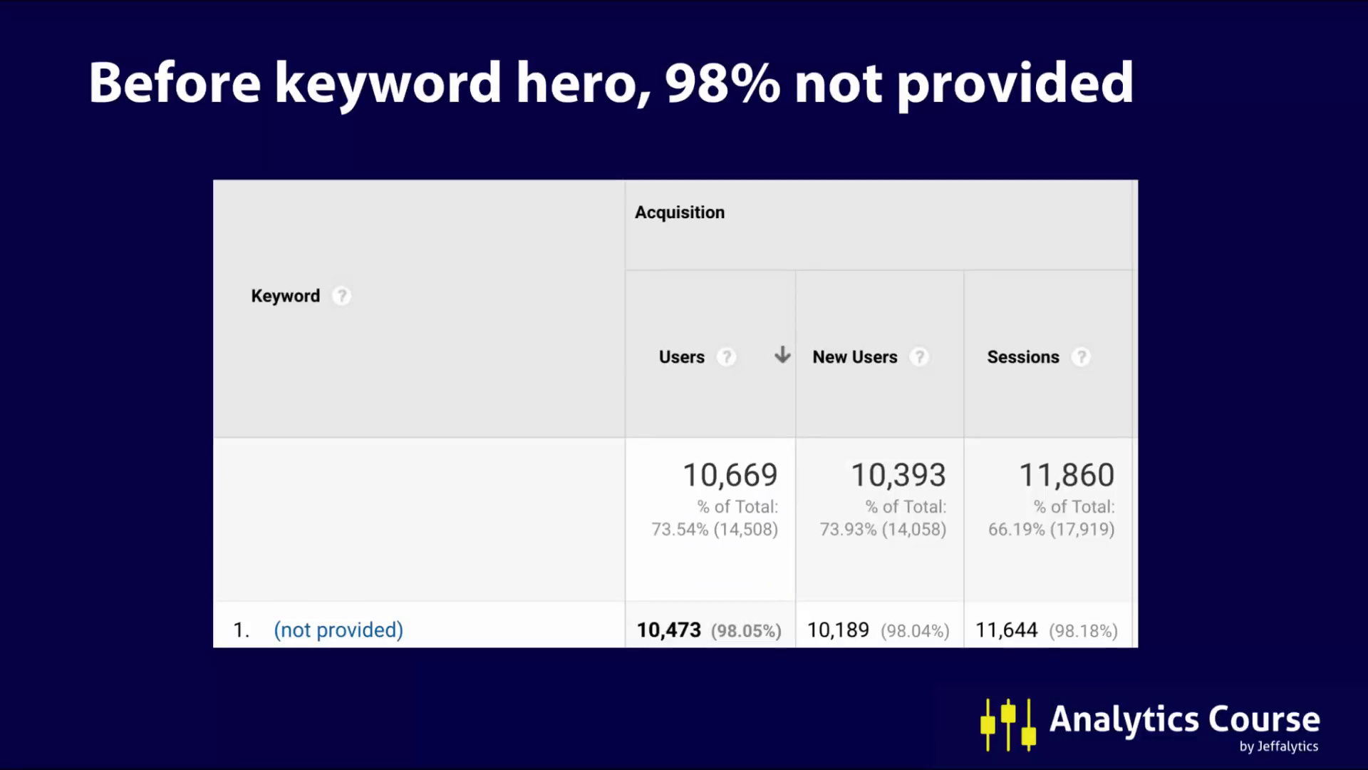
{"action": "key", "text": "Right"}
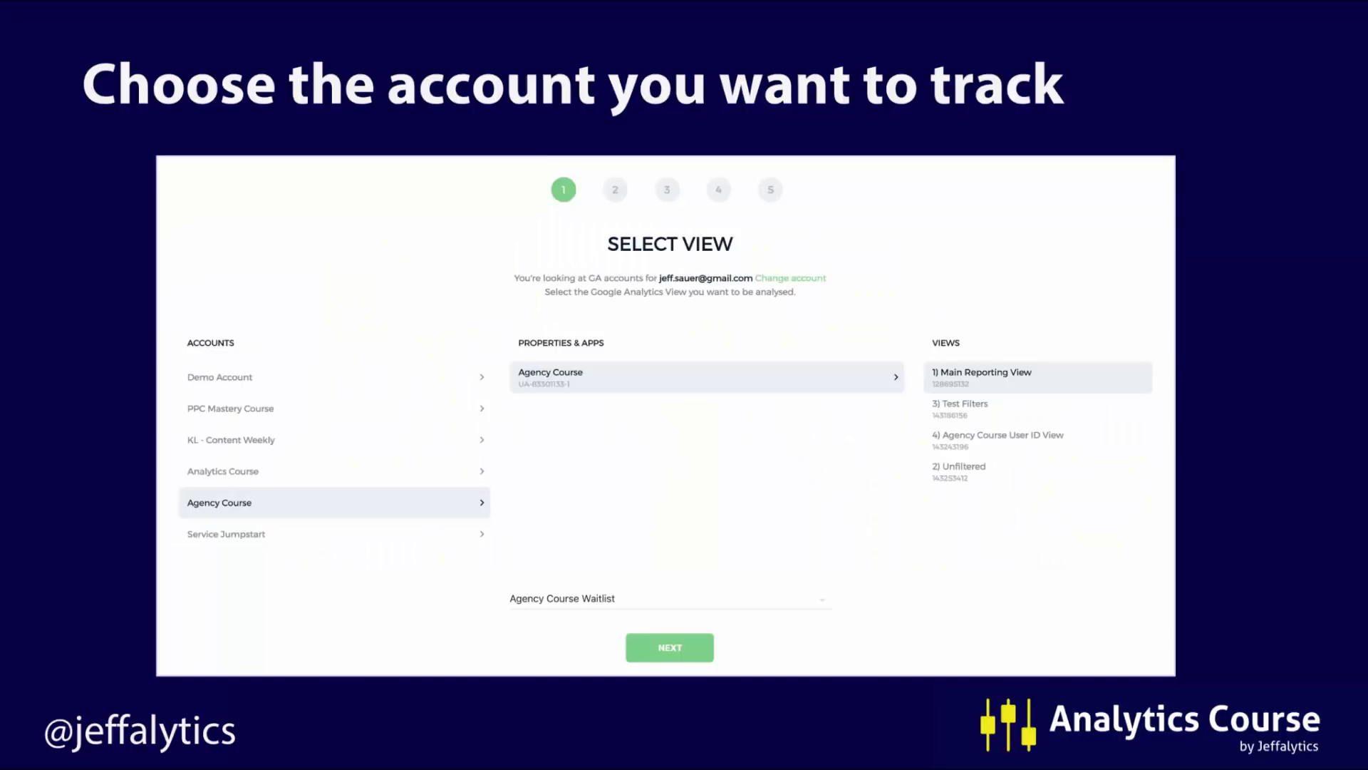
Advance from the 'Choose the account you want to track' slide to 'Here's my initial results'
{"action": "left_click", "coordinate": [669, 648]}
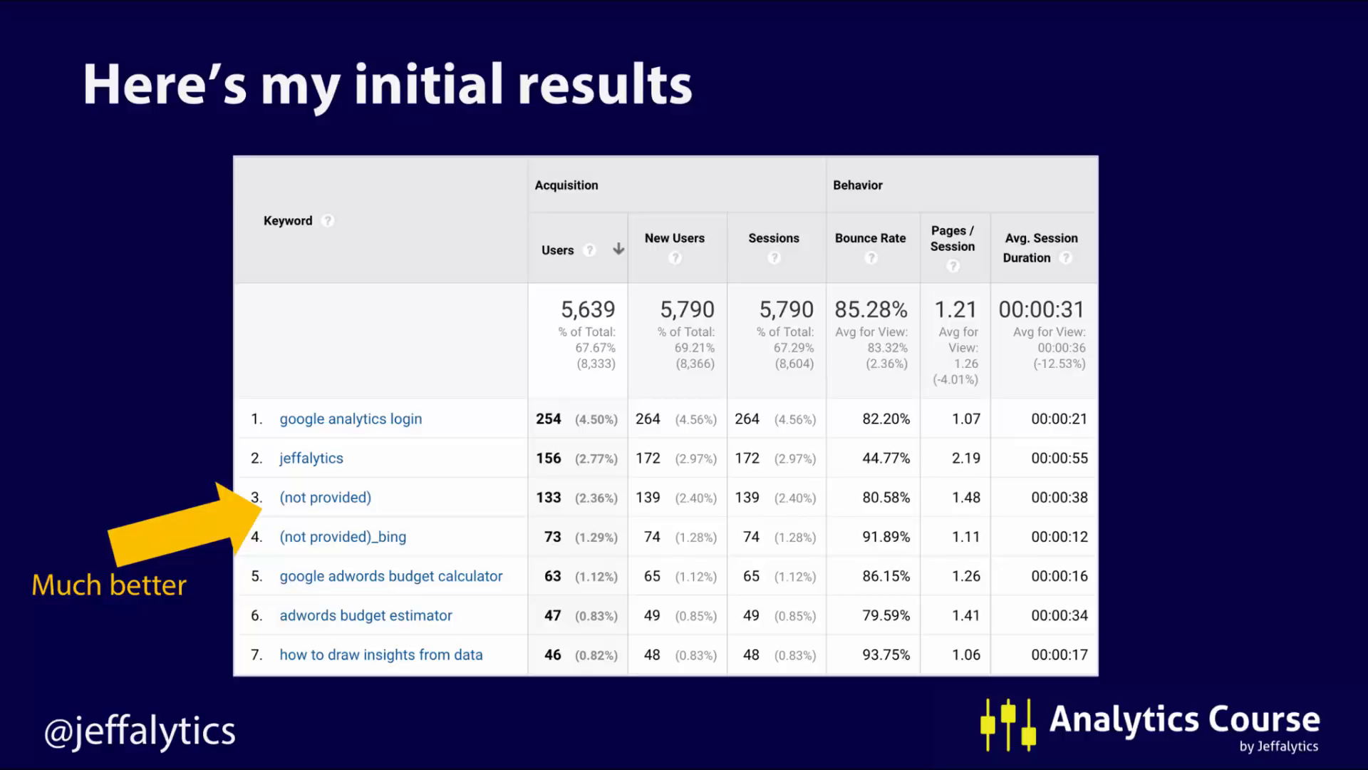
{"action": "key", "text": "right"}
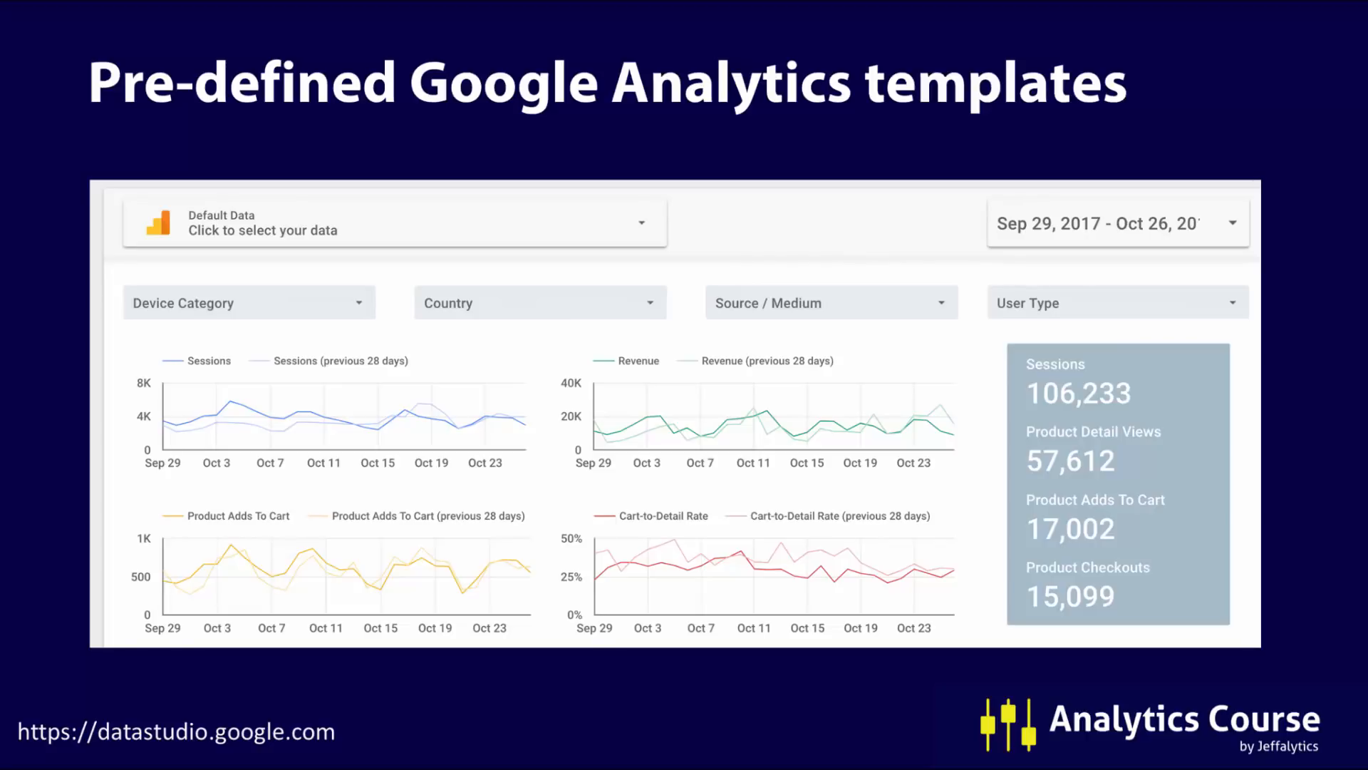
Advance to the 'Pre-defined Google Analytics templates' slide
{"action": "key", "text": "right"}
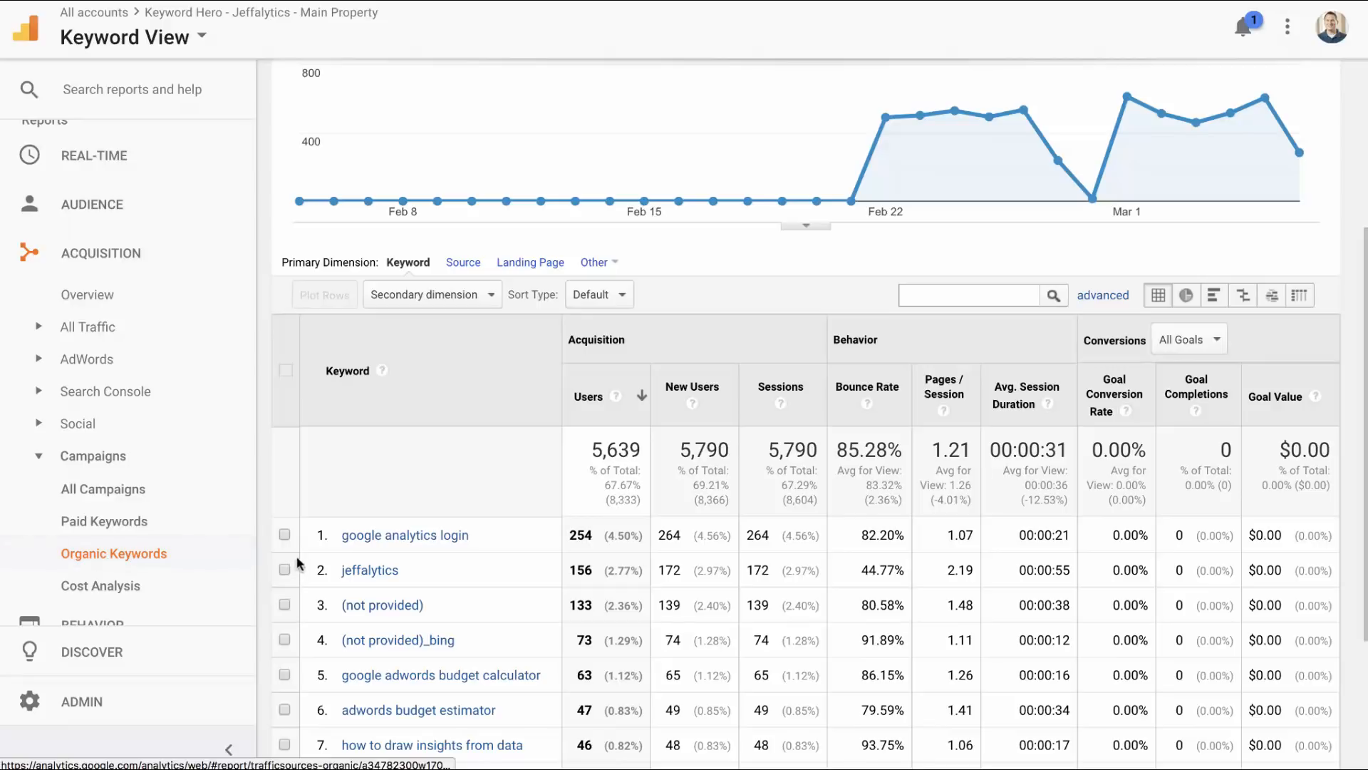
{"action": "scroll", "scroll_direction": "down", "scroll_amount": 3}
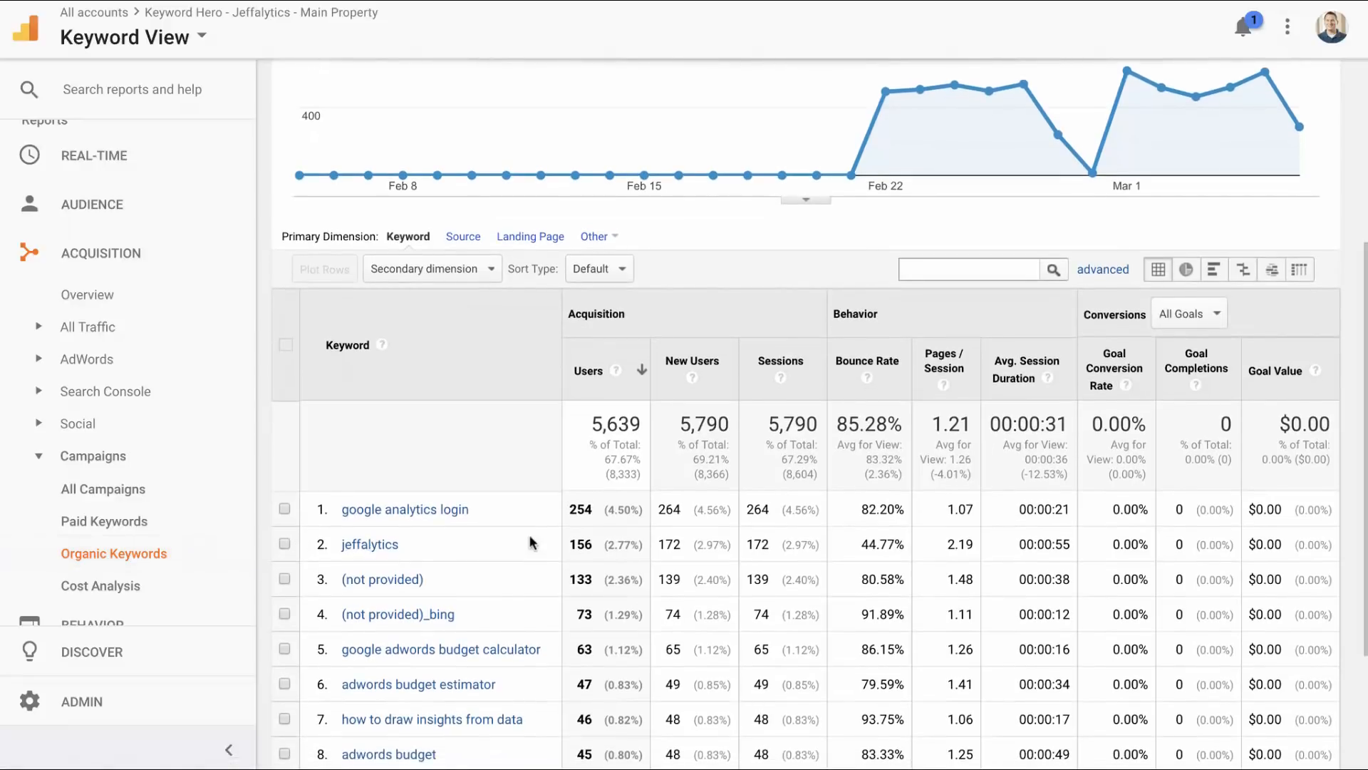
{"action": "mouse_move", "coordinate": [385, 532]}
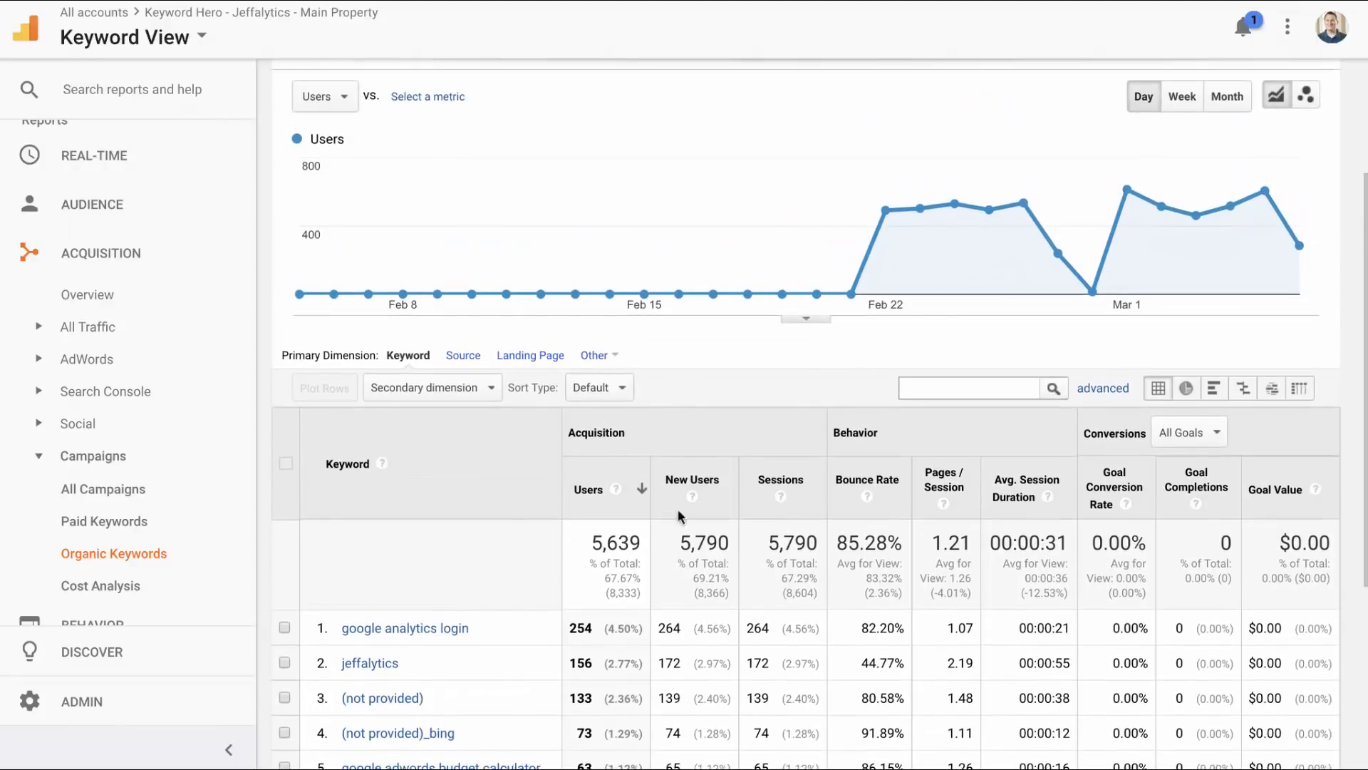
{"action": "mouse_move", "coordinate": [883, 213]}
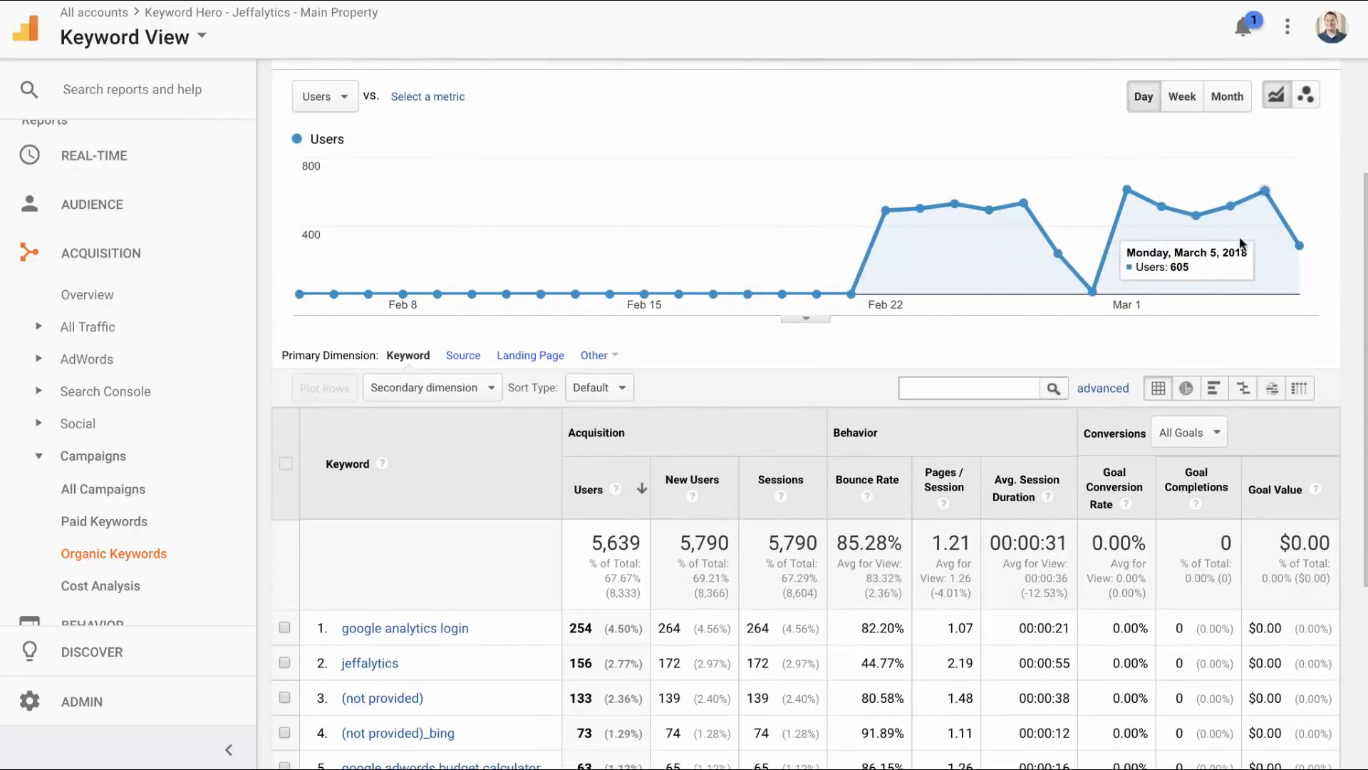
{"action": "mouse_move", "coordinate": [1089, 297]}
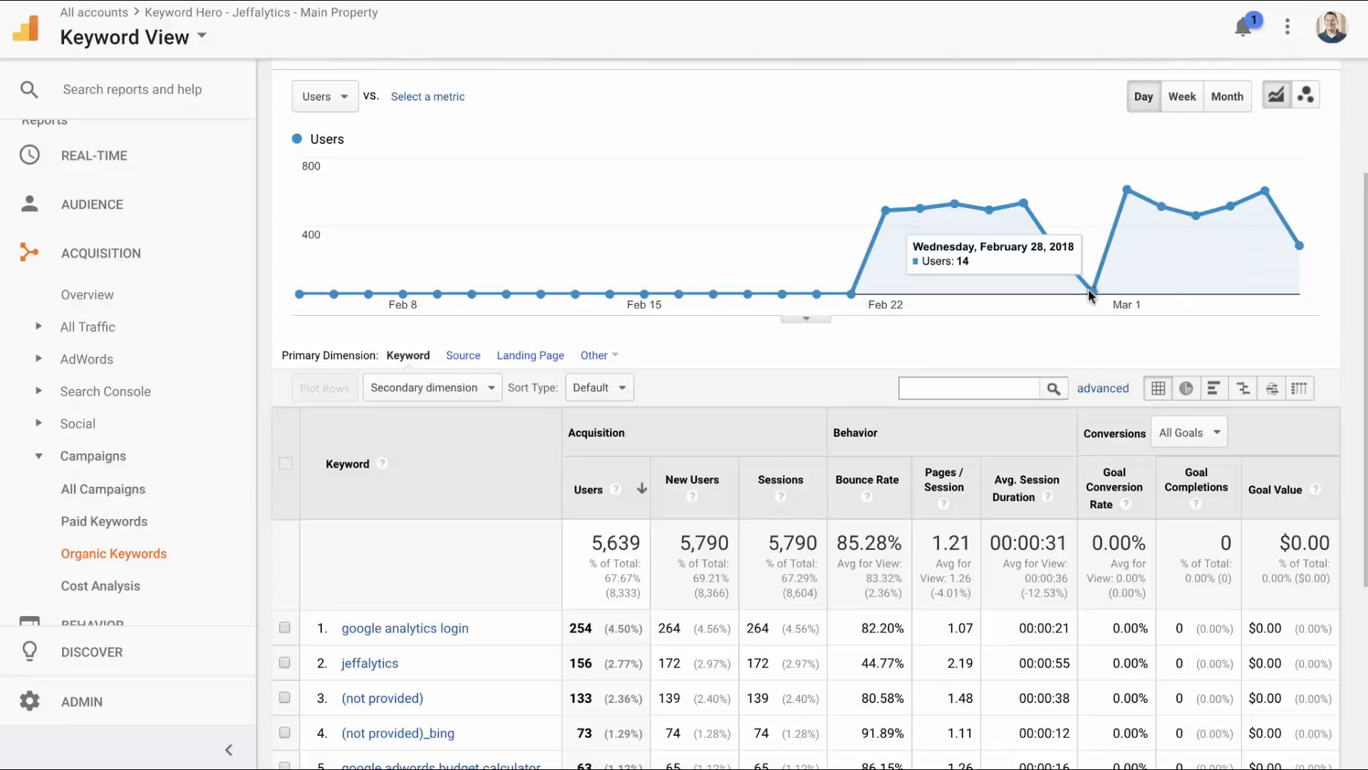
{"action": "mouse_move", "coordinate": [1231, 203]}
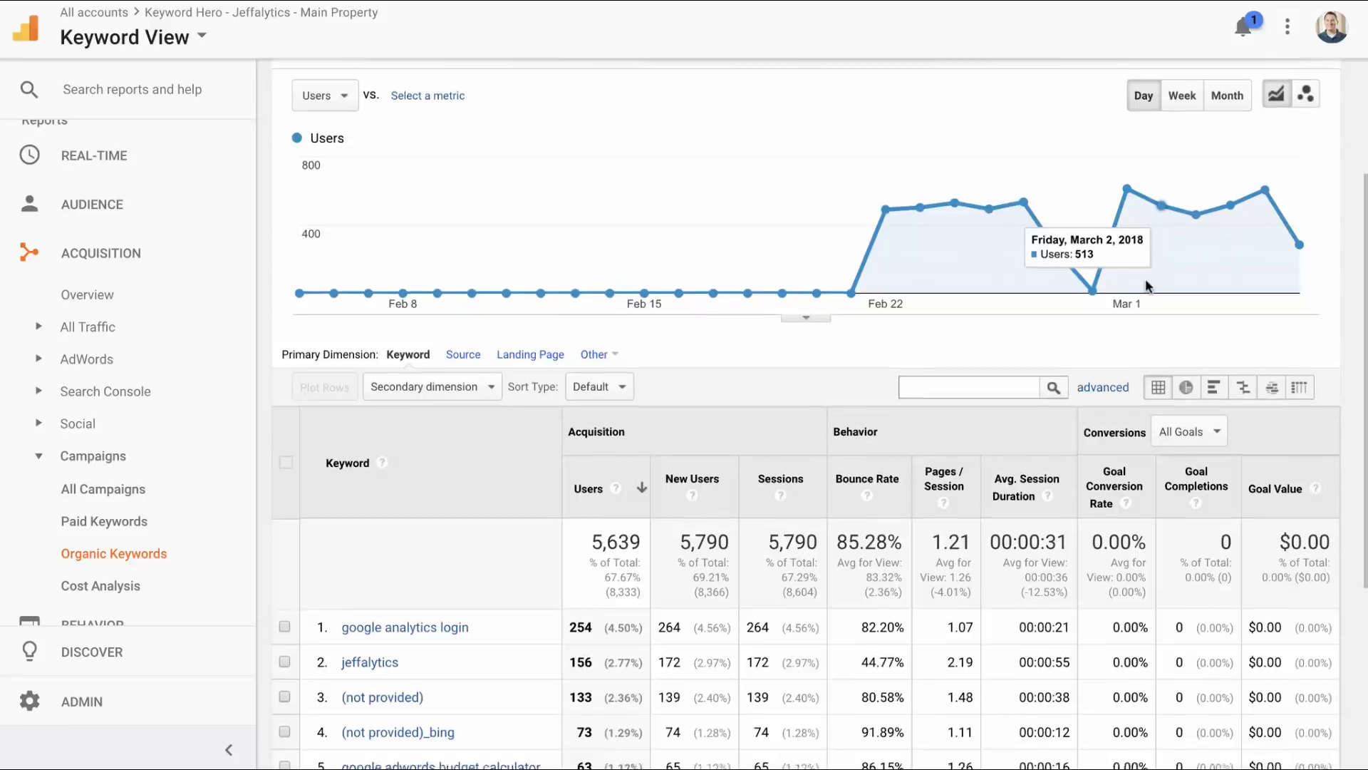
{"action": "scroll", "scroll_direction": "down", "scroll_amount": 3}
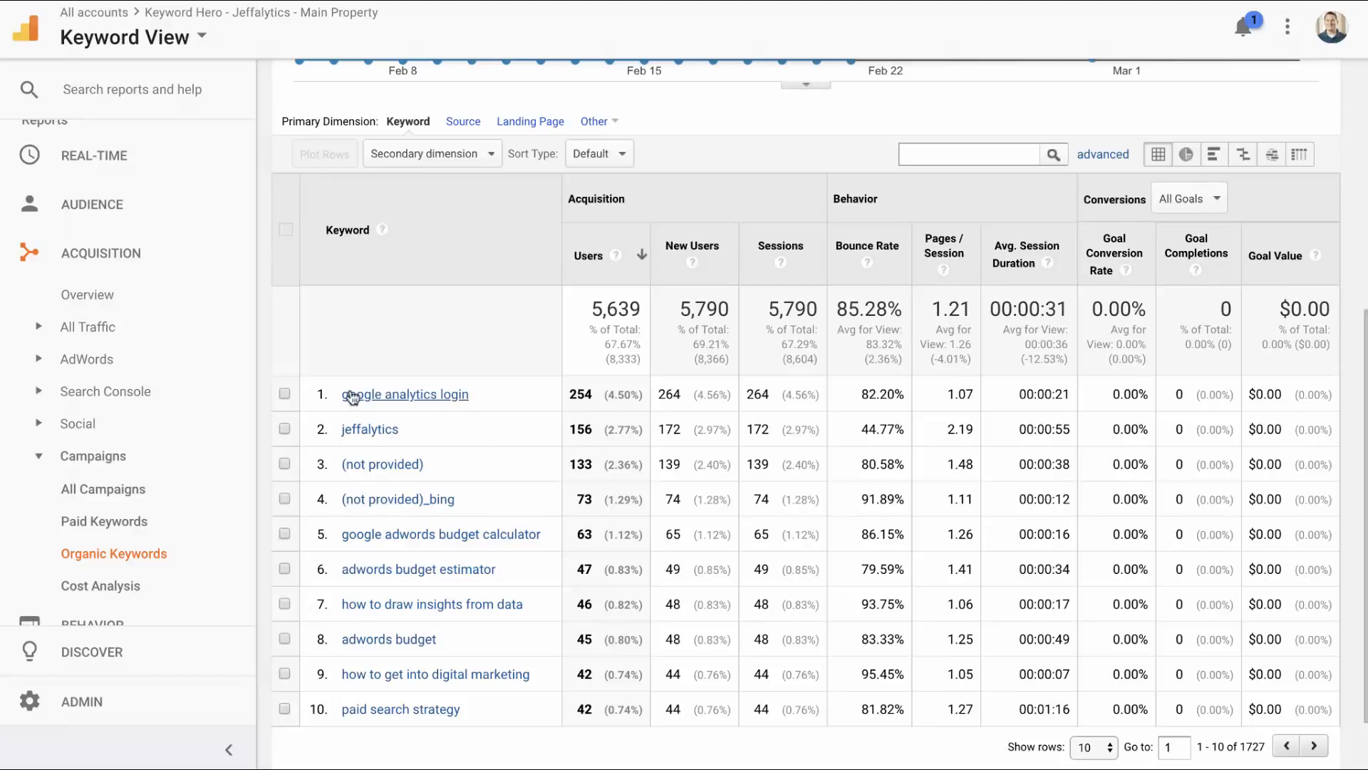
{"action": "mouse_move", "coordinate": [1128, 390]}
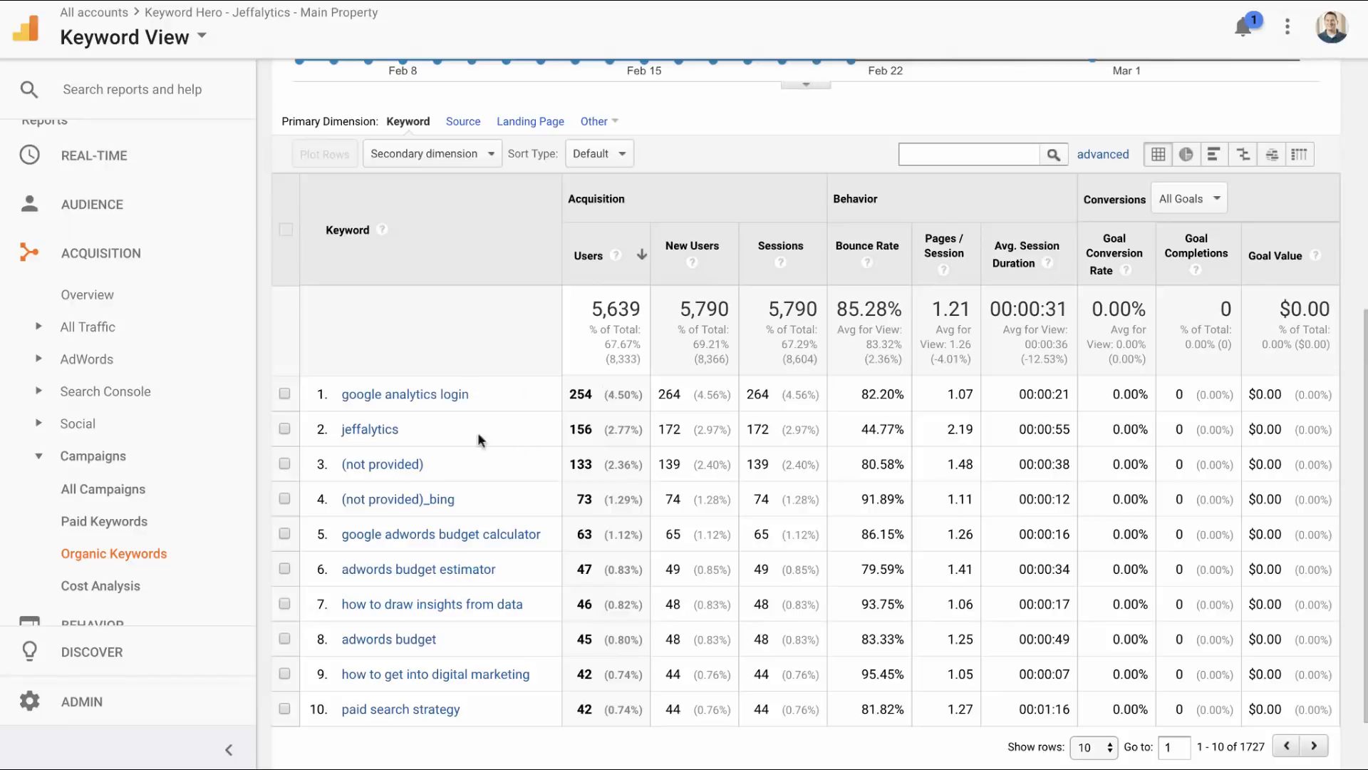
{"action": "mouse_move", "coordinate": [1166, 423]}
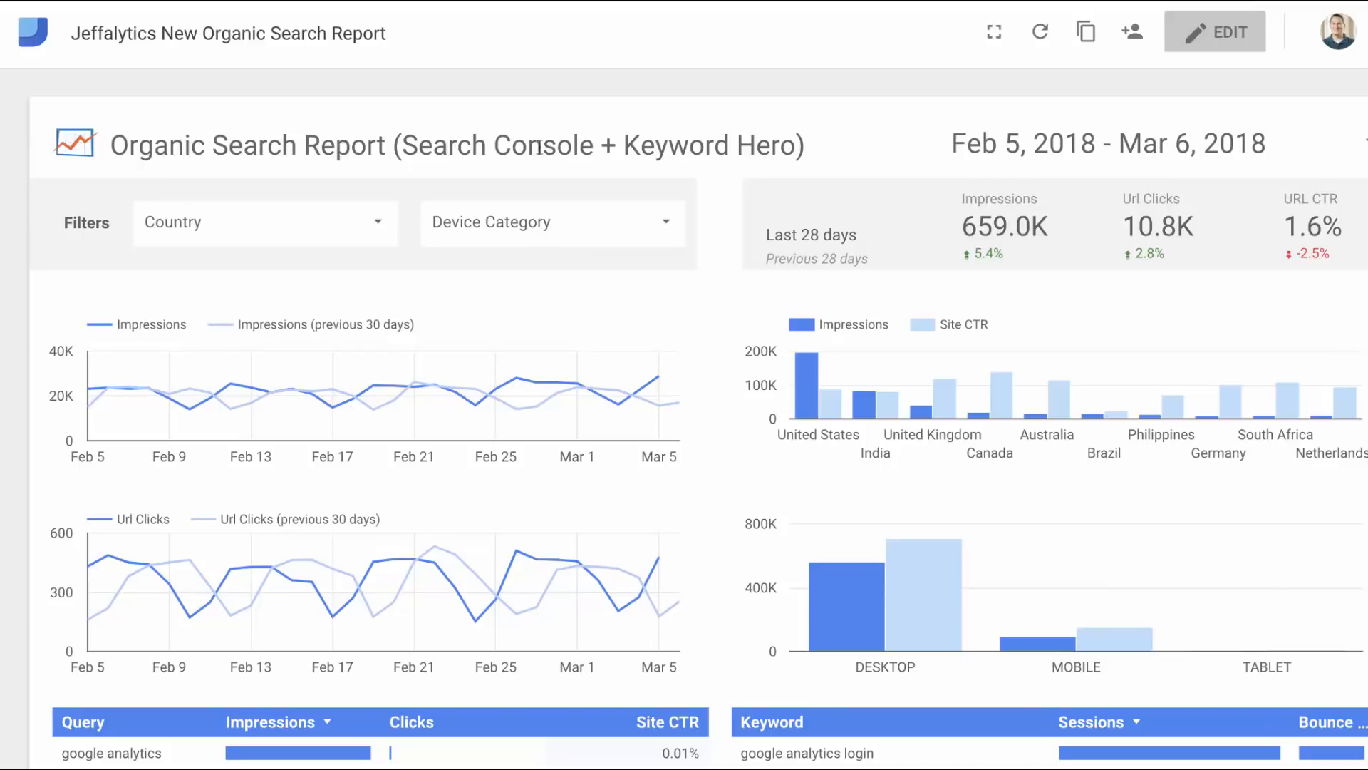
{"action": "mouse_move", "coordinate": [747, 305]}
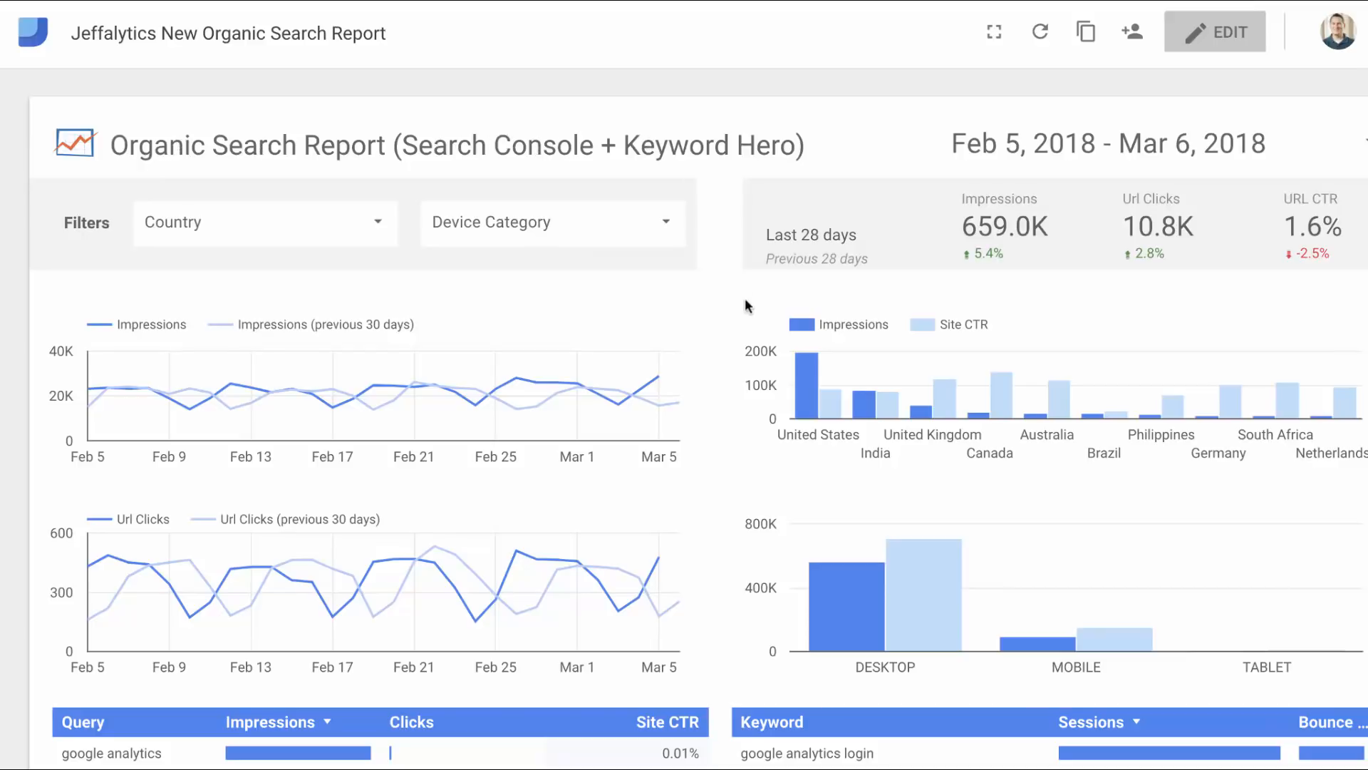
{"action": "mouse_move", "coordinate": [763, 114]}
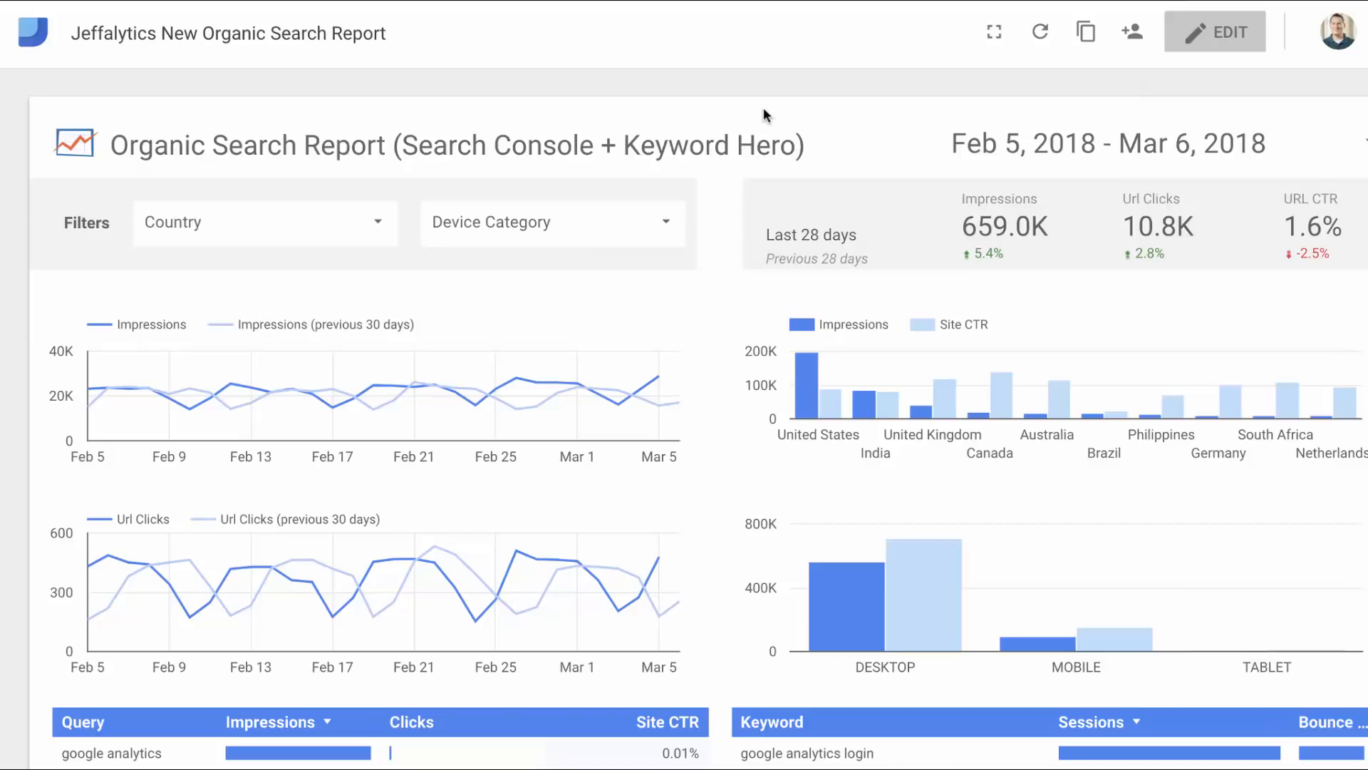
Switch the Jeffalytics New Organic Search Report into edit mode
{"action": "left_click", "coordinate": [1214, 31]}
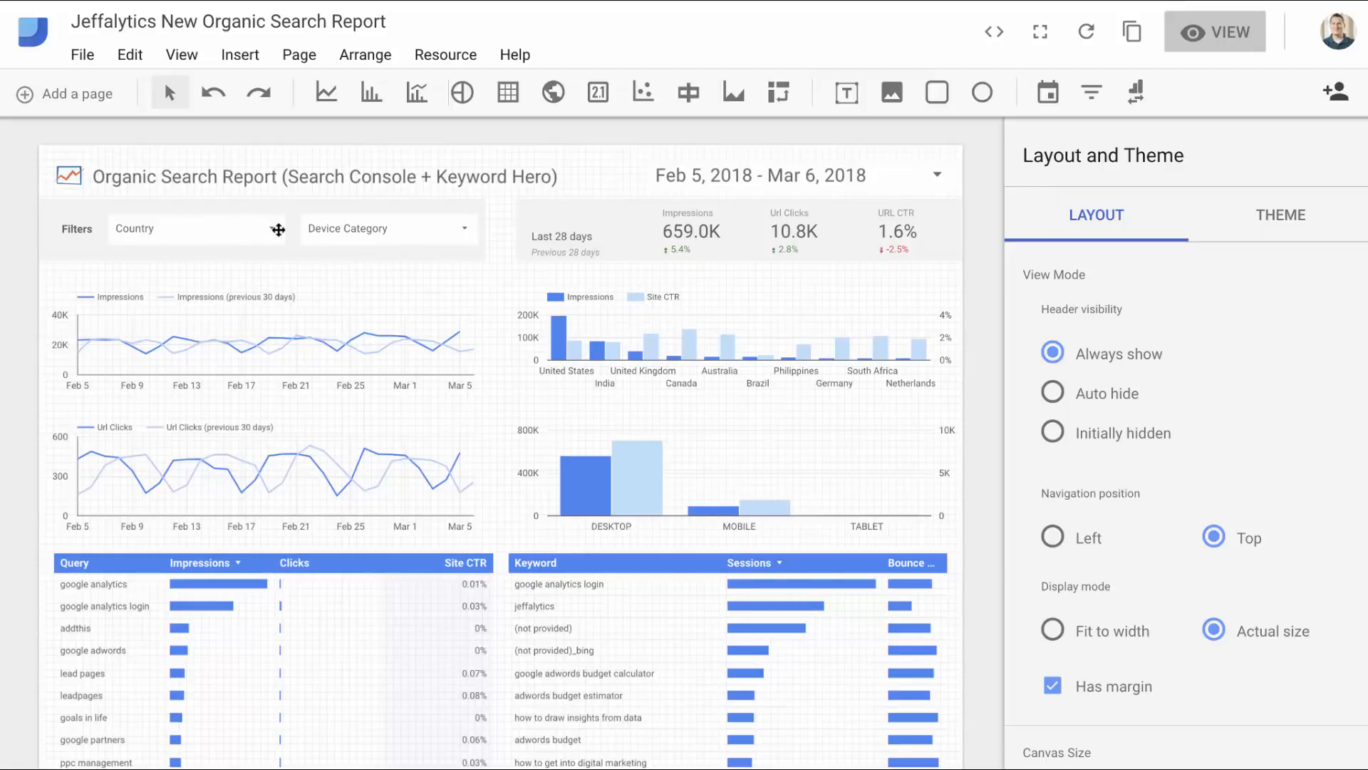
Select the Impressions time-series chart to view its Date dimension and Impressions metric
{"action": "left_click", "coordinate": [261, 341]}
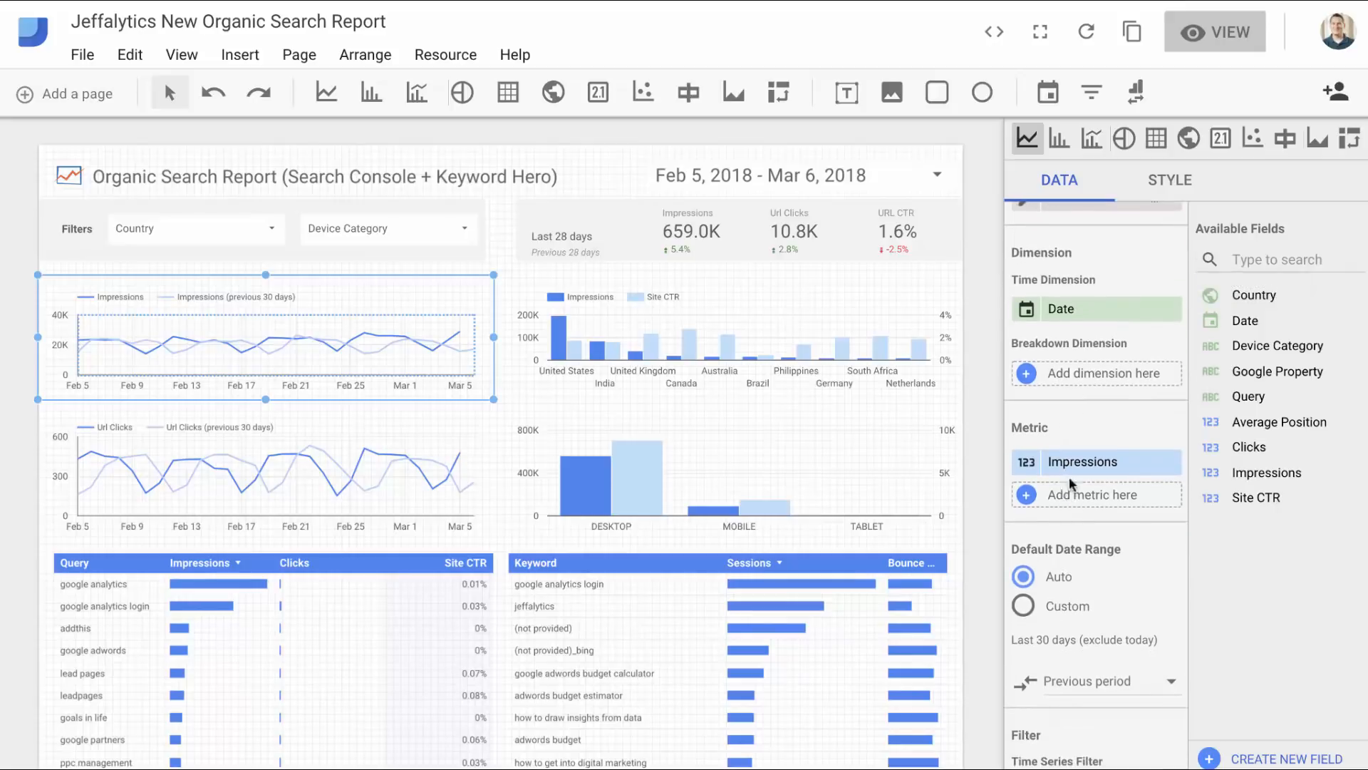
{"action": "mouse_move", "coordinate": [194, 362]}
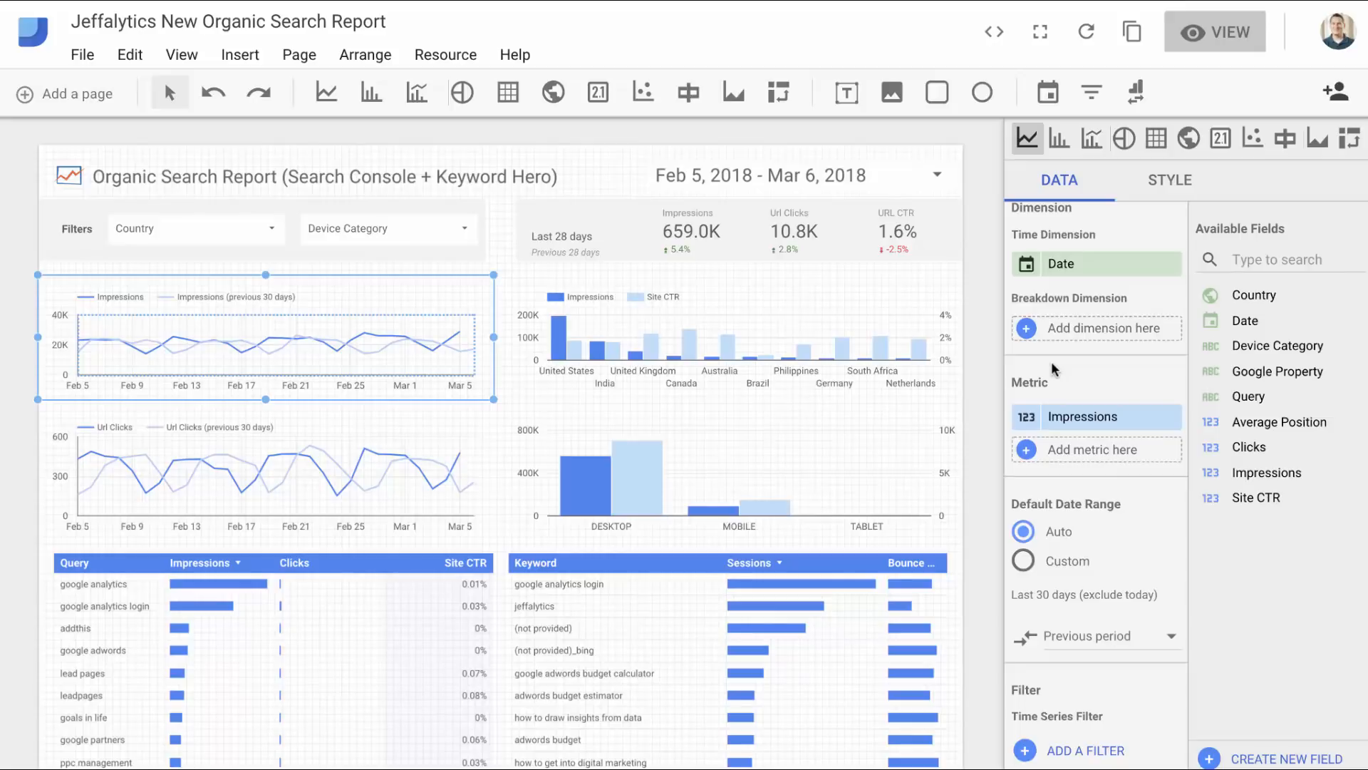
{"action": "mouse_move", "coordinate": [1053, 369]}
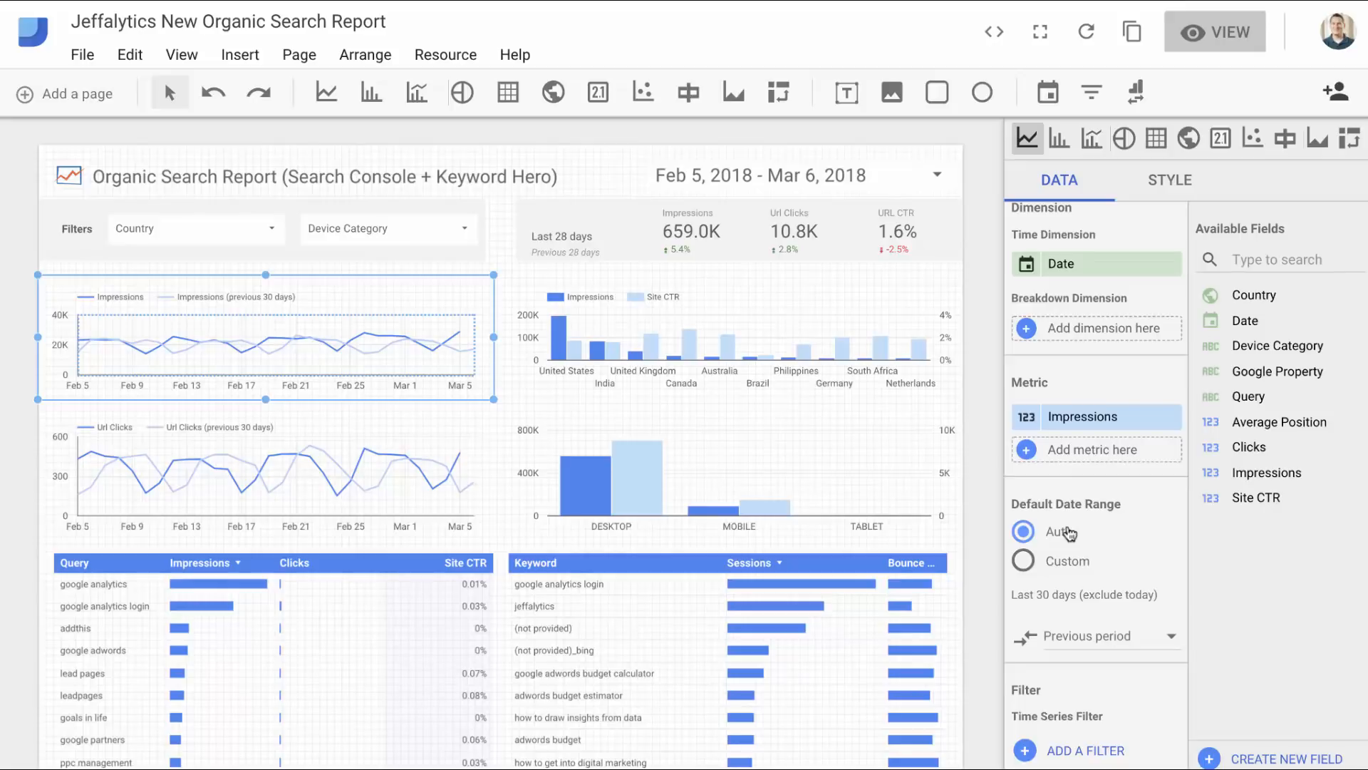
{"action": "mouse_move", "coordinate": [1086, 532]}
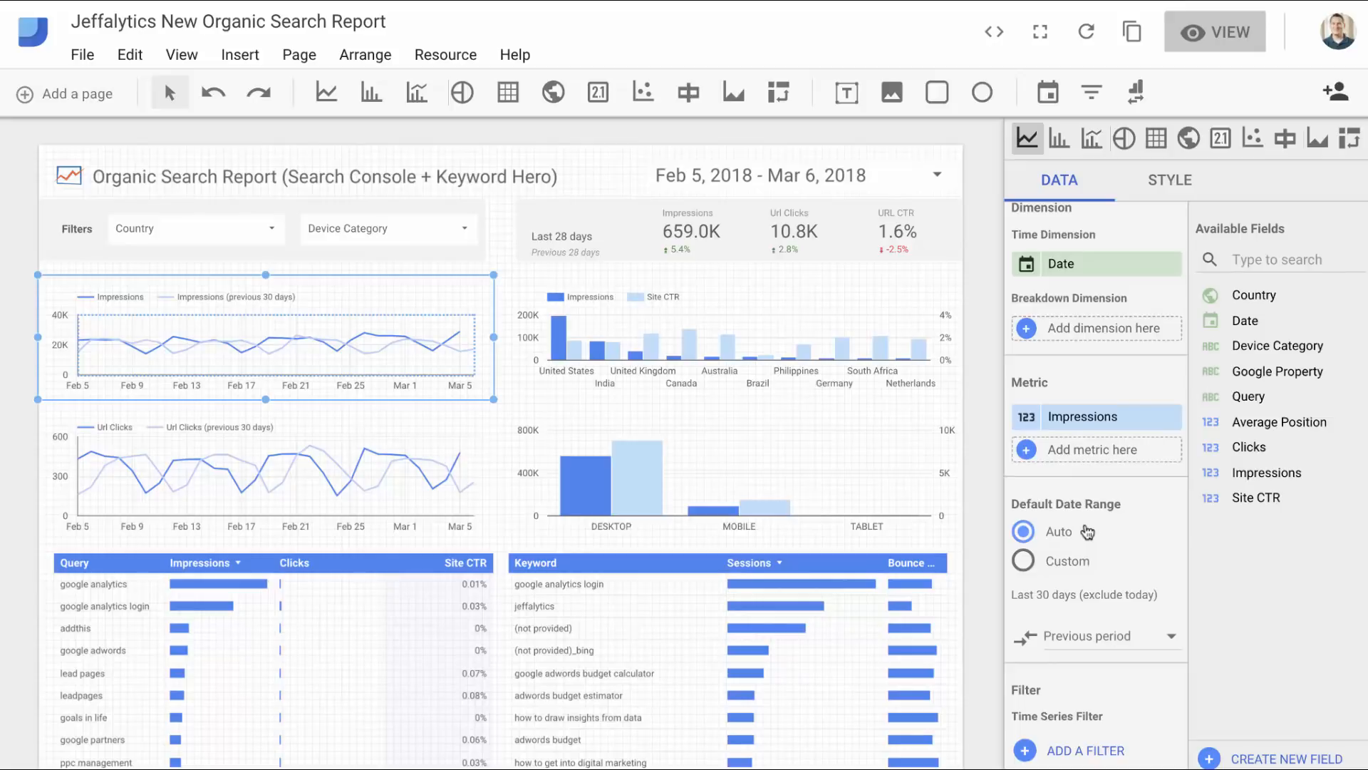
{"action": "mouse_move", "coordinate": [770, 525]}
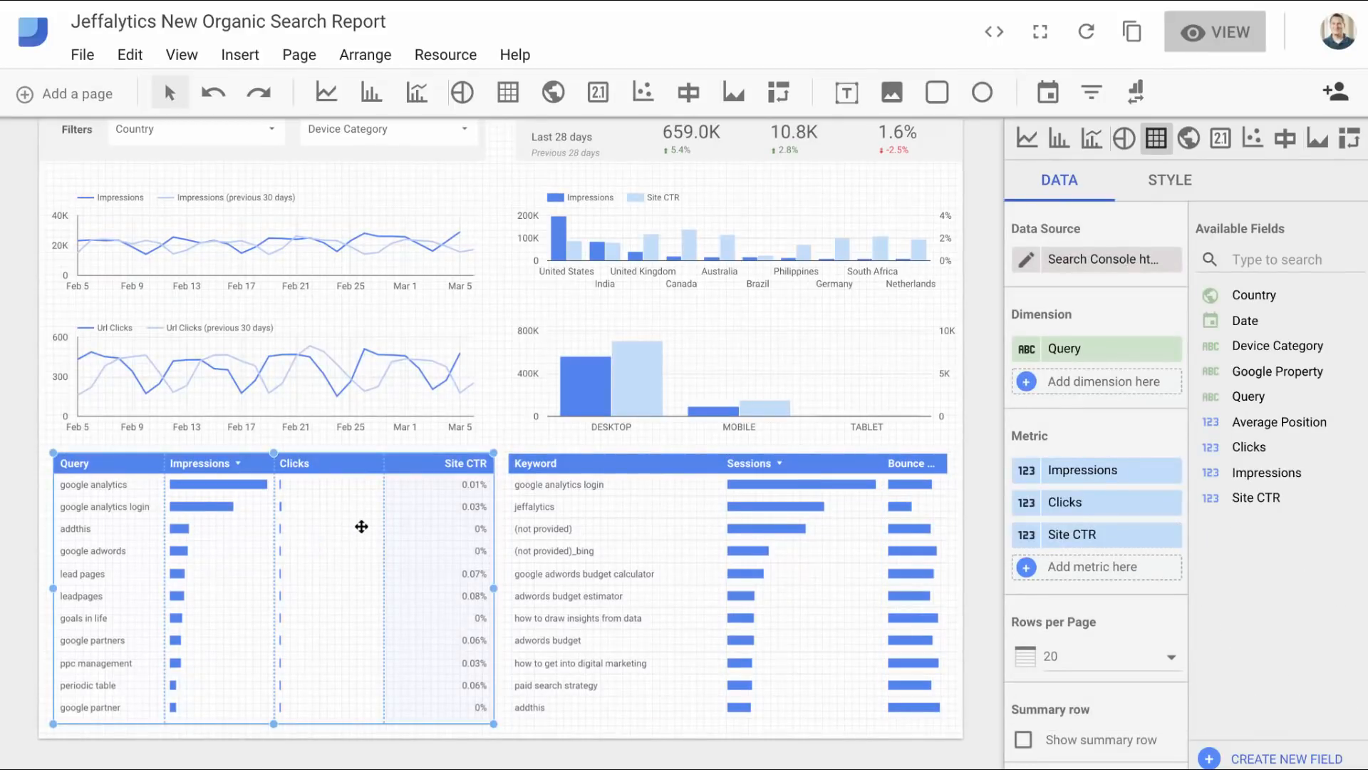
{"action": "mouse_move", "coordinate": [205, 533]}
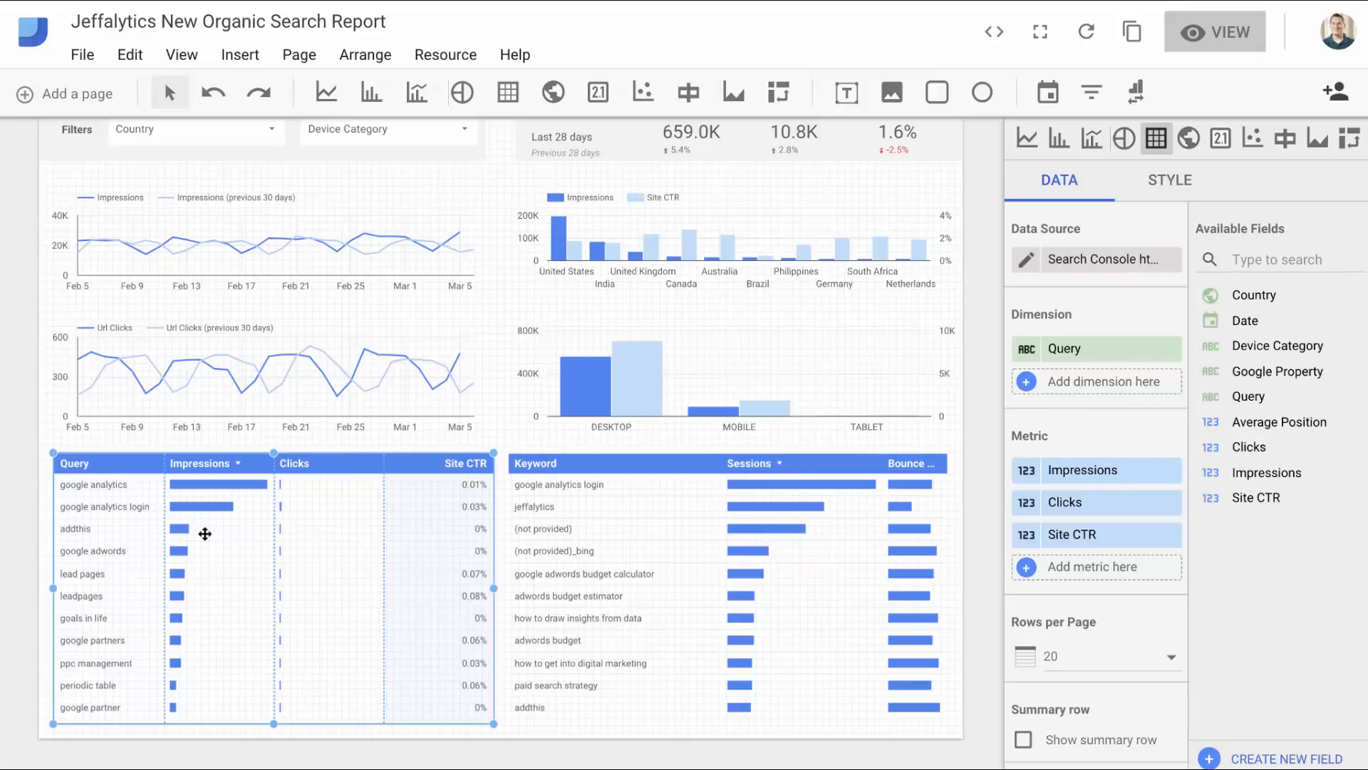
{"action": "mouse_move", "coordinate": [192, 492]}
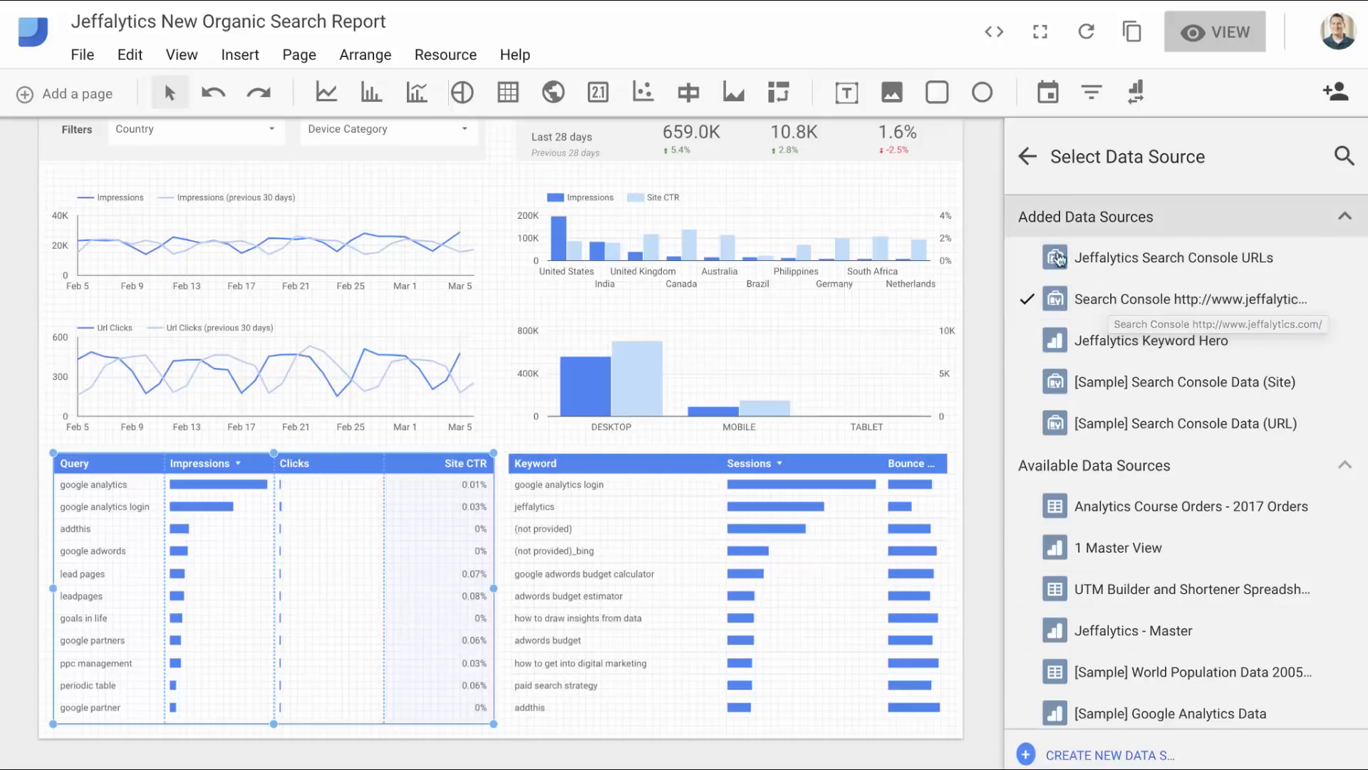
Create a new Search Console data source using the site's Url Impression table
{"action": "left_click", "coordinate": [1108, 755]}
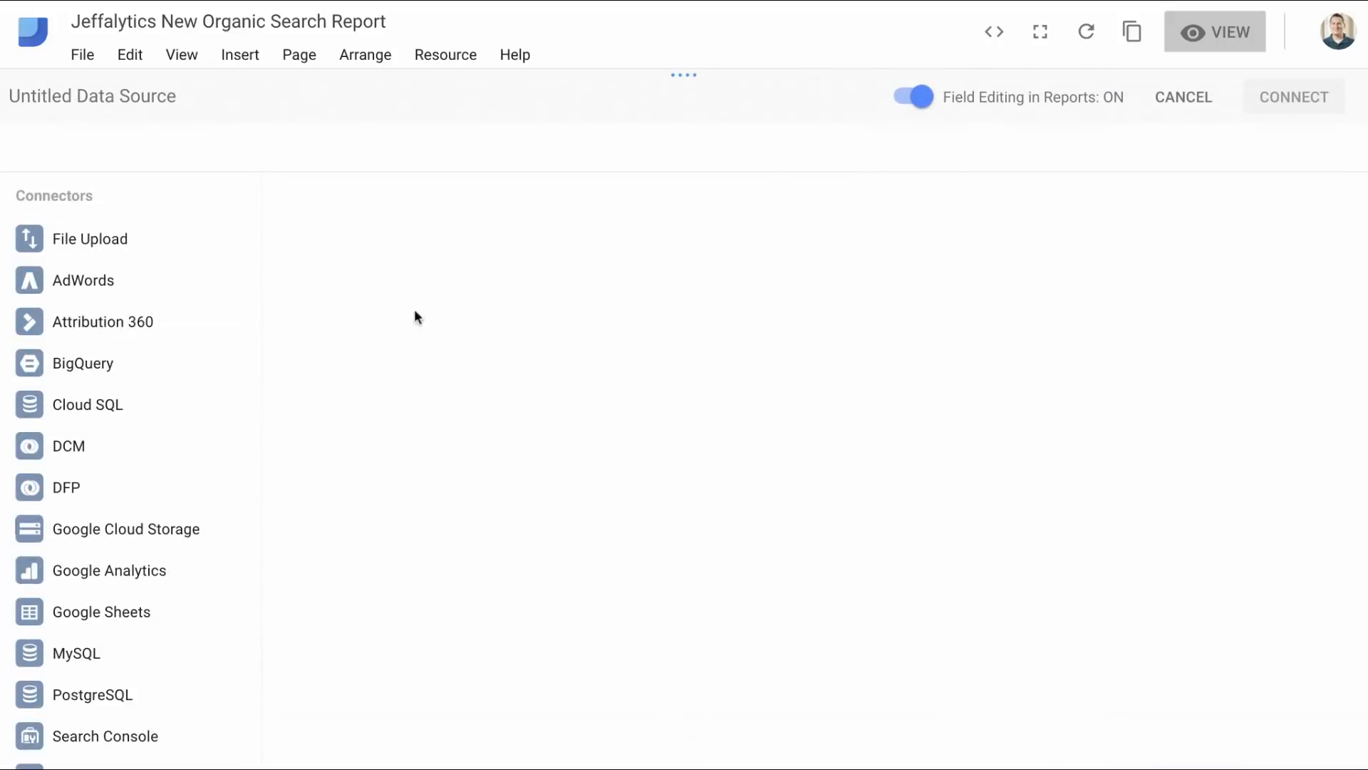
{"action": "left_click", "coordinate": [106, 735]}
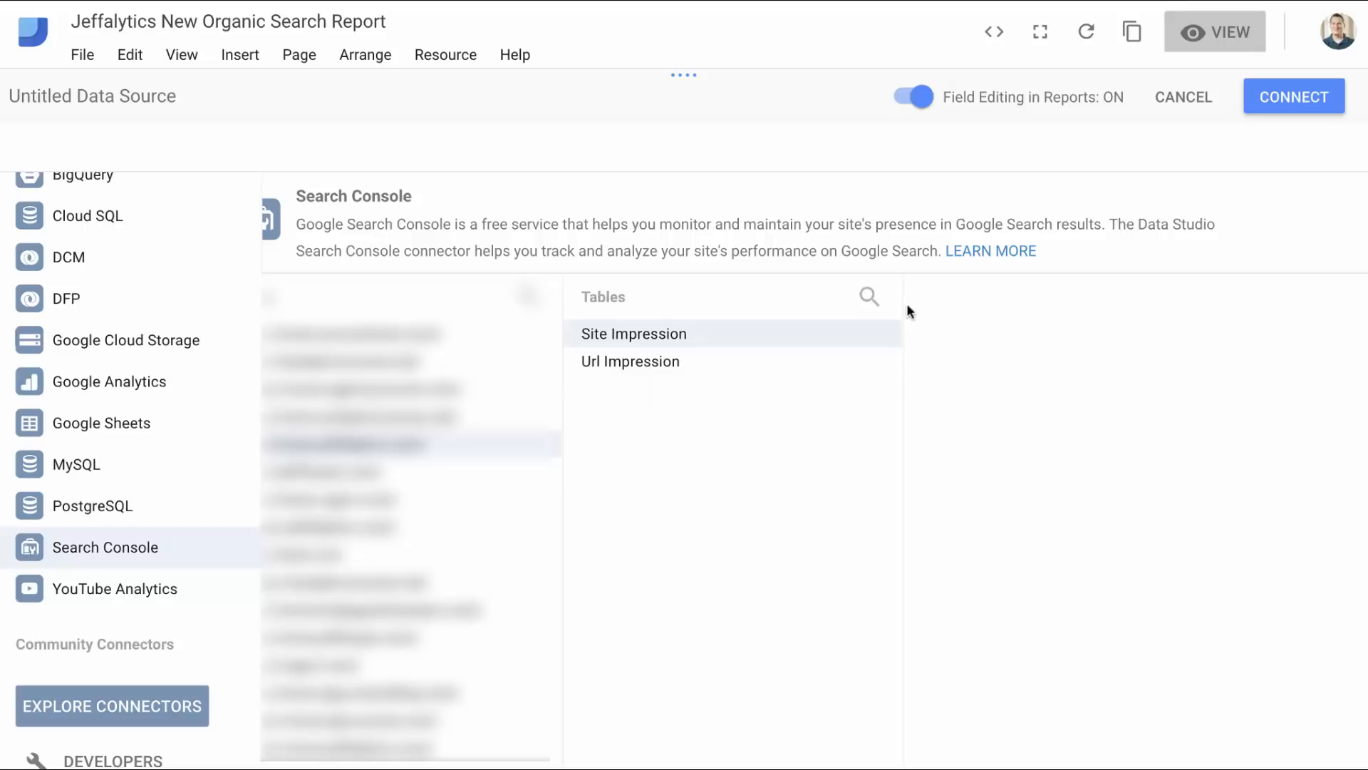
{"action": "mouse_move", "coordinate": [672, 340]}
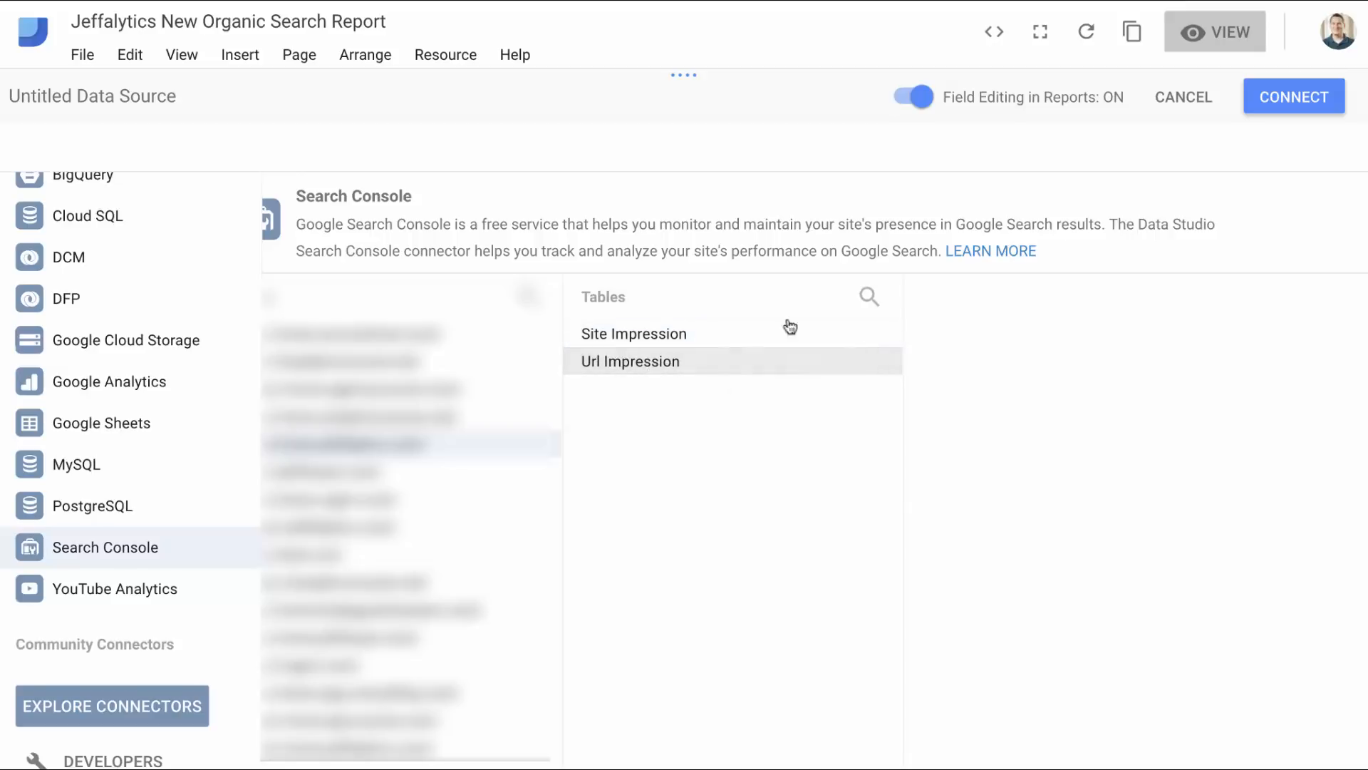
{"action": "left_click", "coordinate": [1293, 97]}
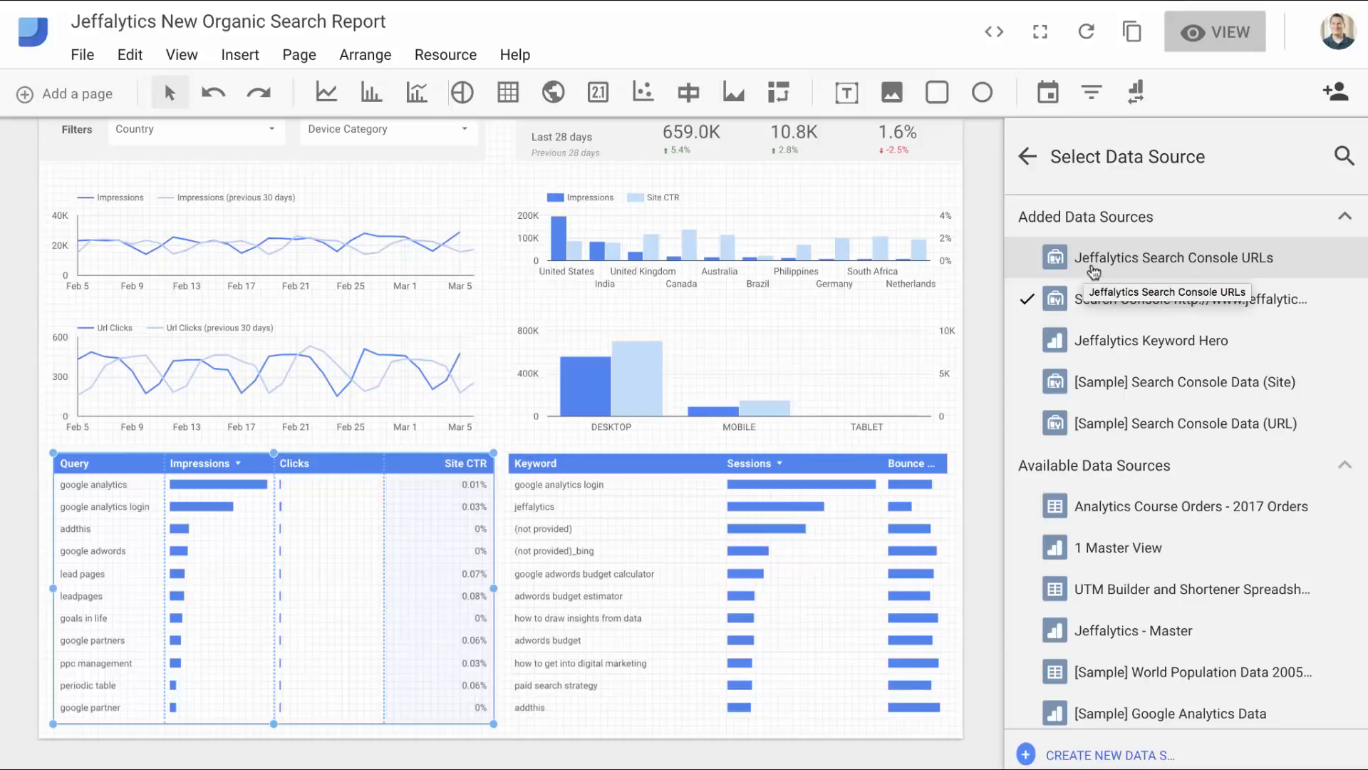
{"action": "mouse_move", "coordinate": [1182, 299]}
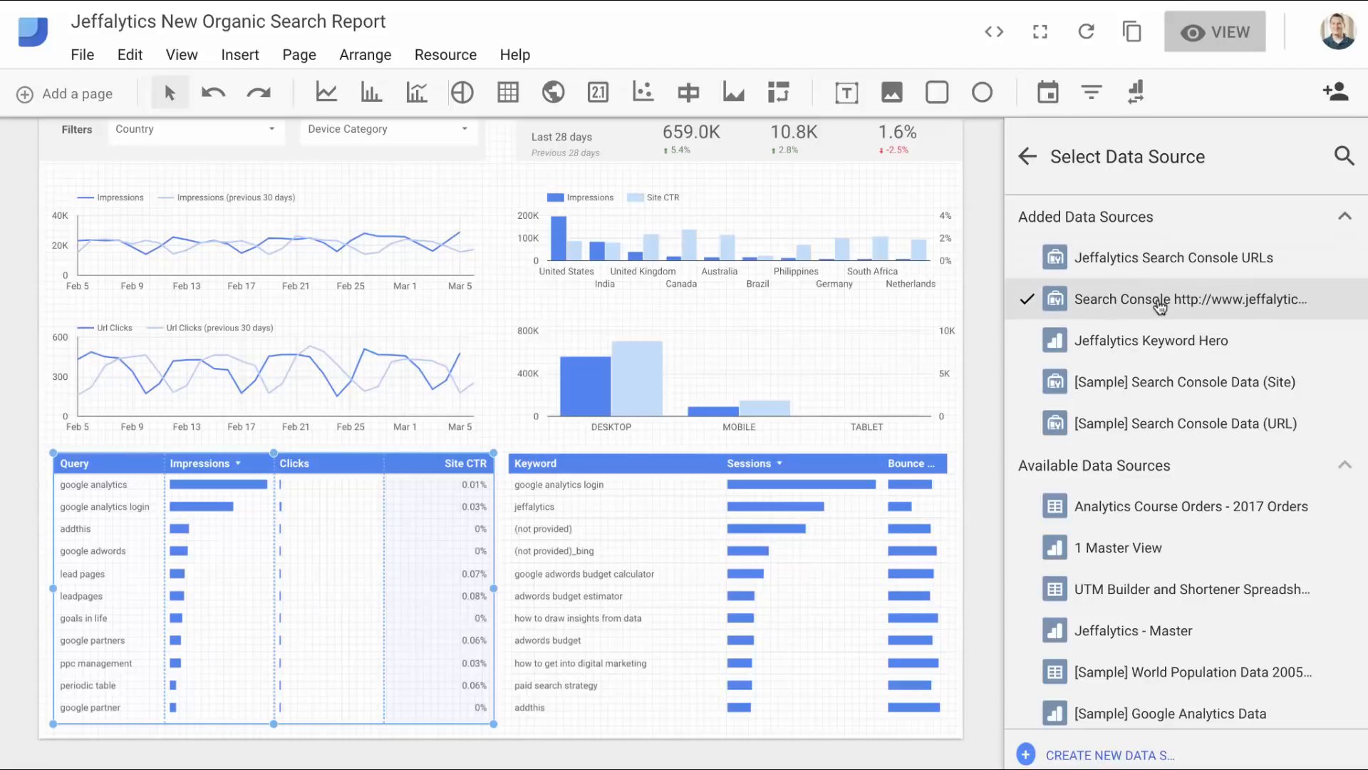
{"action": "mouse_move", "coordinate": [326, 603]}
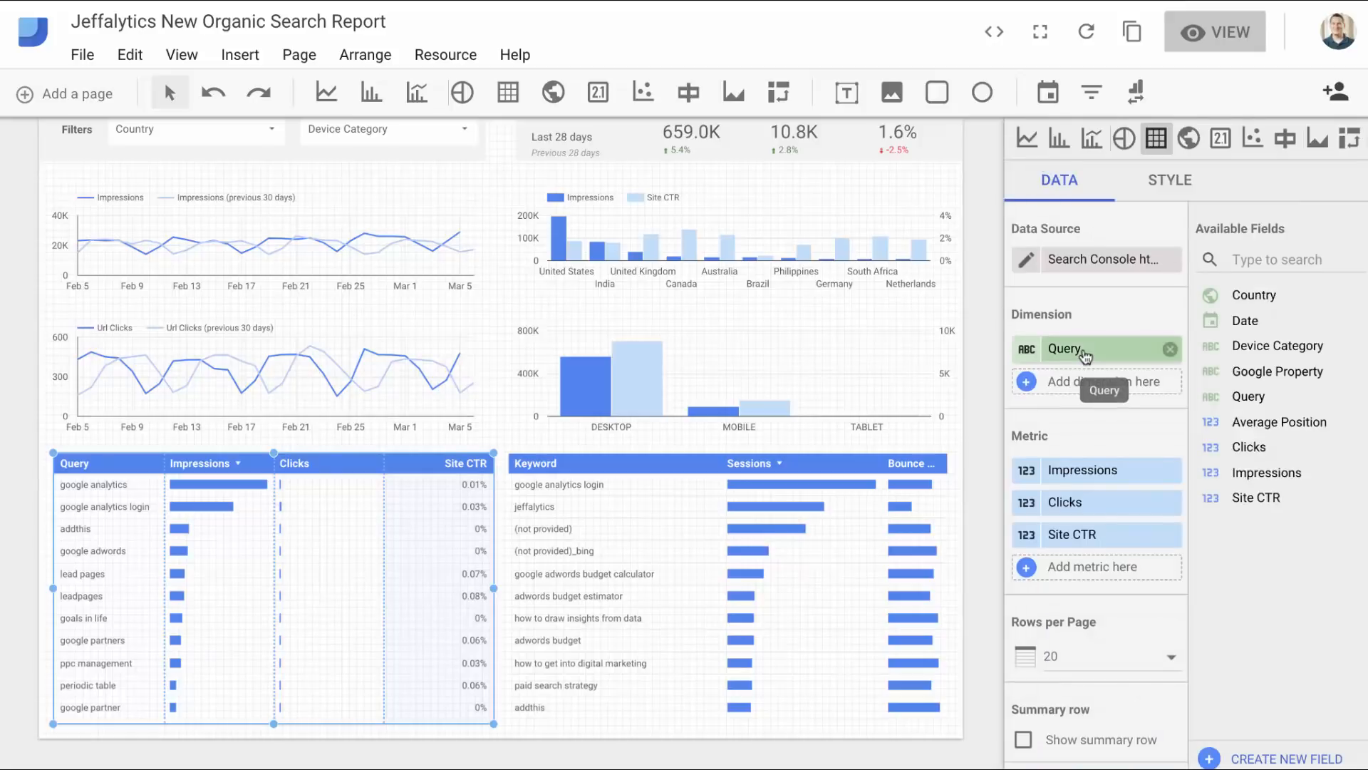
{"action": "left_click", "coordinate": [1082, 348]}
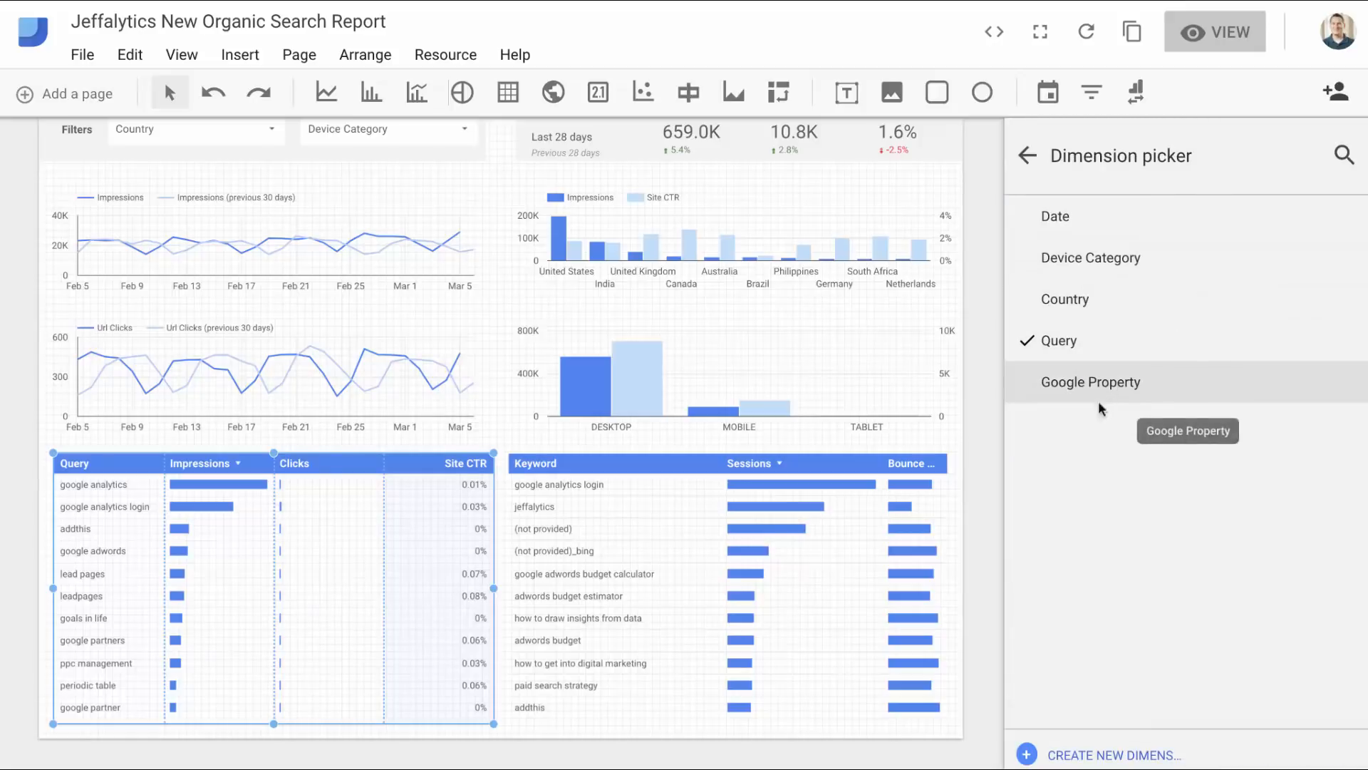
{"action": "mouse_move", "coordinate": [1082, 278]}
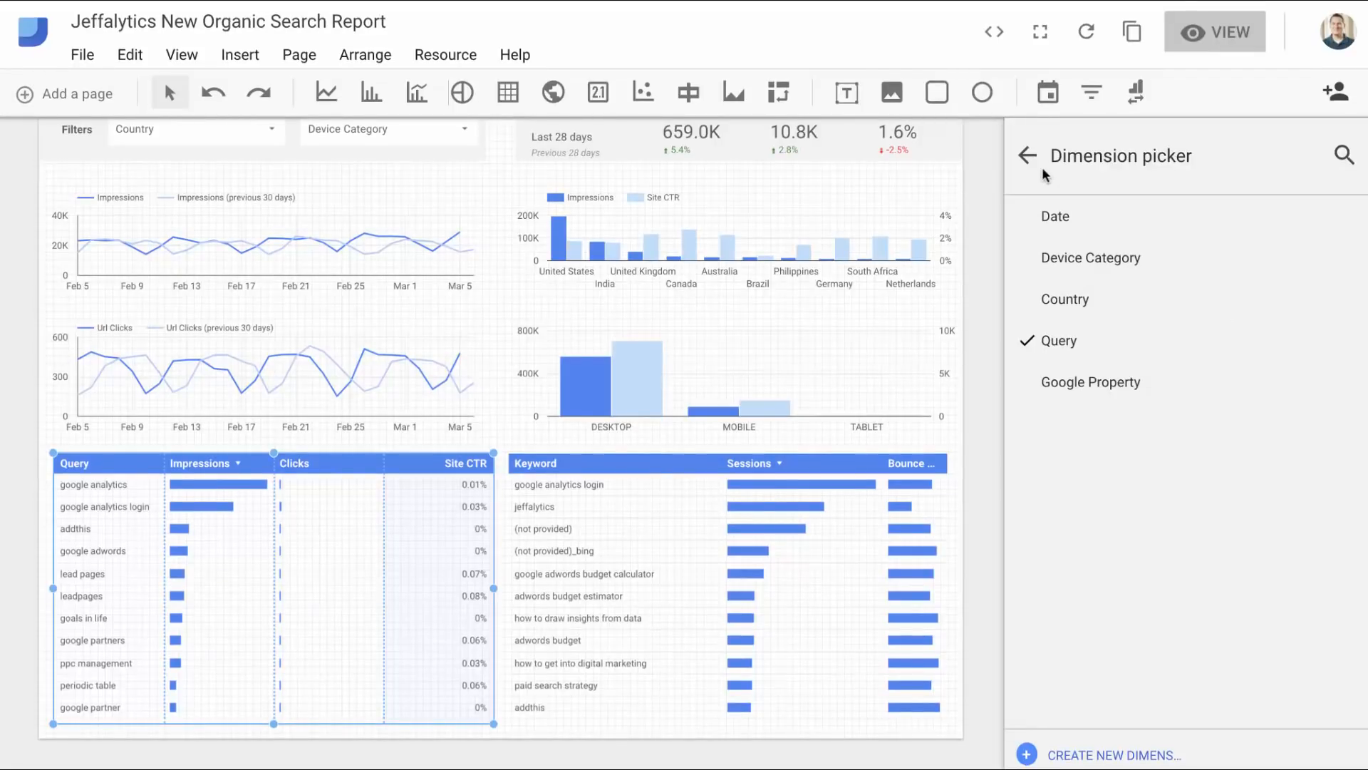
{"action": "left_click", "coordinate": [1055, 215]}
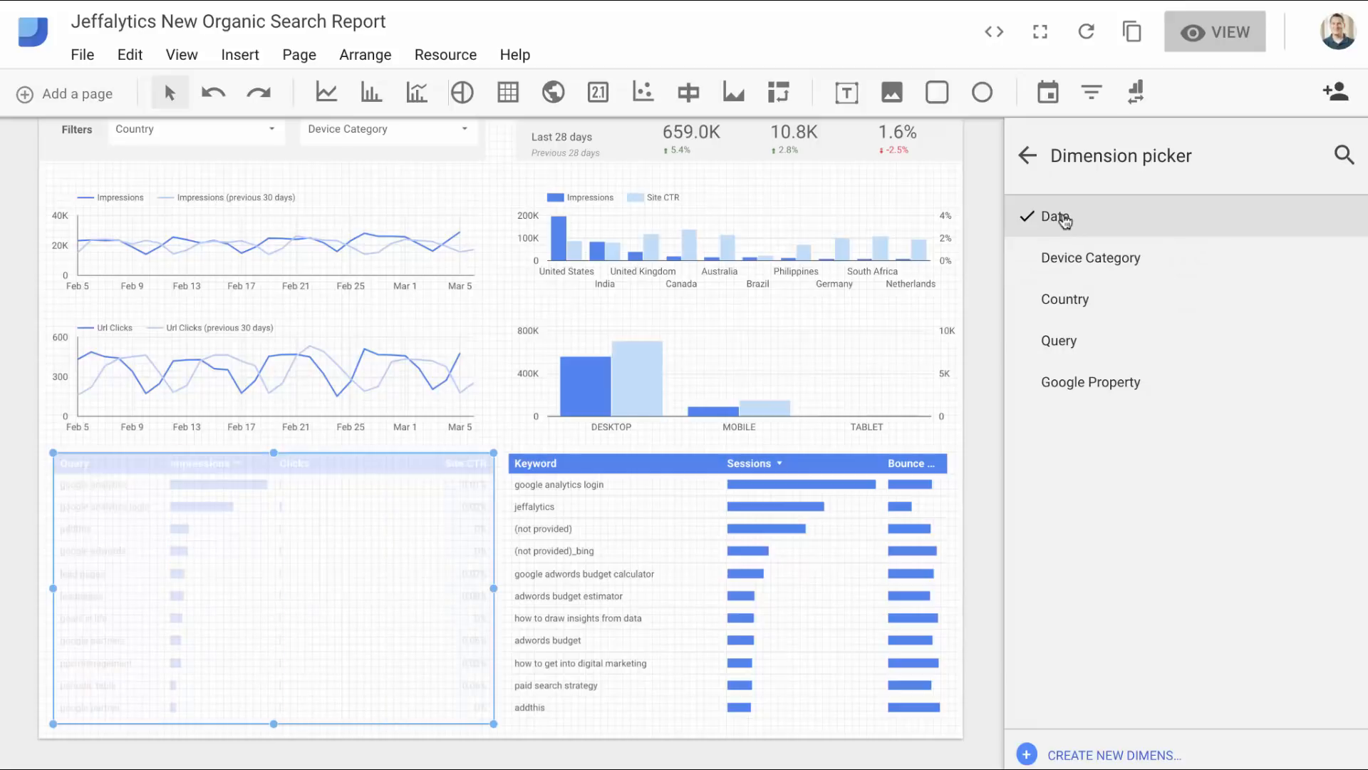
{"action": "left_click", "coordinate": [1056, 217]}
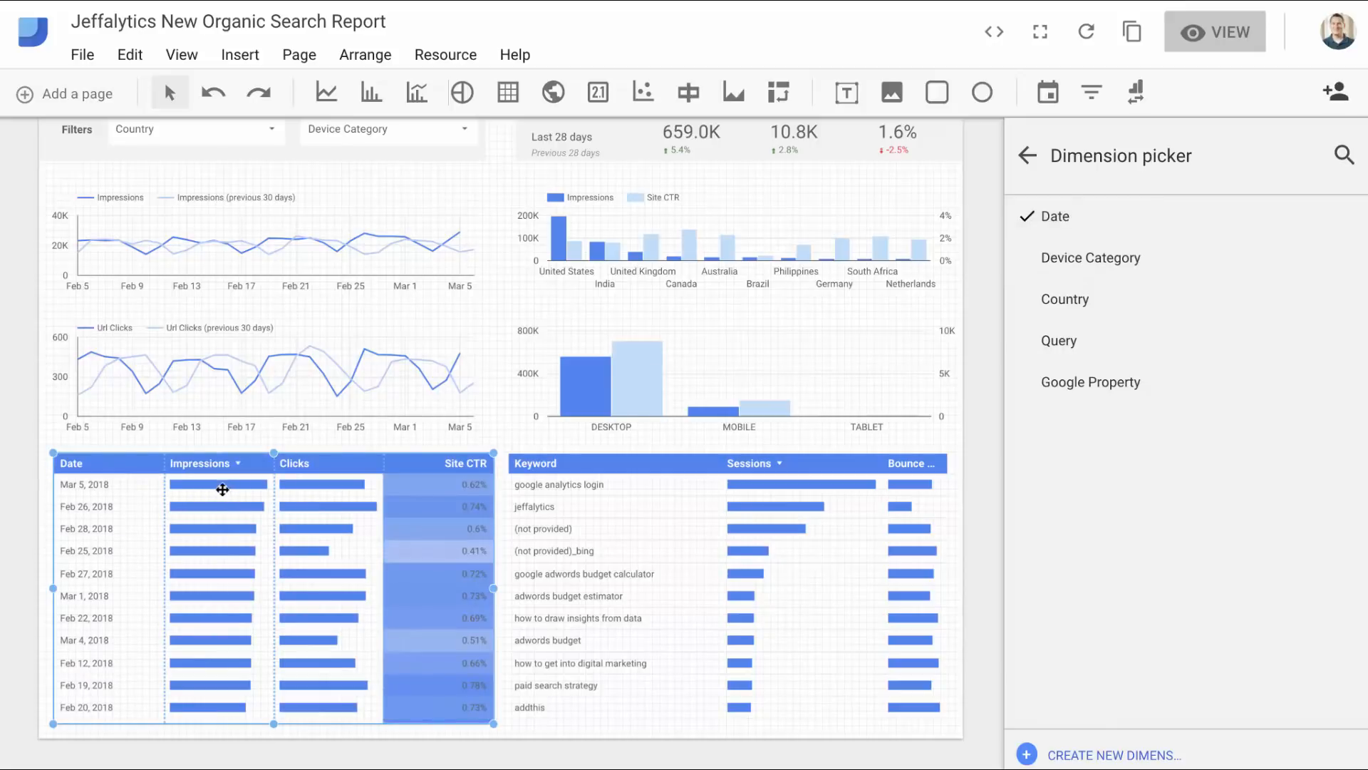
{"action": "mouse_move", "coordinate": [423, 534]}
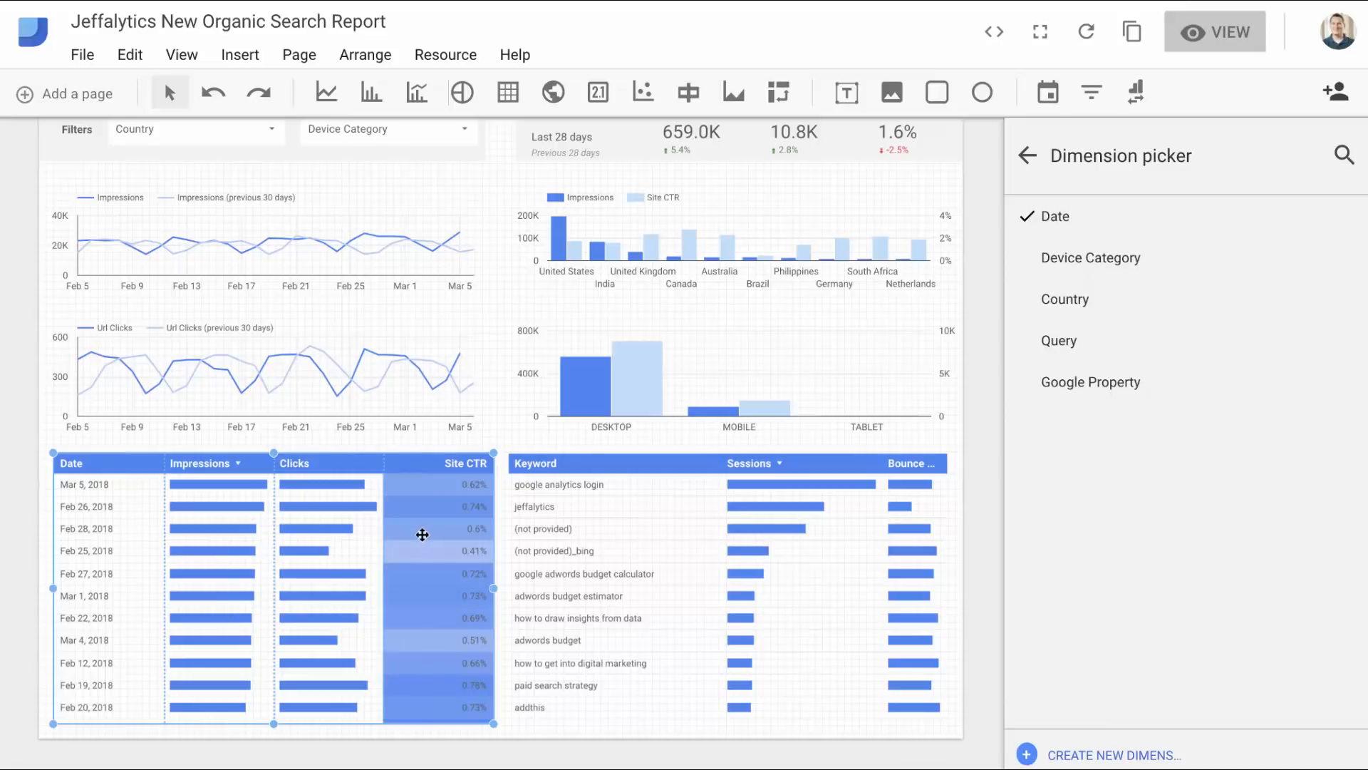
{"action": "left_click", "coordinate": [1090, 381]}
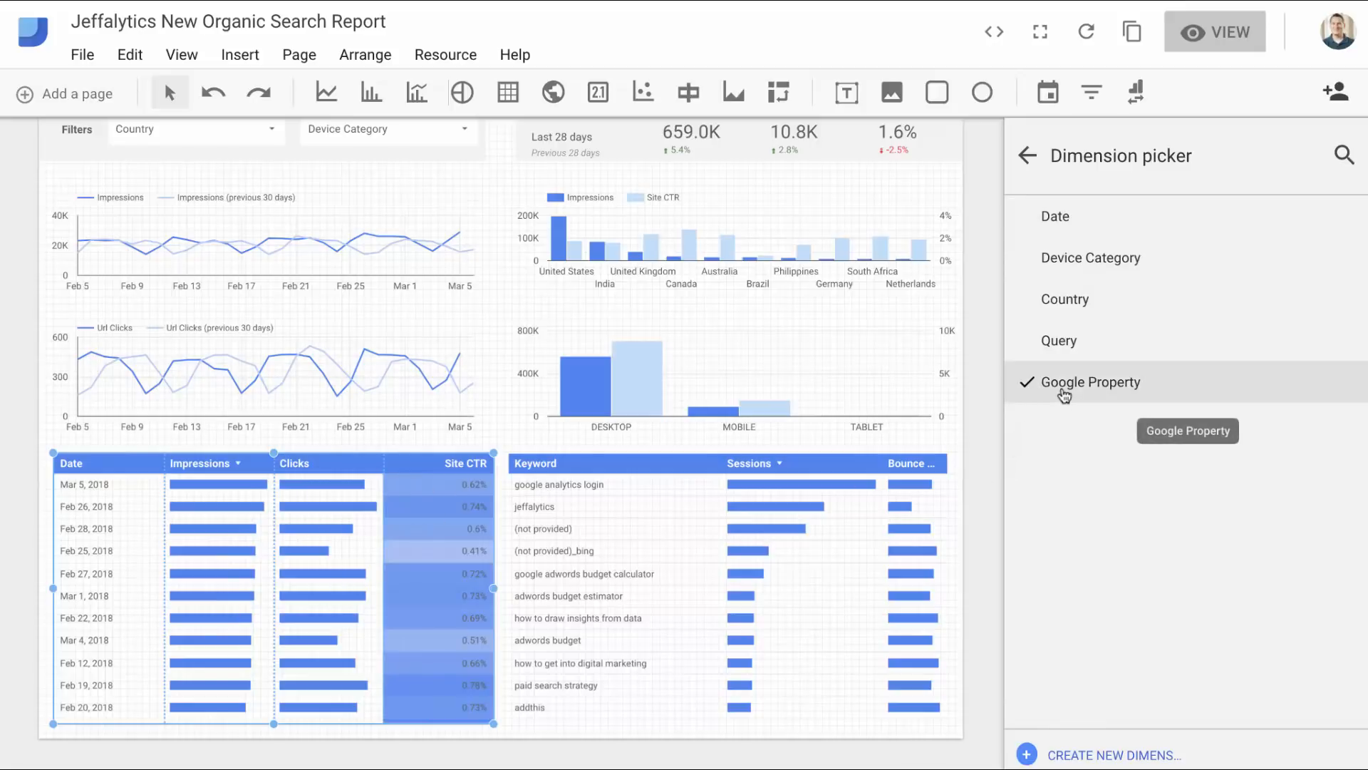
{"action": "left_click", "coordinate": [1090, 382]}
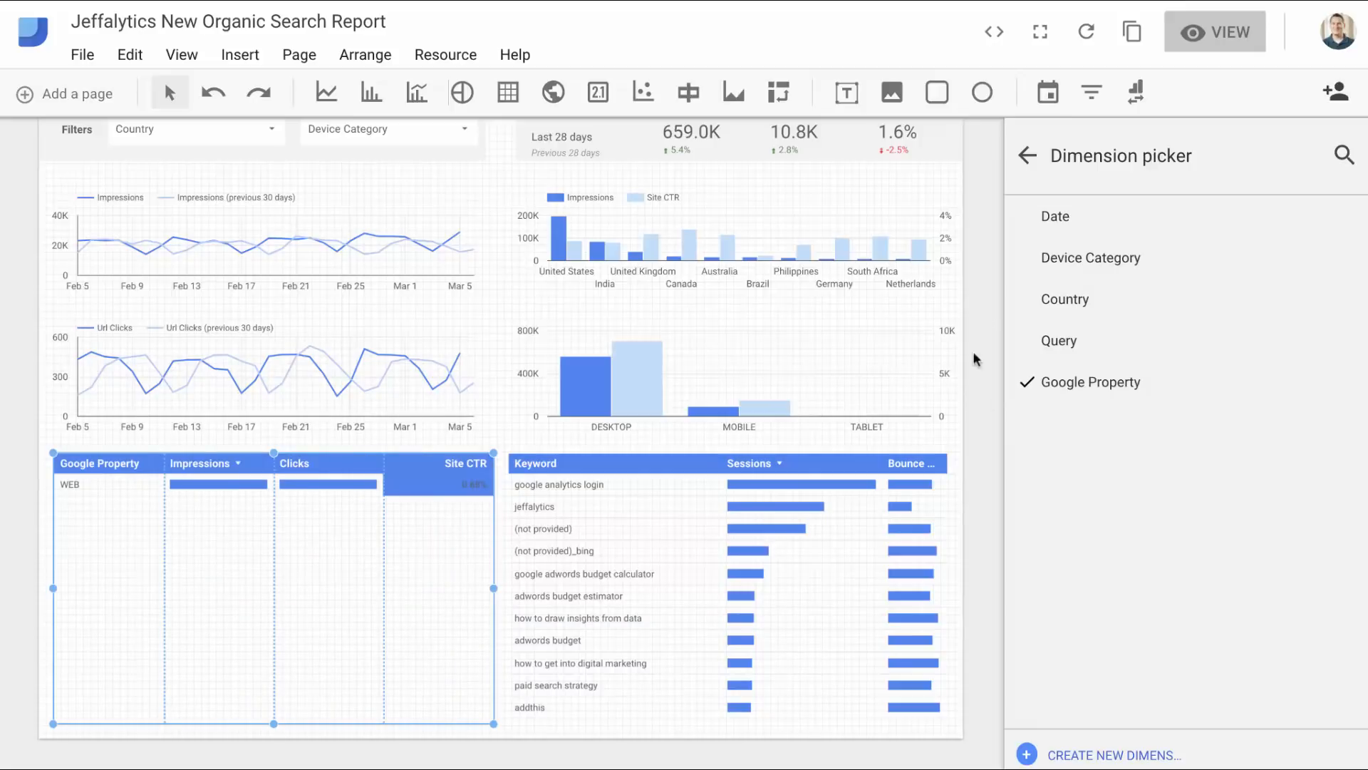
{"action": "left_click", "coordinate": [1058, 340]}
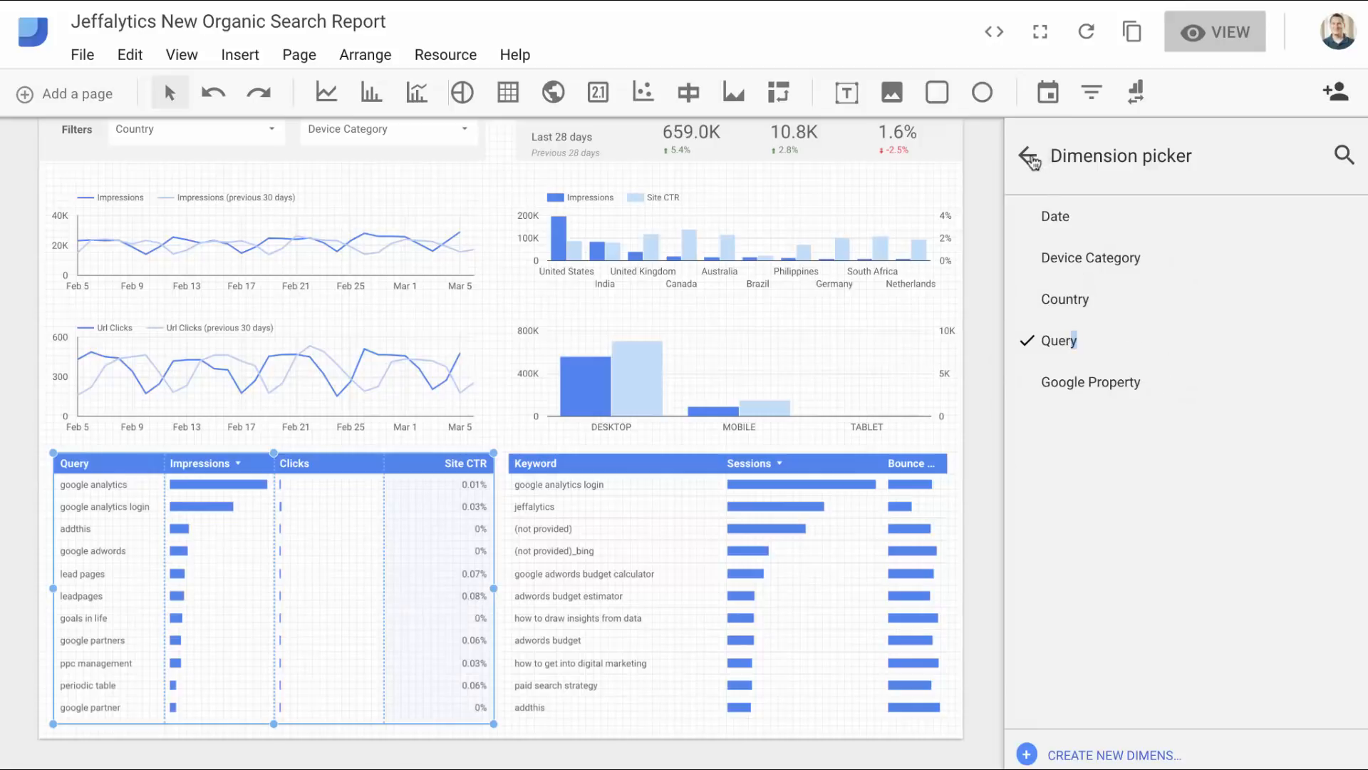
{"action": "left_click", "coordinate": [1028, 156]}
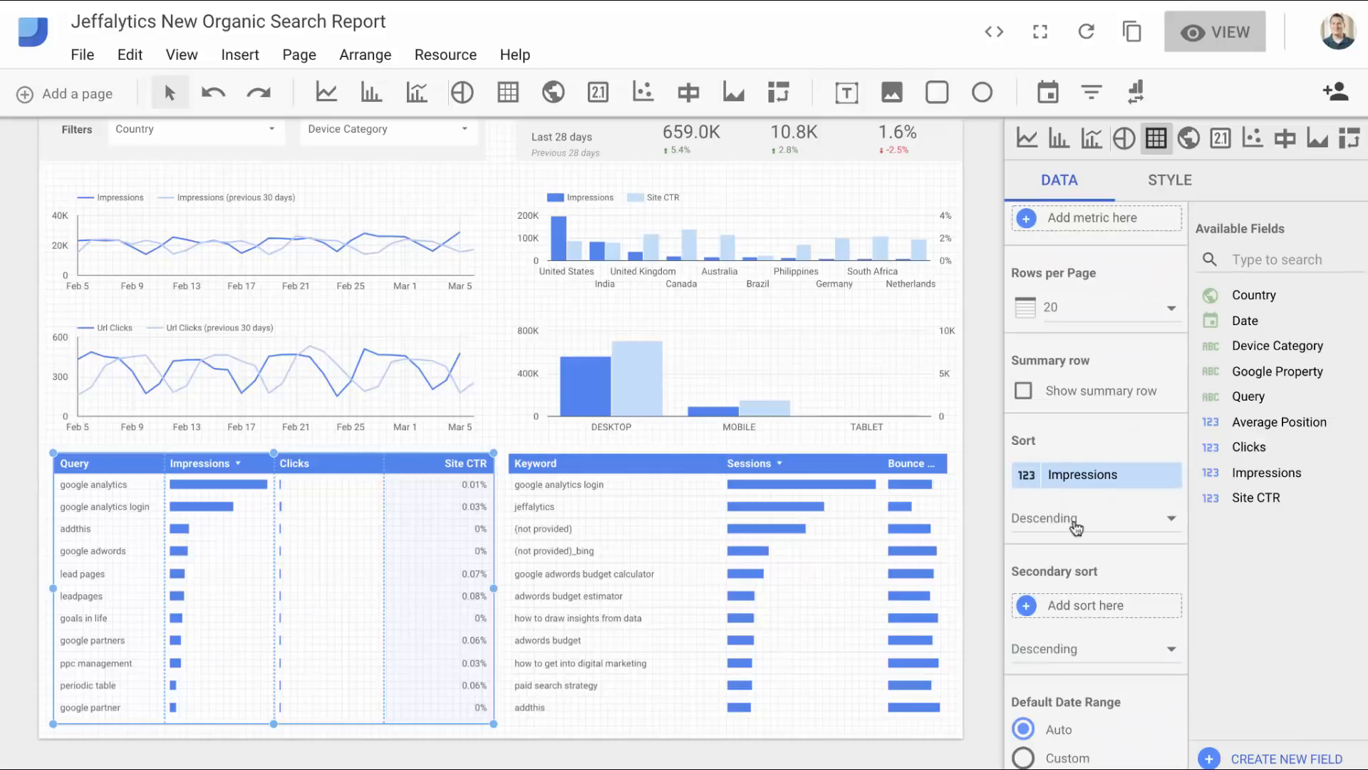
{"action": "scroll", "scroll_direction": "down", "scroll_amount": 3}
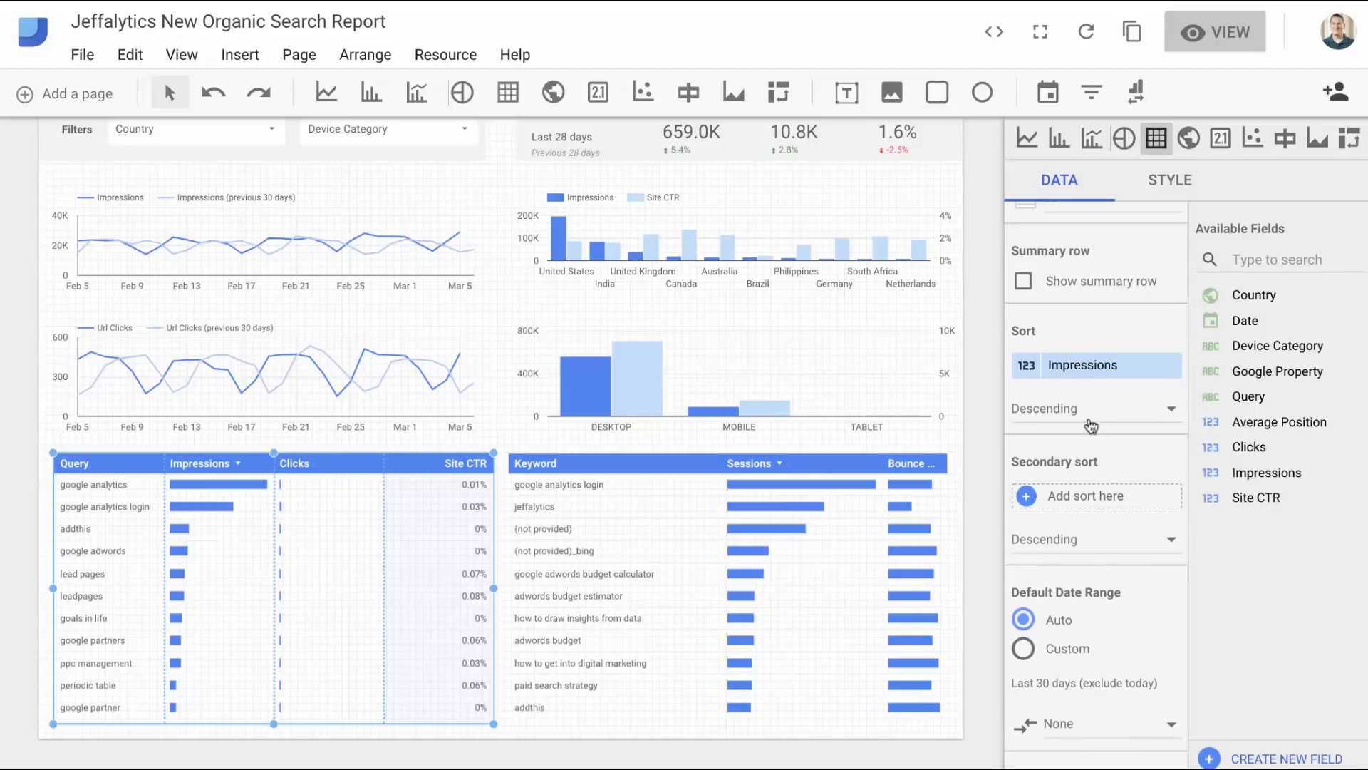
{"action": "scroll", "scroll_direction": "down", "scroll_amount": 3}
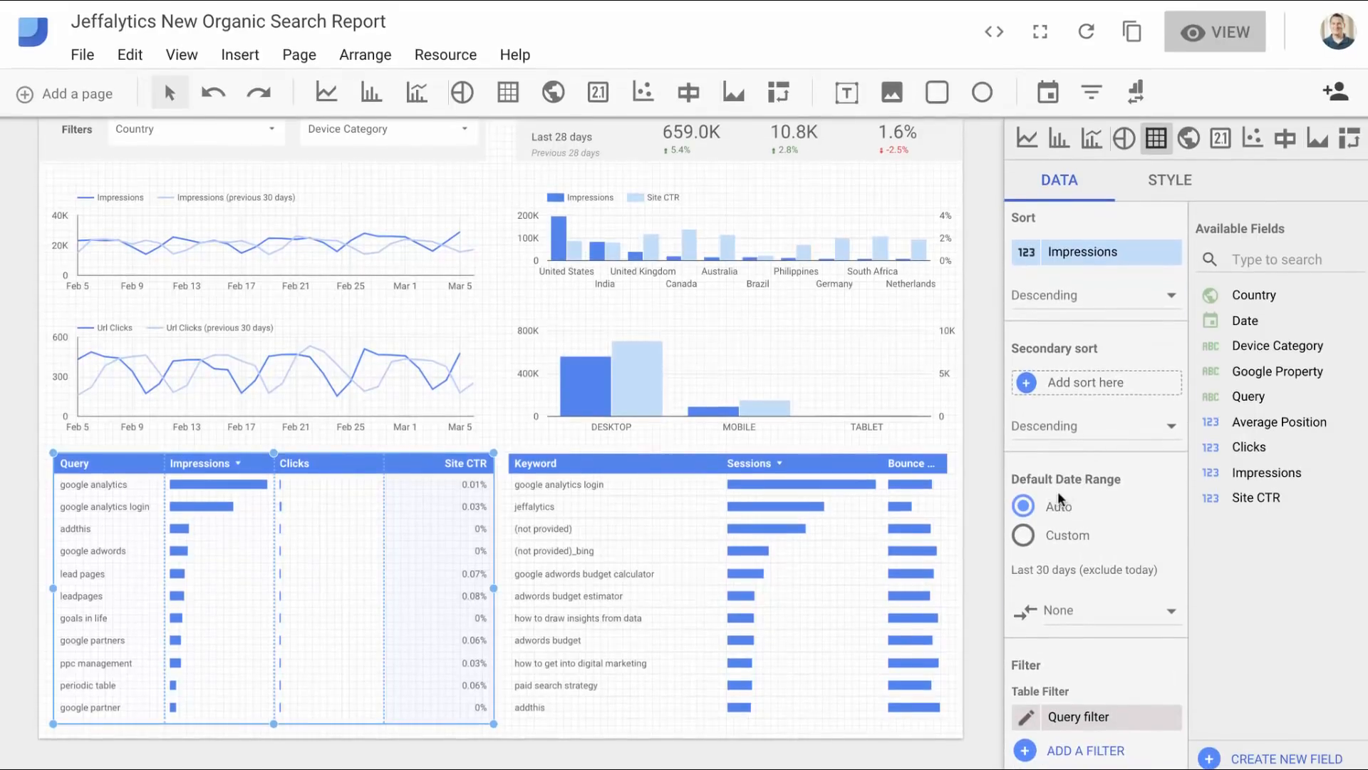
{"action": "mouse_move", "coordinate": [1056, 585]}
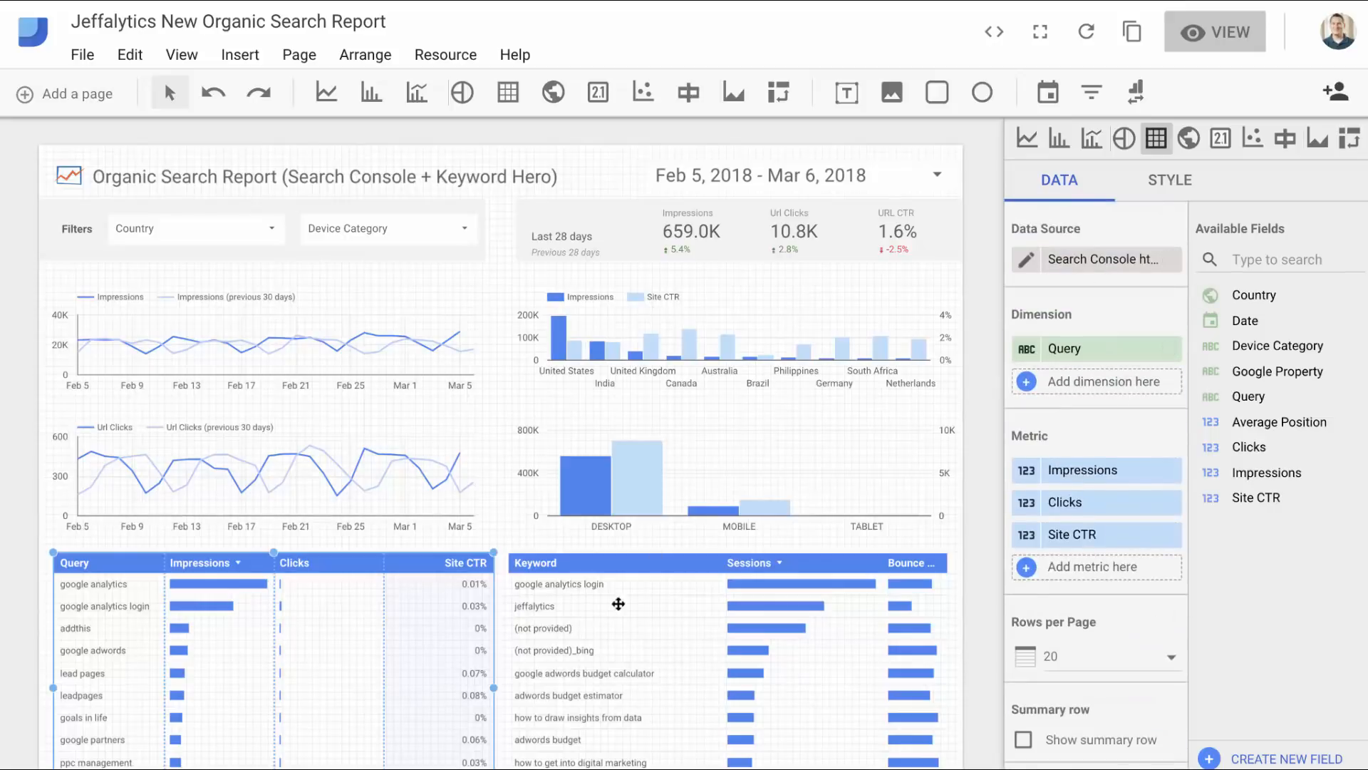
Select the Keyword Hero keyword table and search 'key' in its Add dimension picker
{"action": "left_click", "coordinate": [1109, 258]}
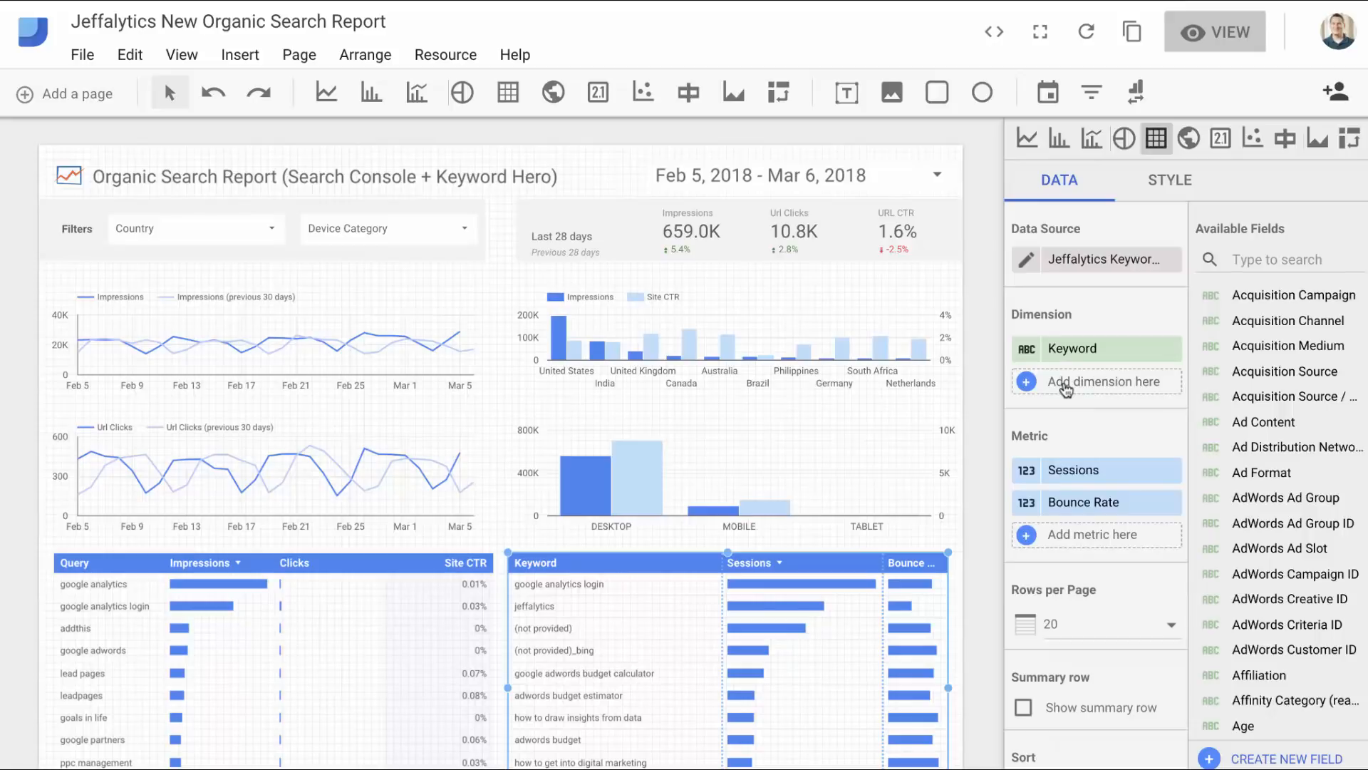
{"action": "left_click", "coordinate": [1096, 381]}
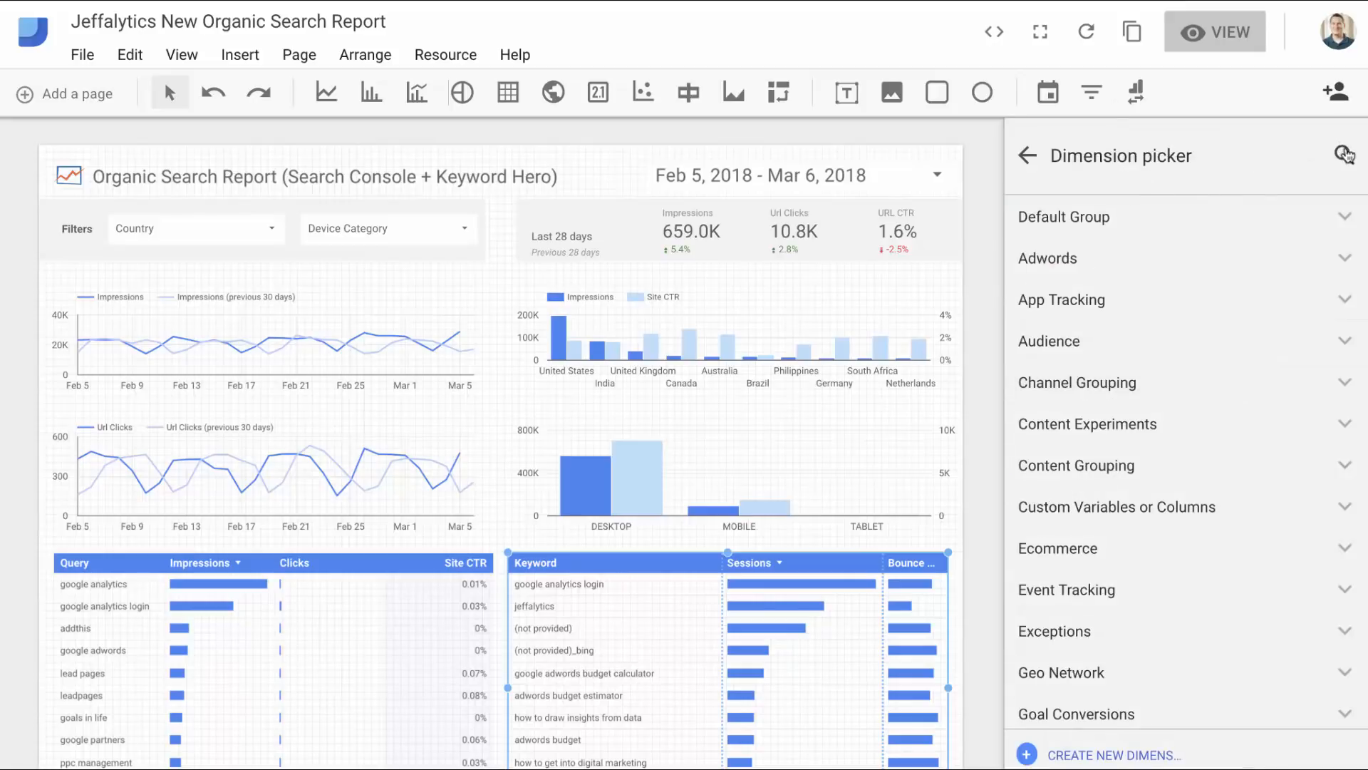
{"action": "type", "text": "key"}
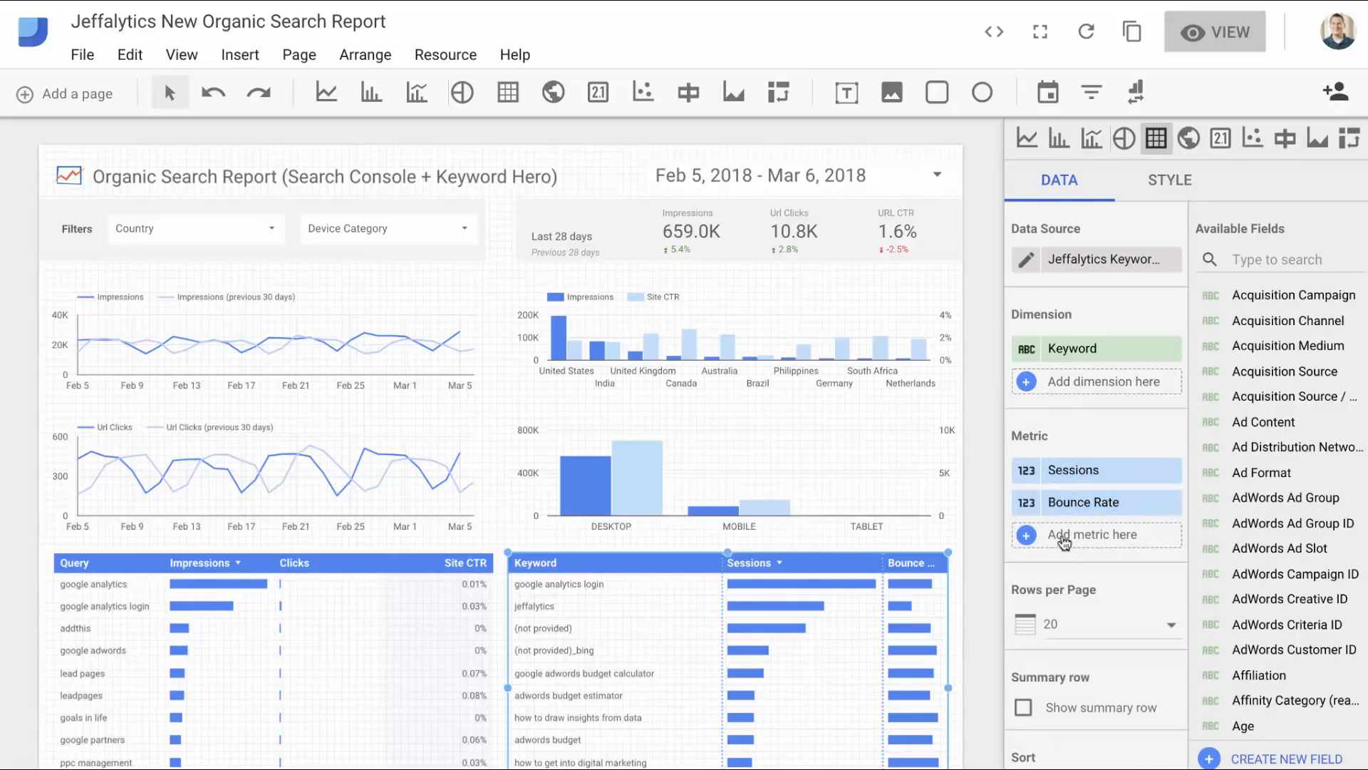
{"action": "left_click", "coordinate": [1090, 534]}
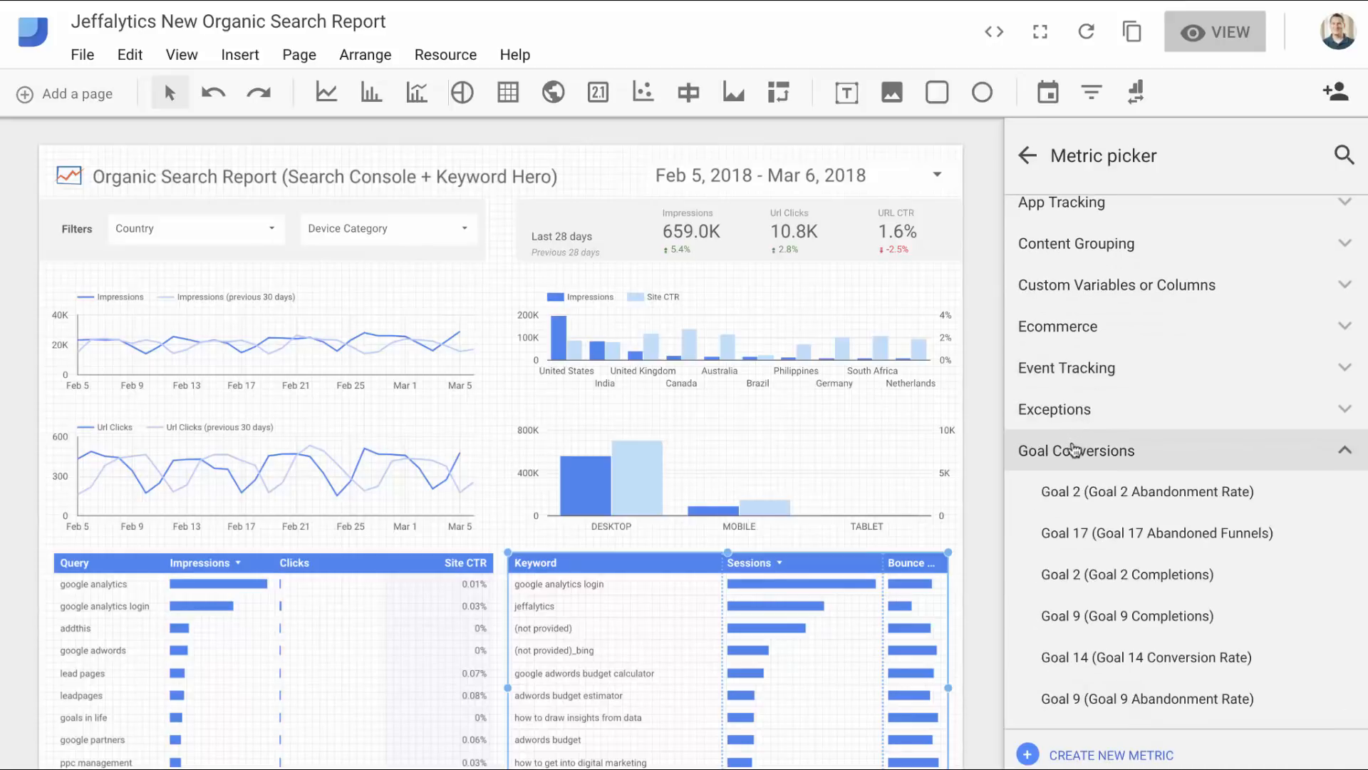
{"action": "scroll", "scroll_direction": "down", "scroll_amount": 3}
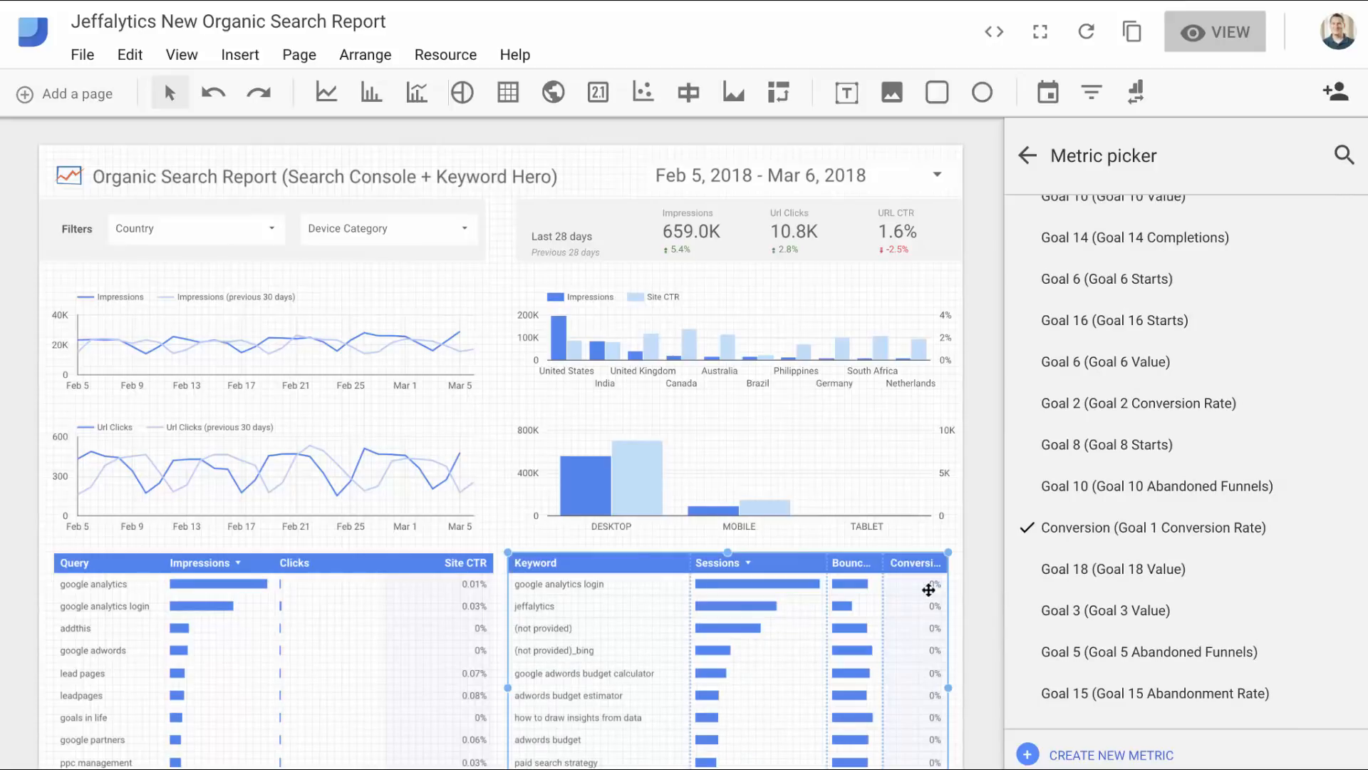
{"action": "mouse_move", "coordinate": [925, 592]}
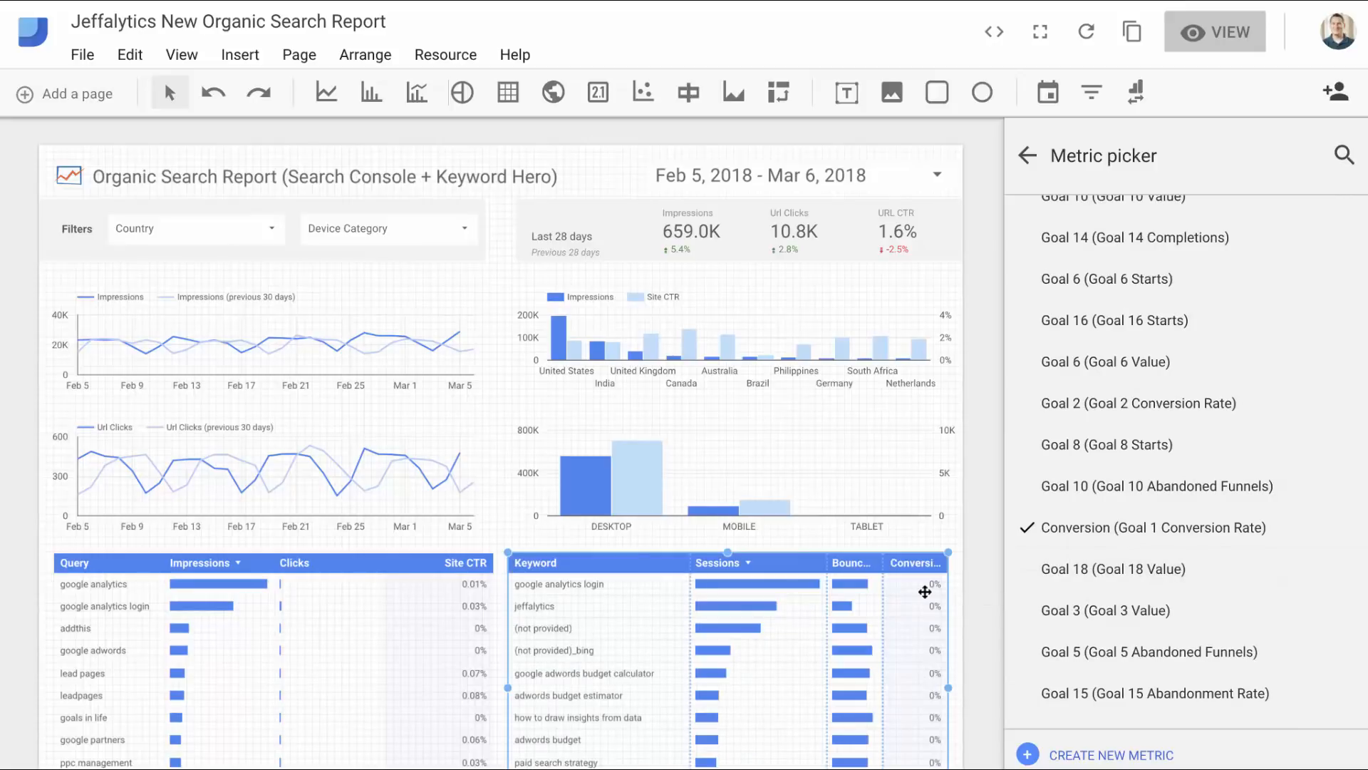
{"action": "left_click", "coordinate": [1028, 155]}
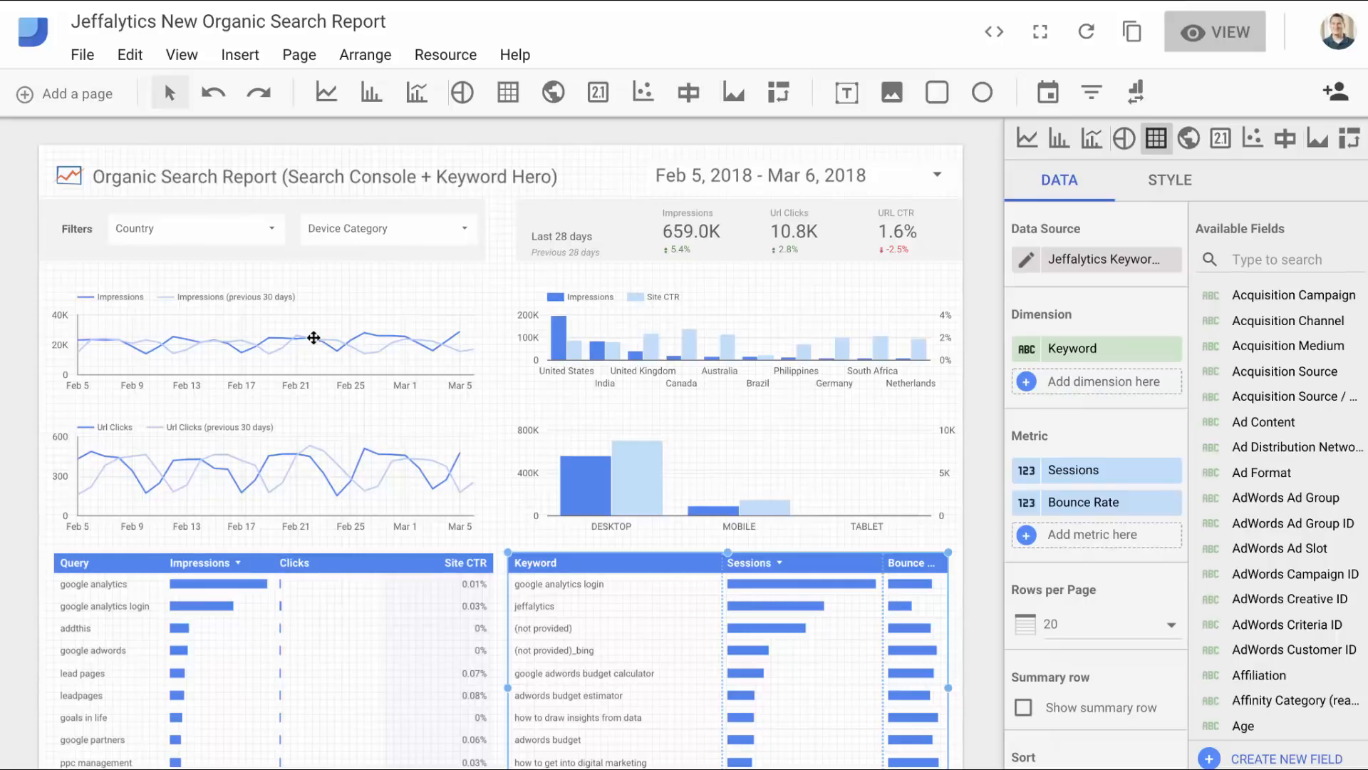
{"action": "mouse_move", "coordinate": [525, 364]}
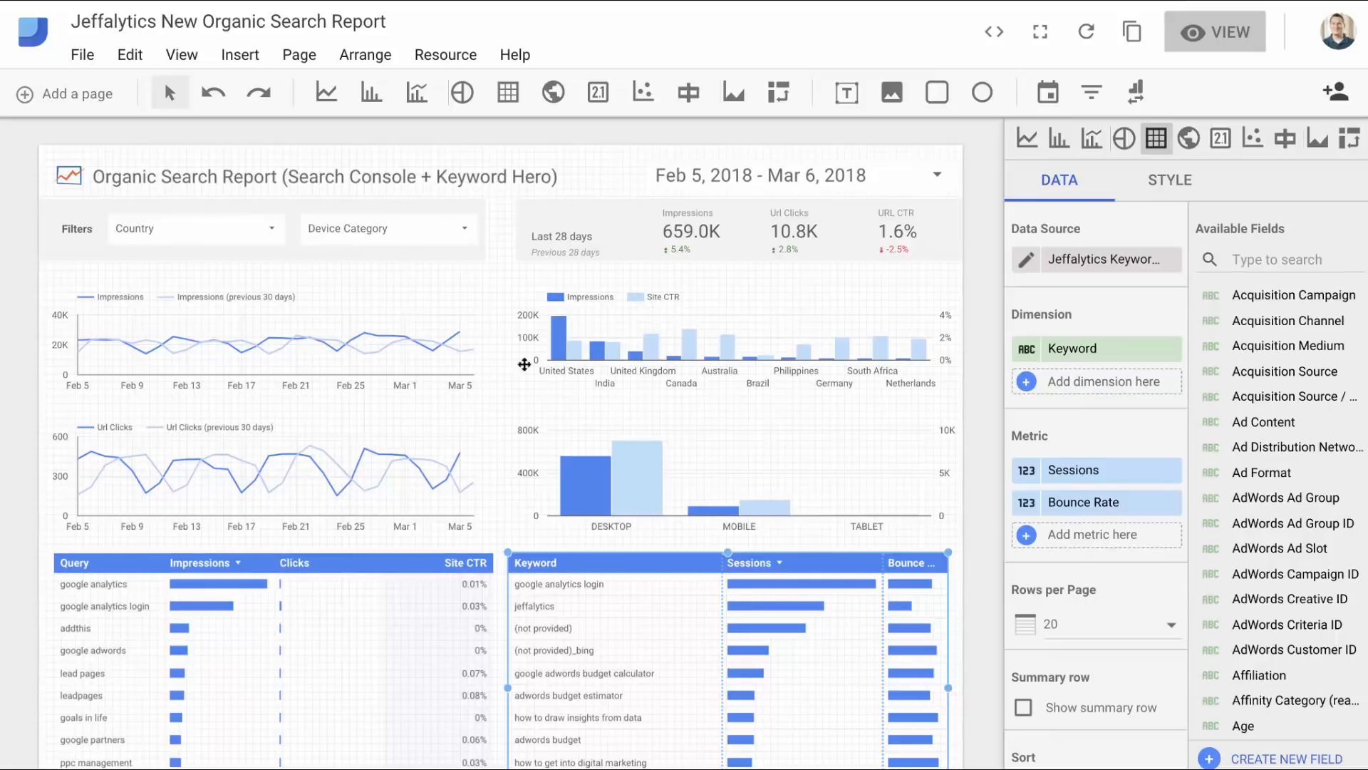
{"action": "scroll", "scroll_direction": "down", "scroll_amount": 3}
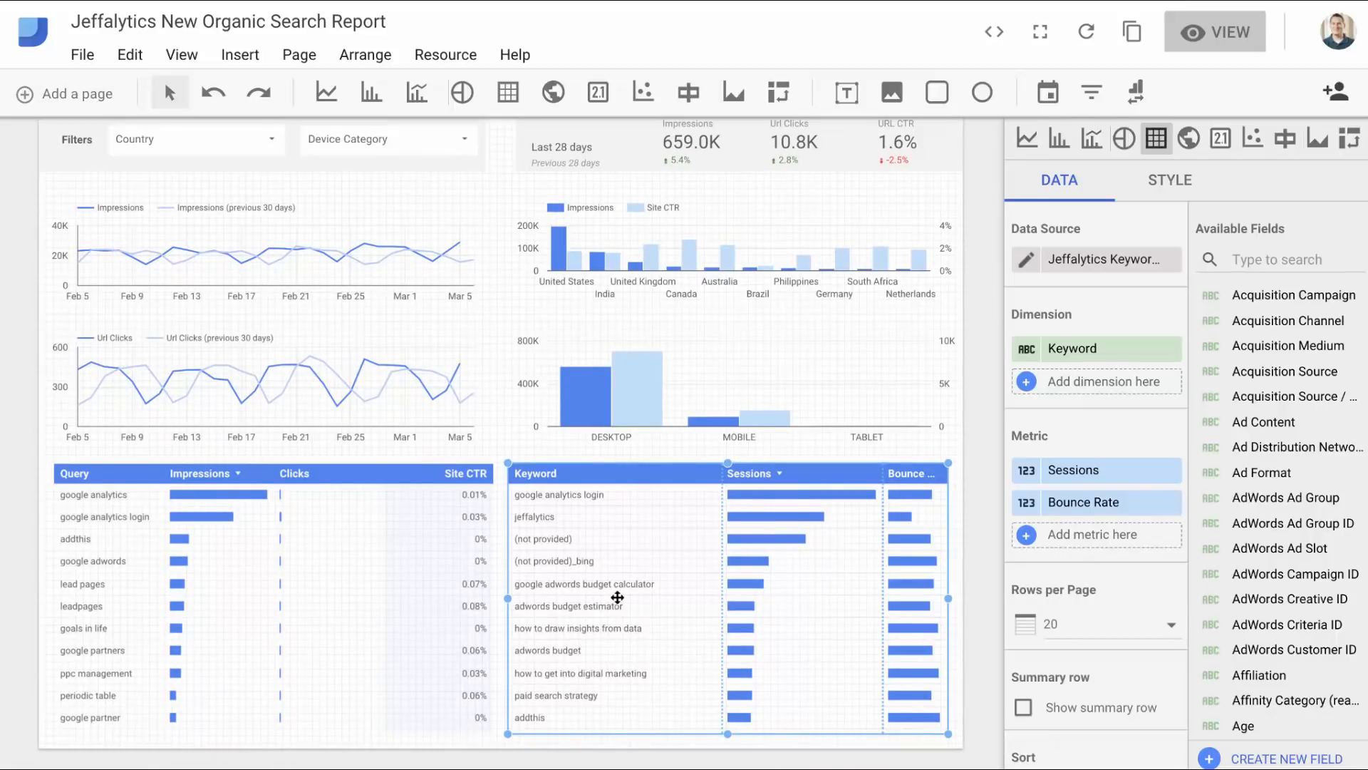
{"action": "mouse_move", "coordinate": [1287, 598]}
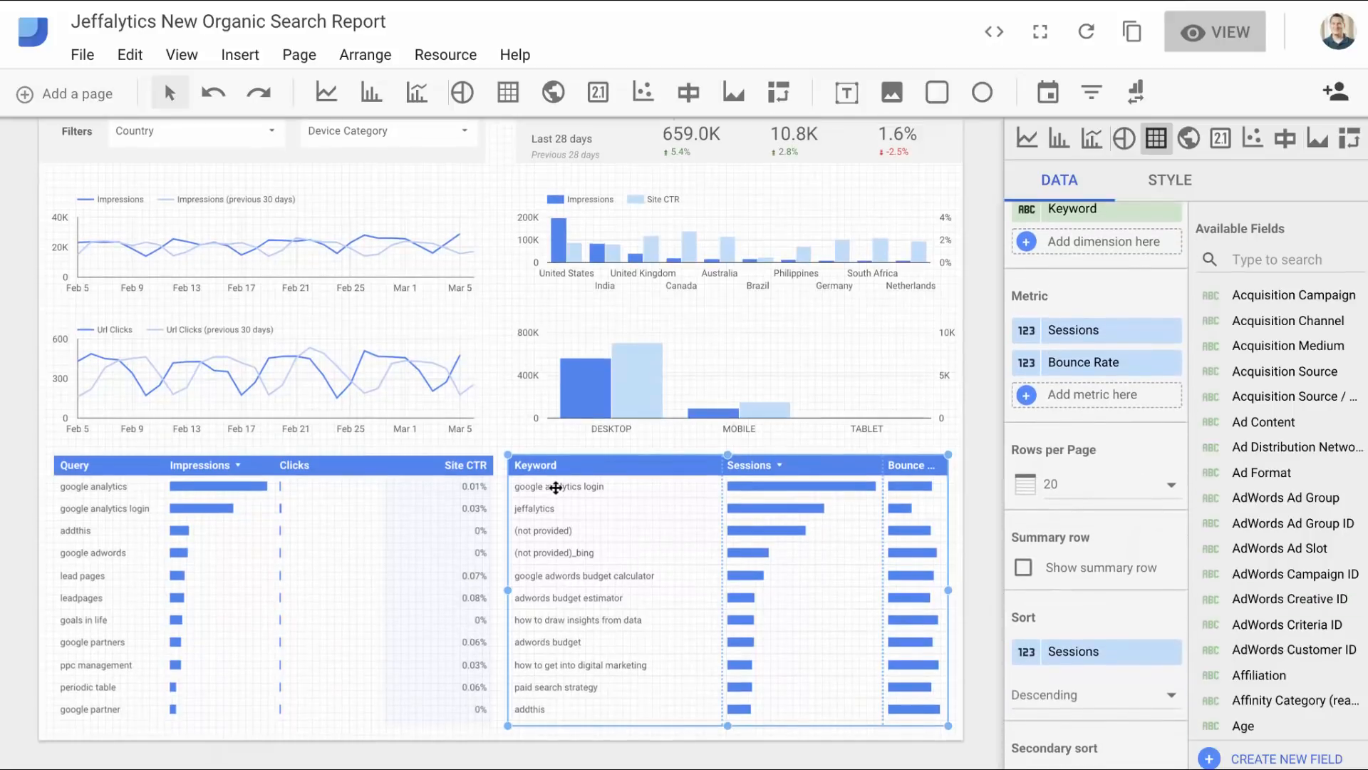
{"action": "mouse_move", "coordinate": [807, 486]}
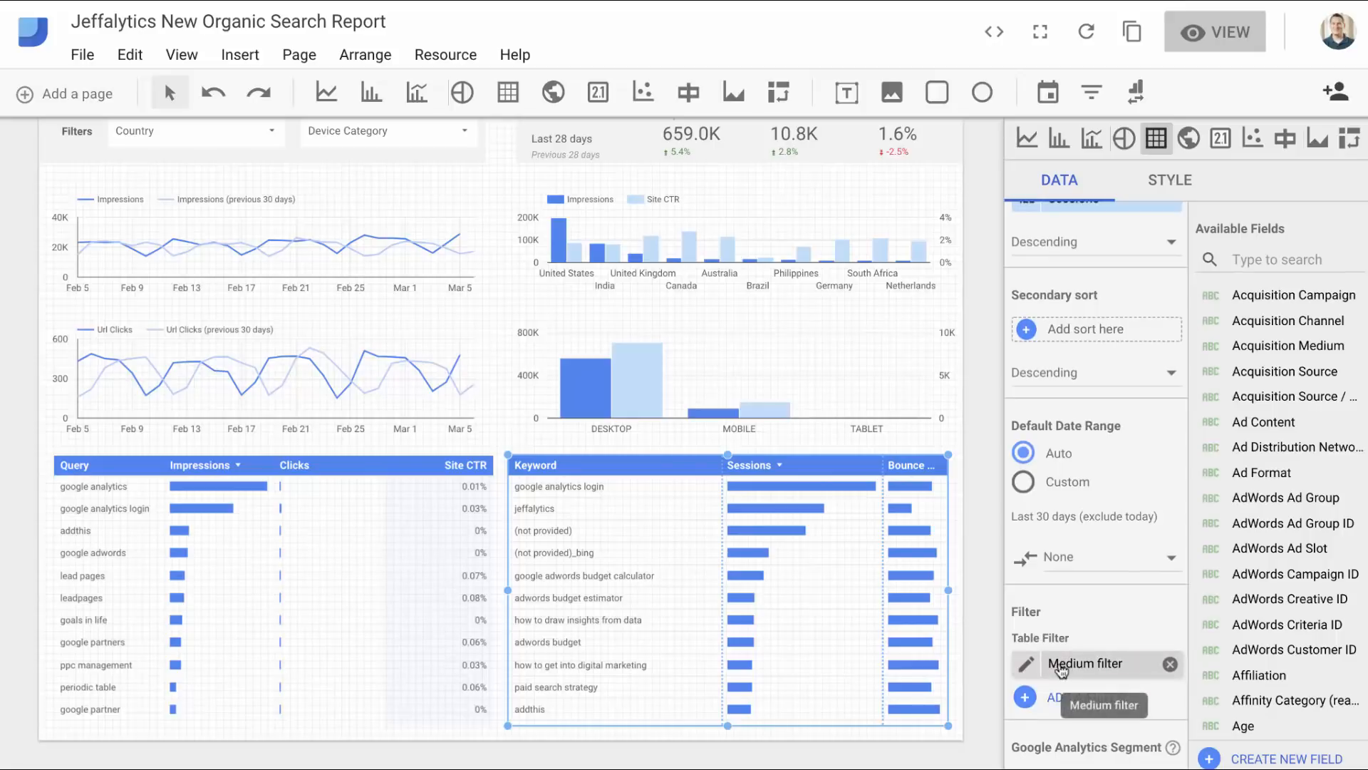
Open the keyword table's 'Medium filter' (Medium equals organic) in Edit Filter
{"action": "left_click", "coordinate": [1027, 664]}
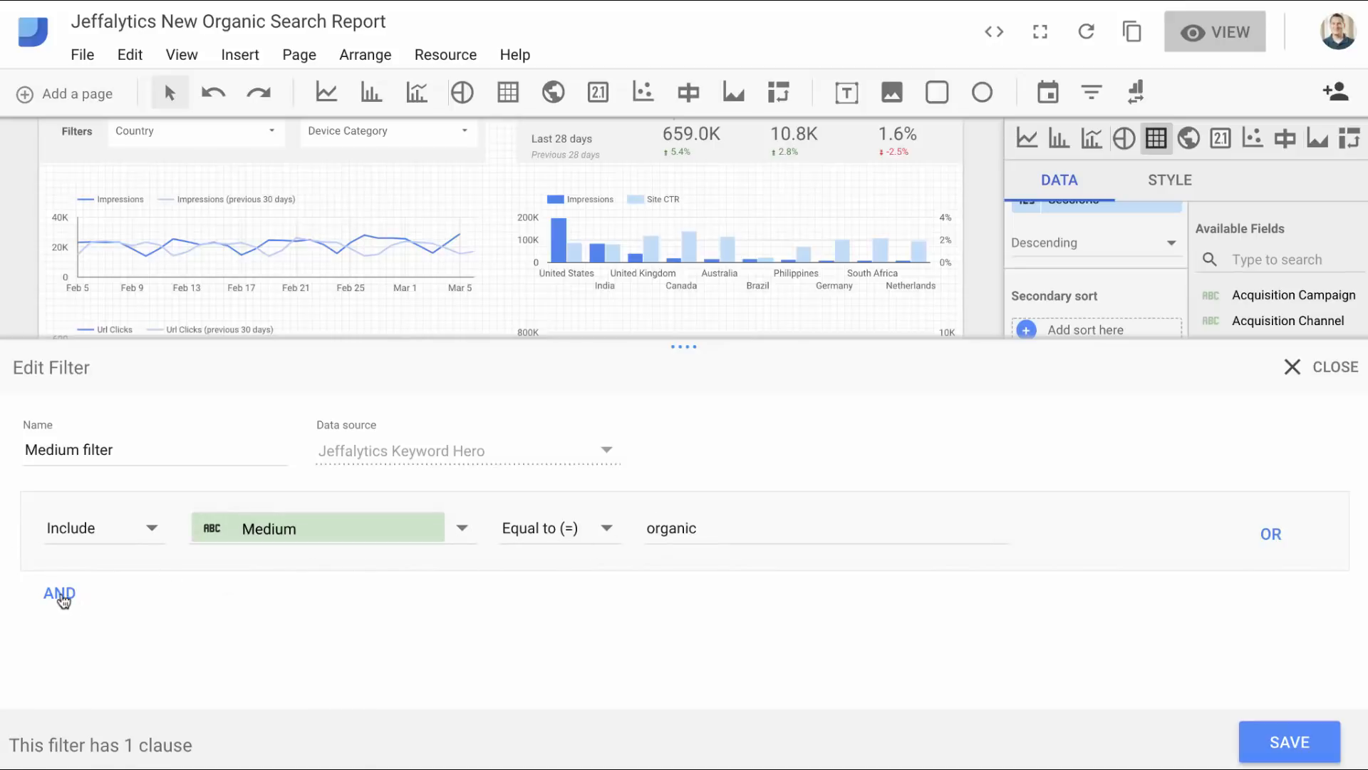
Add an AND clause 'Sessions less than or equal to 100' to the Medium filter and save
{"action": "left_click", "coordinate": [58, 593]}
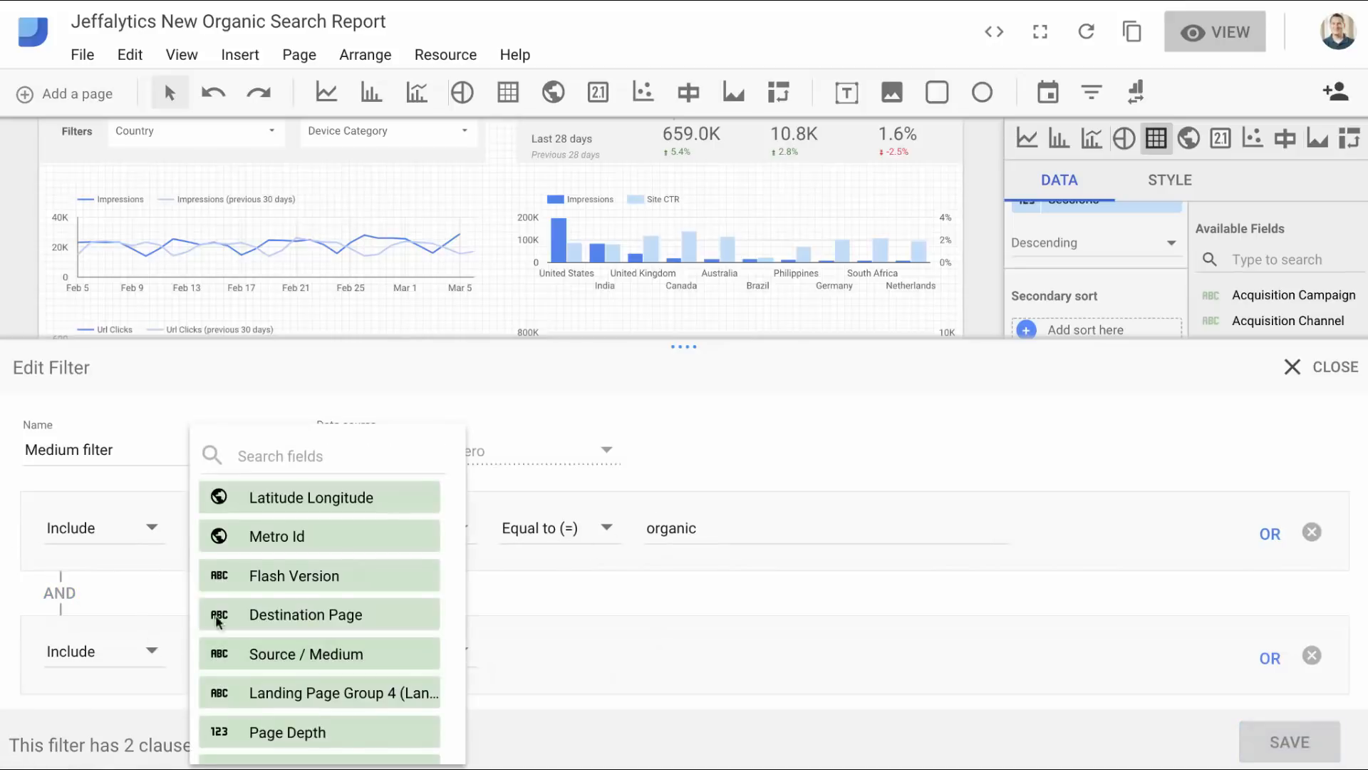
{"action": "type", "text": "sessions"}
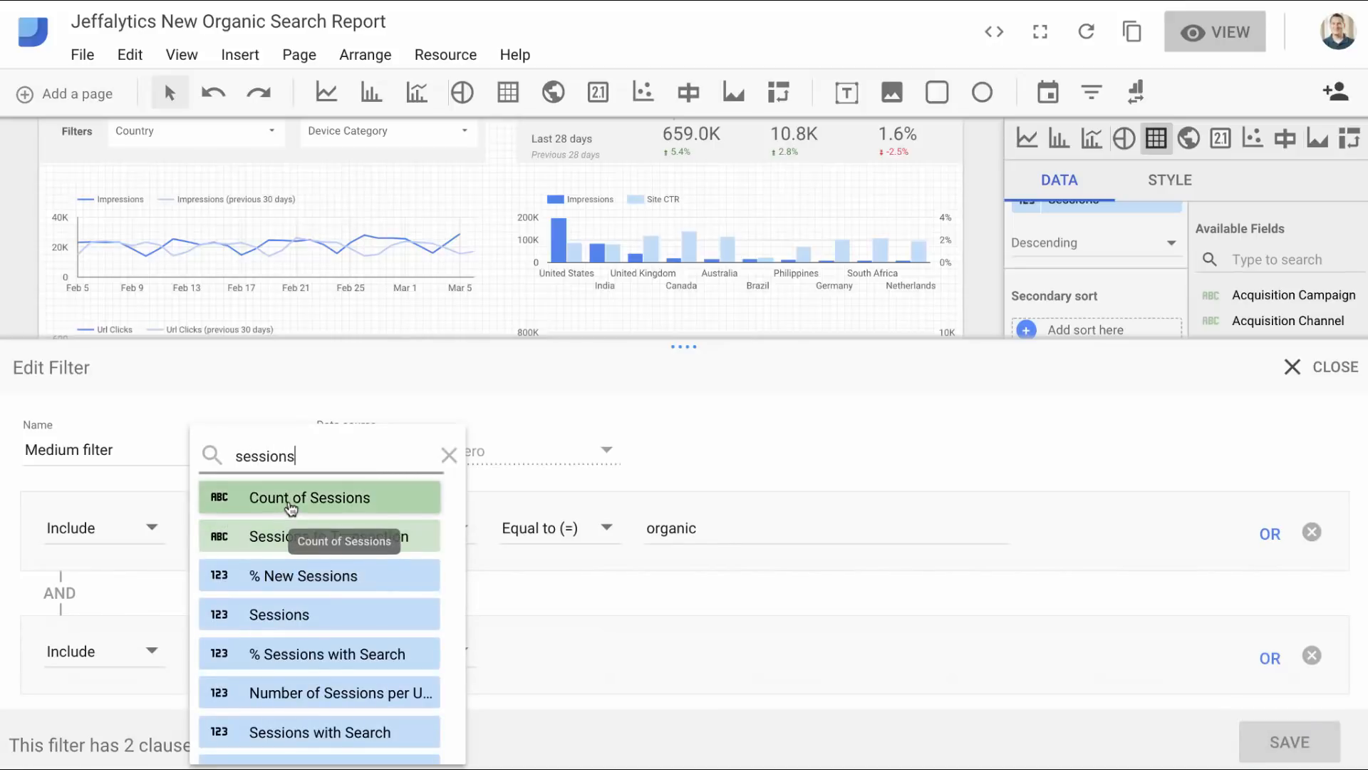
{"action": "left_click", "coordinate": [310, 498]}
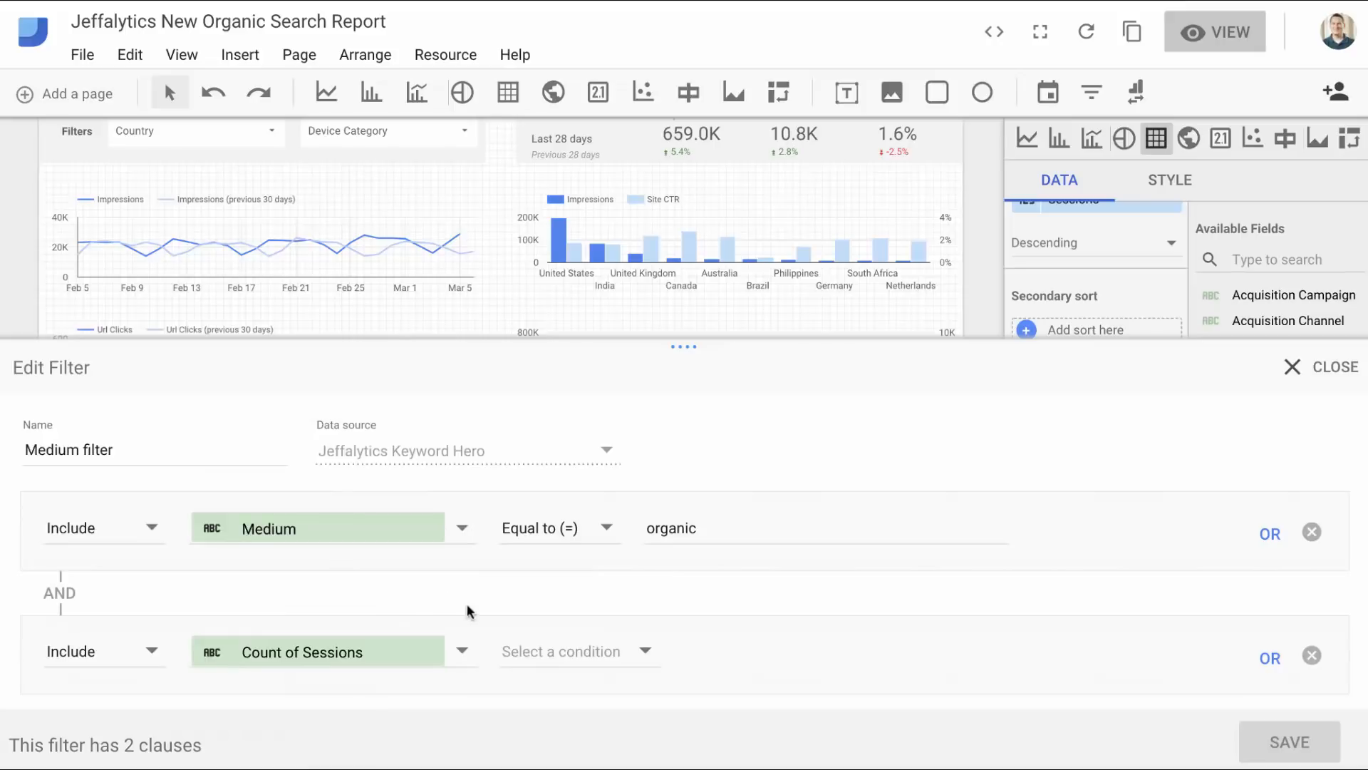
{"action": "left_click", "coordinate": [559, 527]}
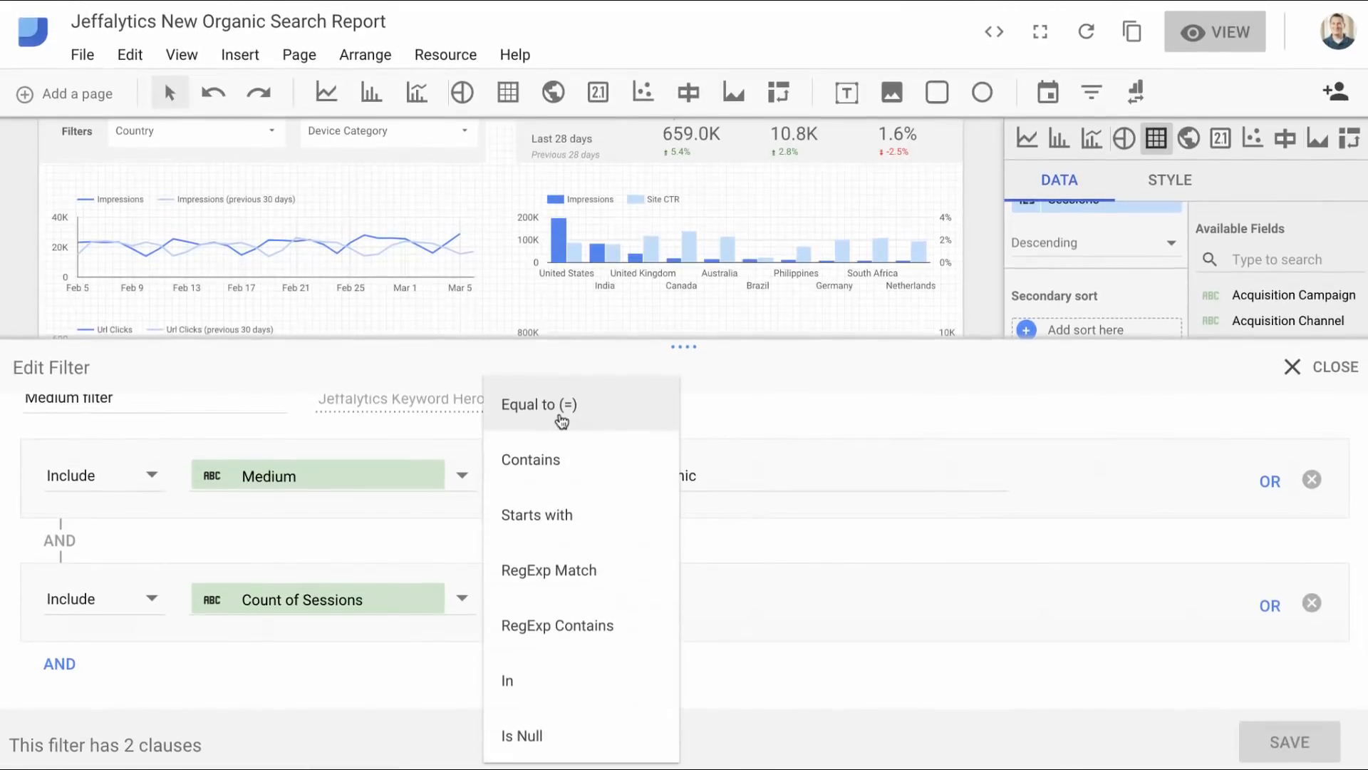
{"action": "mouse_move", "coordinate": [755, 611]}
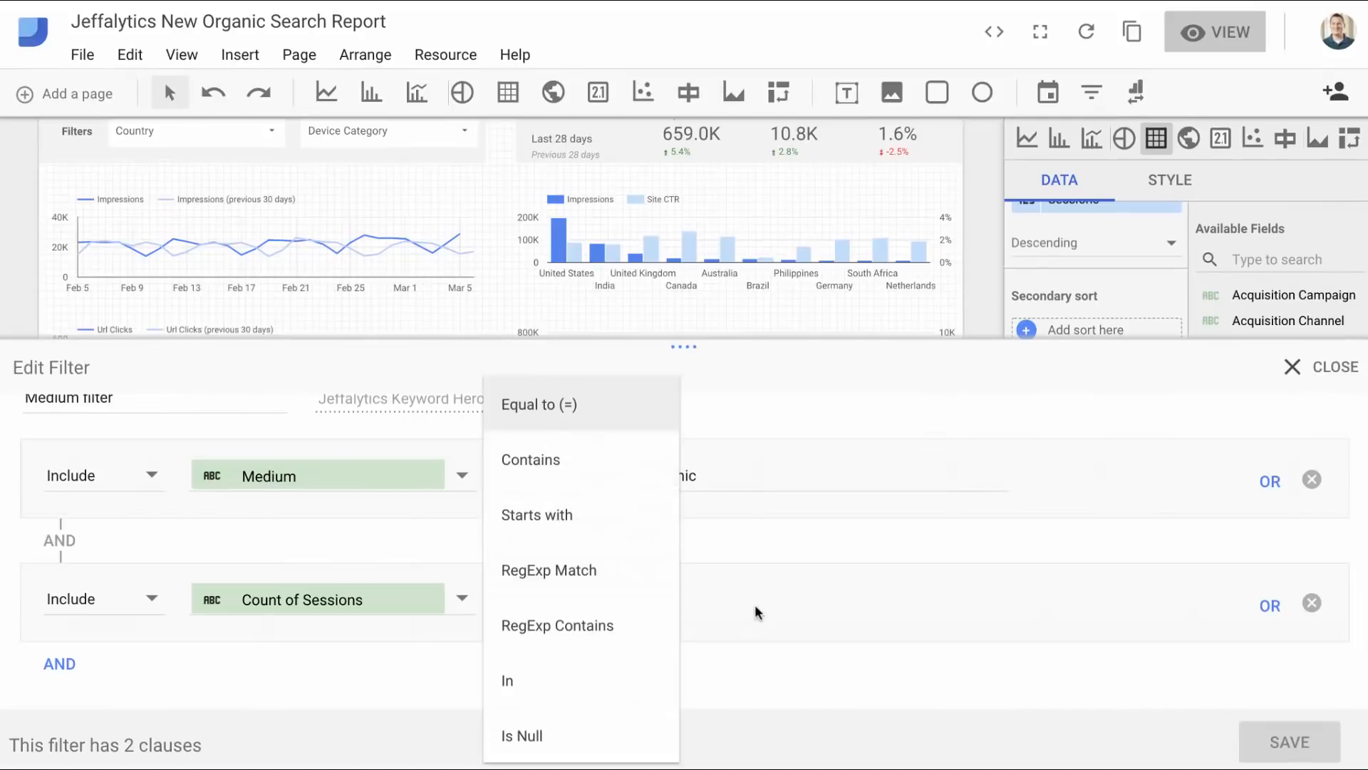
{"action": "left_click", "coordinate": [537, 403]}
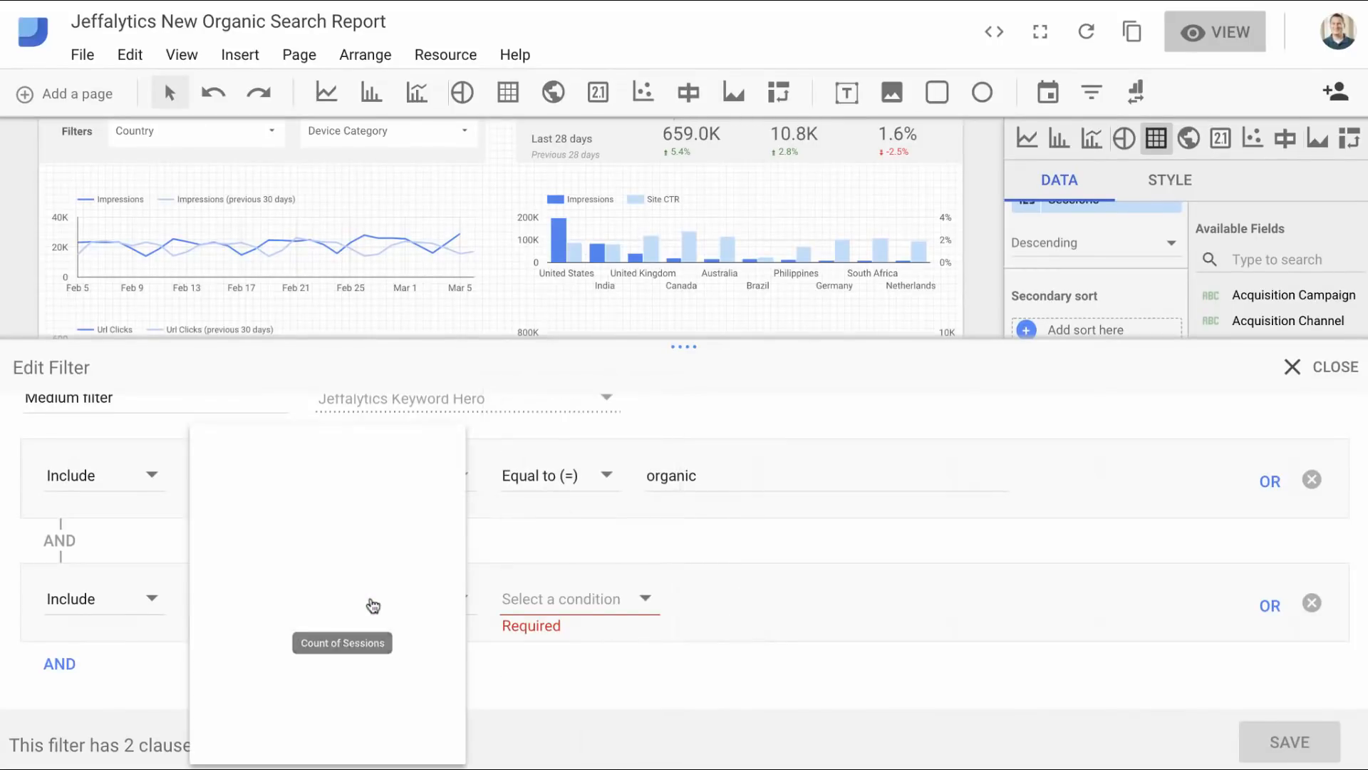
{"action": "type", "text": "sessions"}
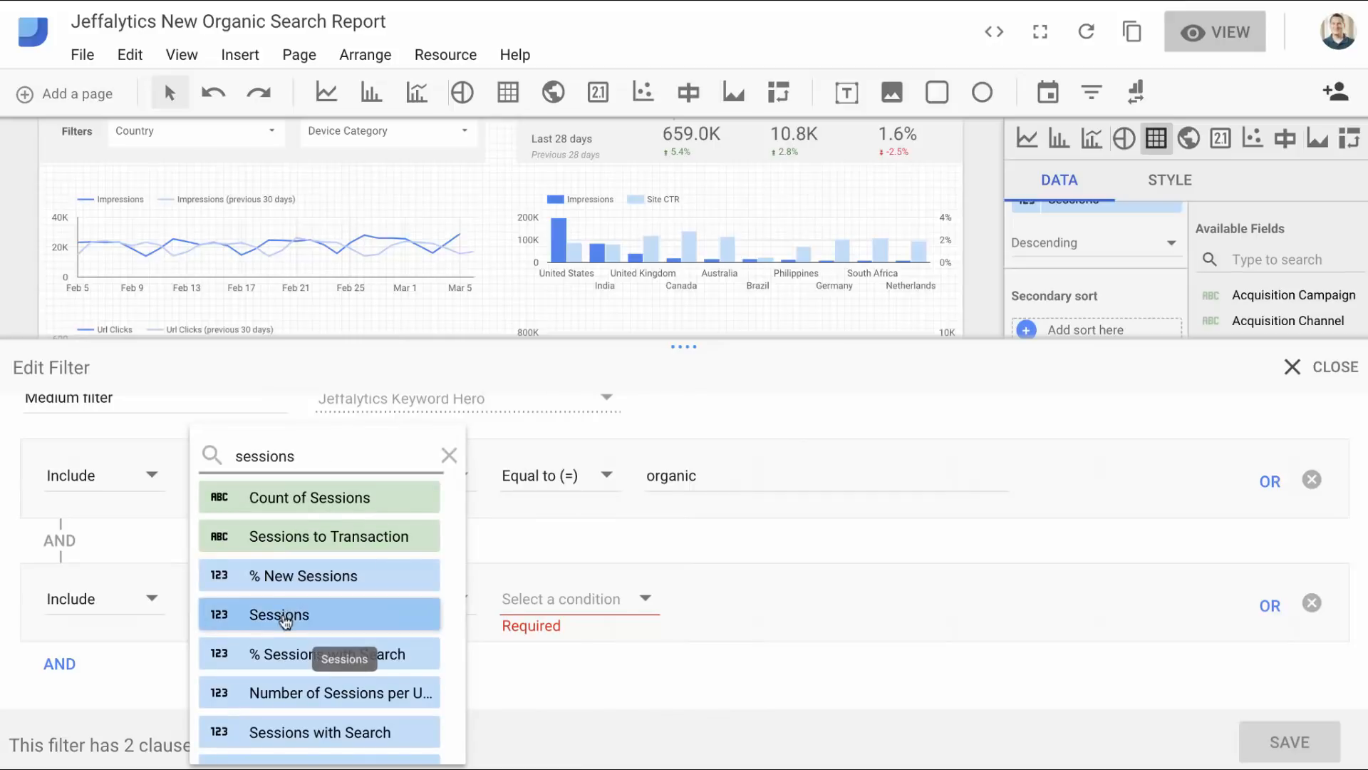
{"action": "mouse_move", "coordinate": [240, 620]}
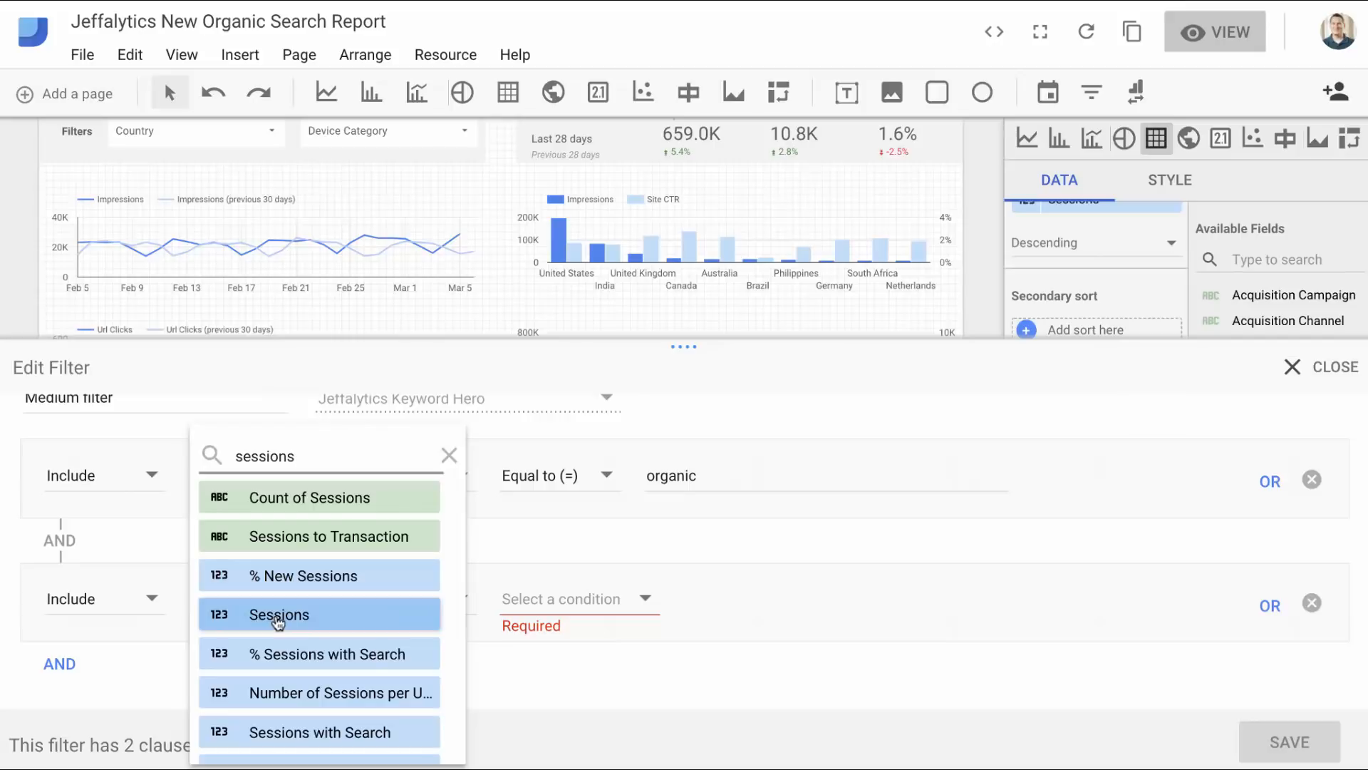
{"action": "left_click", "coordinate": [279, 614]}
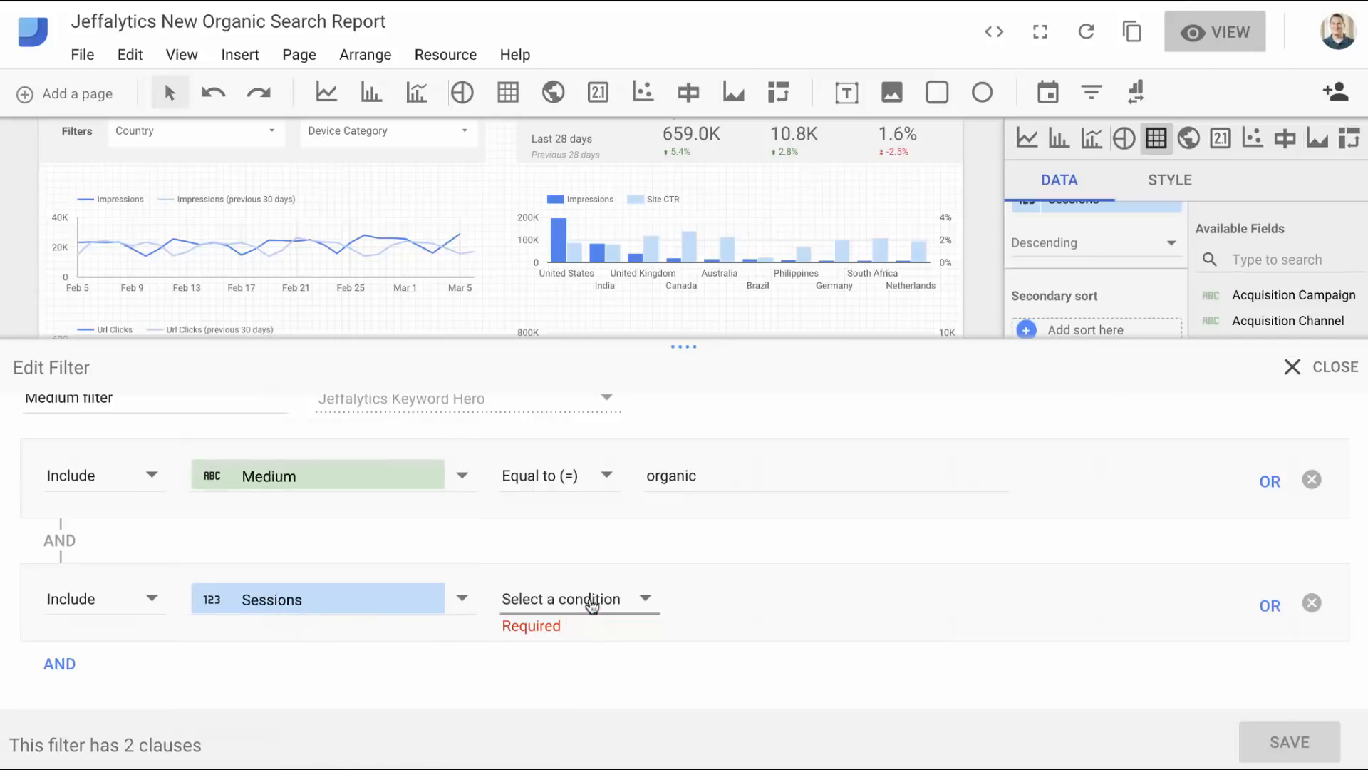
{"action": "left_click", "coordinate": [575, 598]}
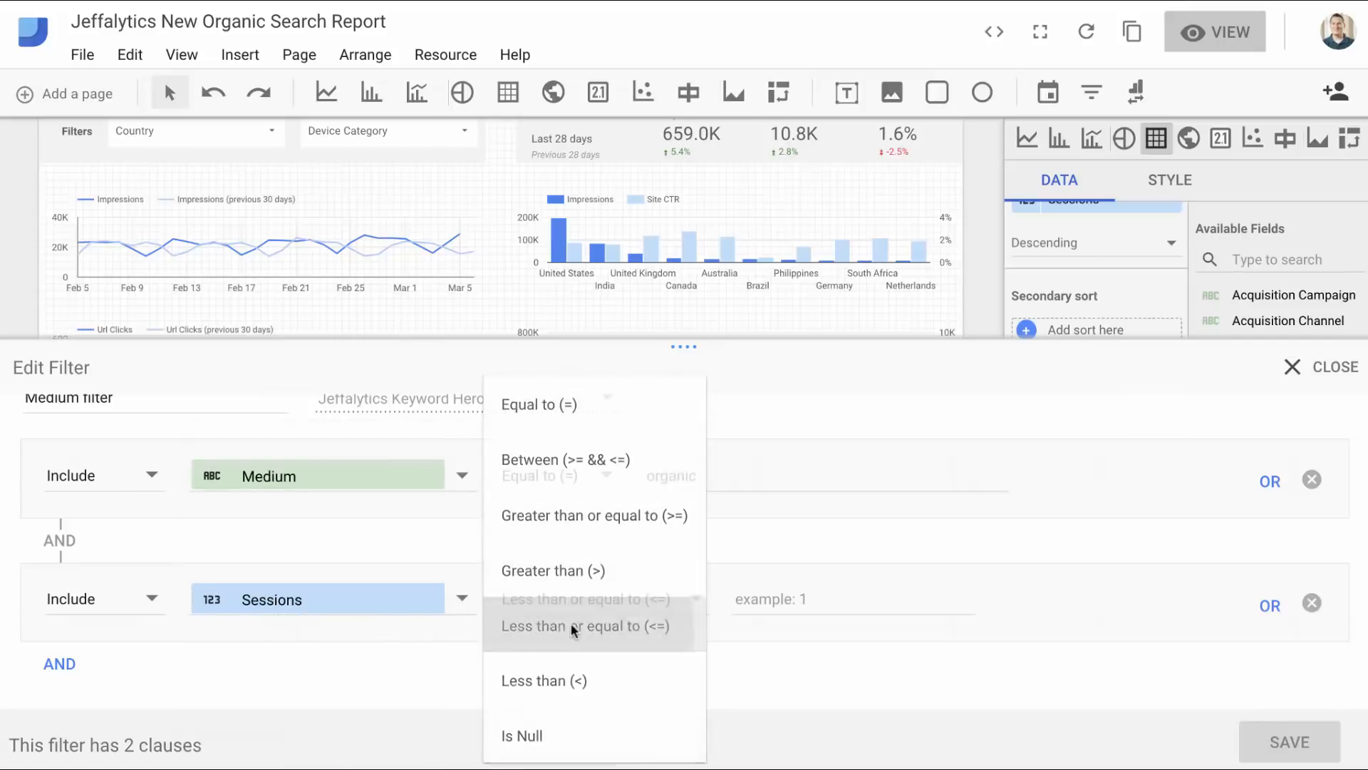
{"action": "left_click", "coordinate": [580, 626]}
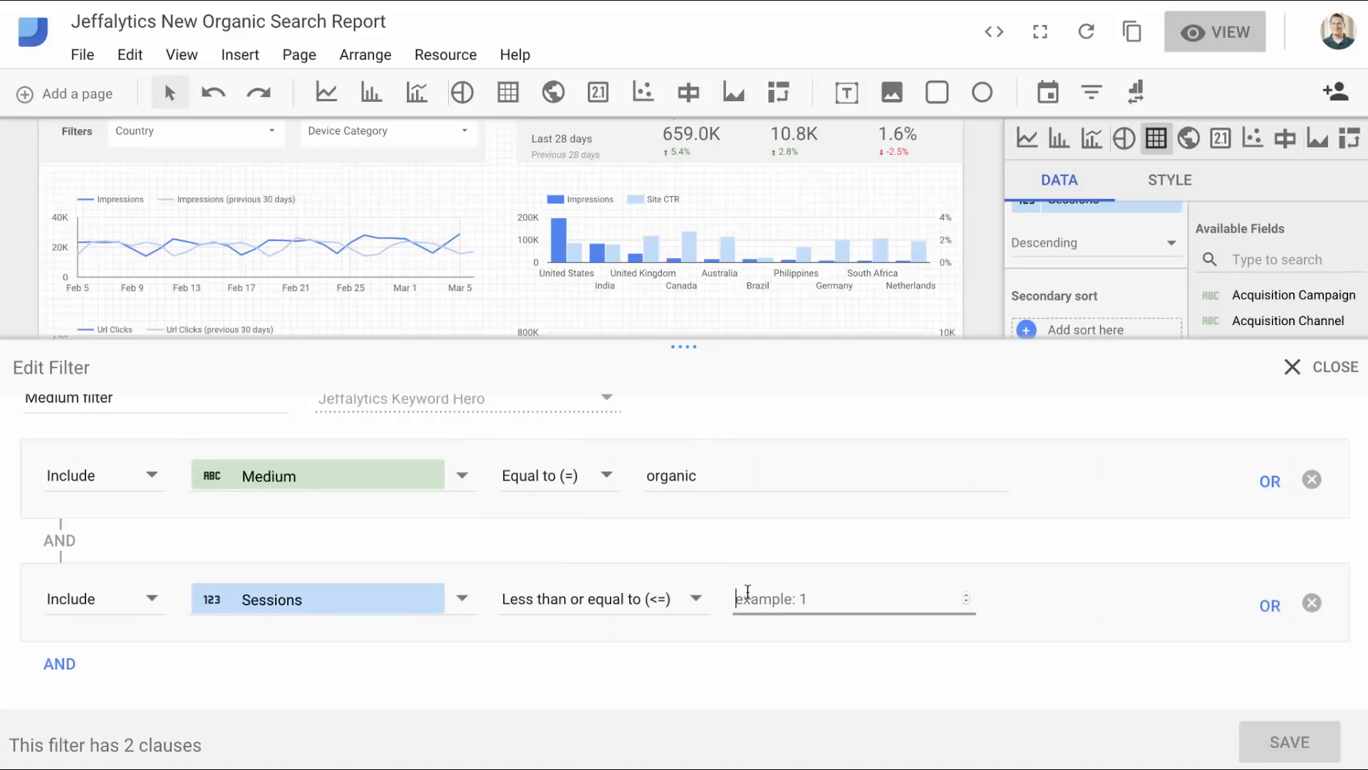
{"action": "type", "text": "100"}
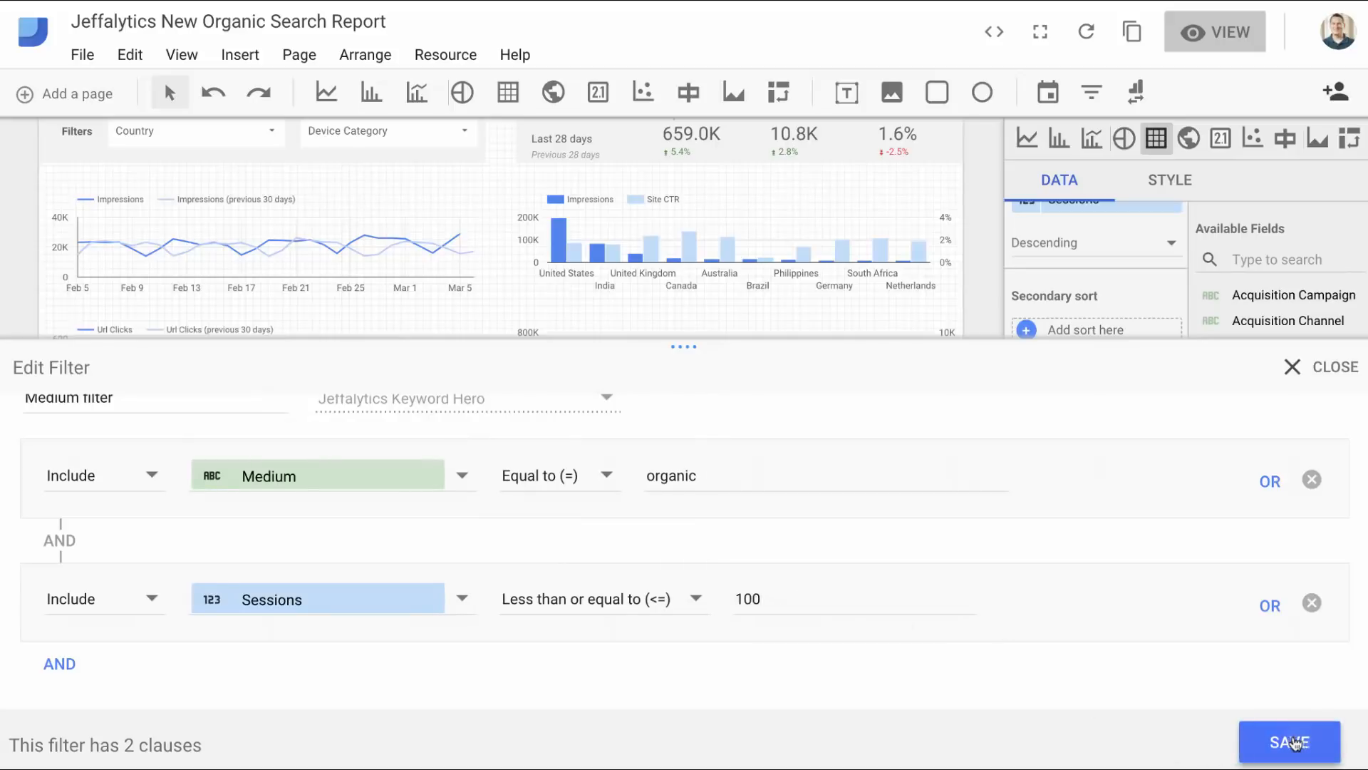
{"action": "left_click", "coordinate": [1290, 743]}
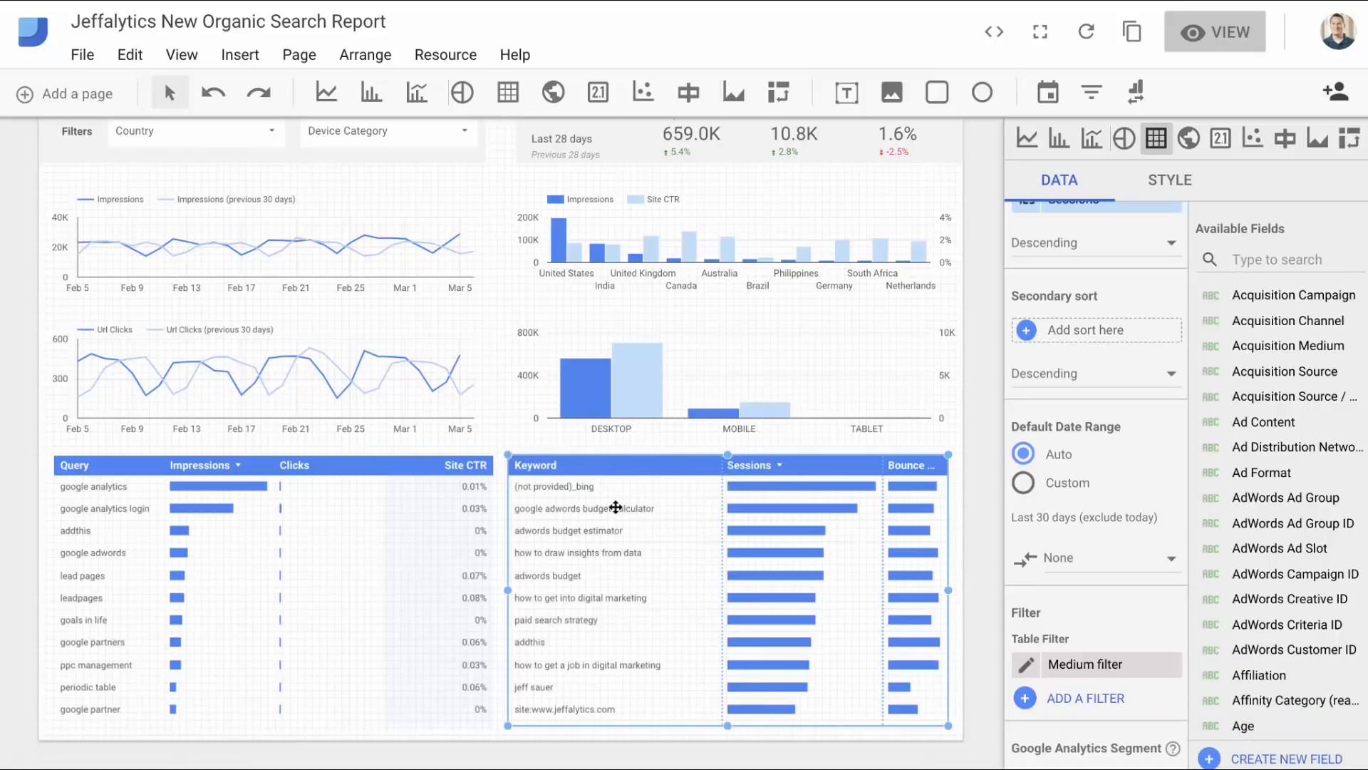
{"action": "mouse_move", "coordinate": [562, 490]}
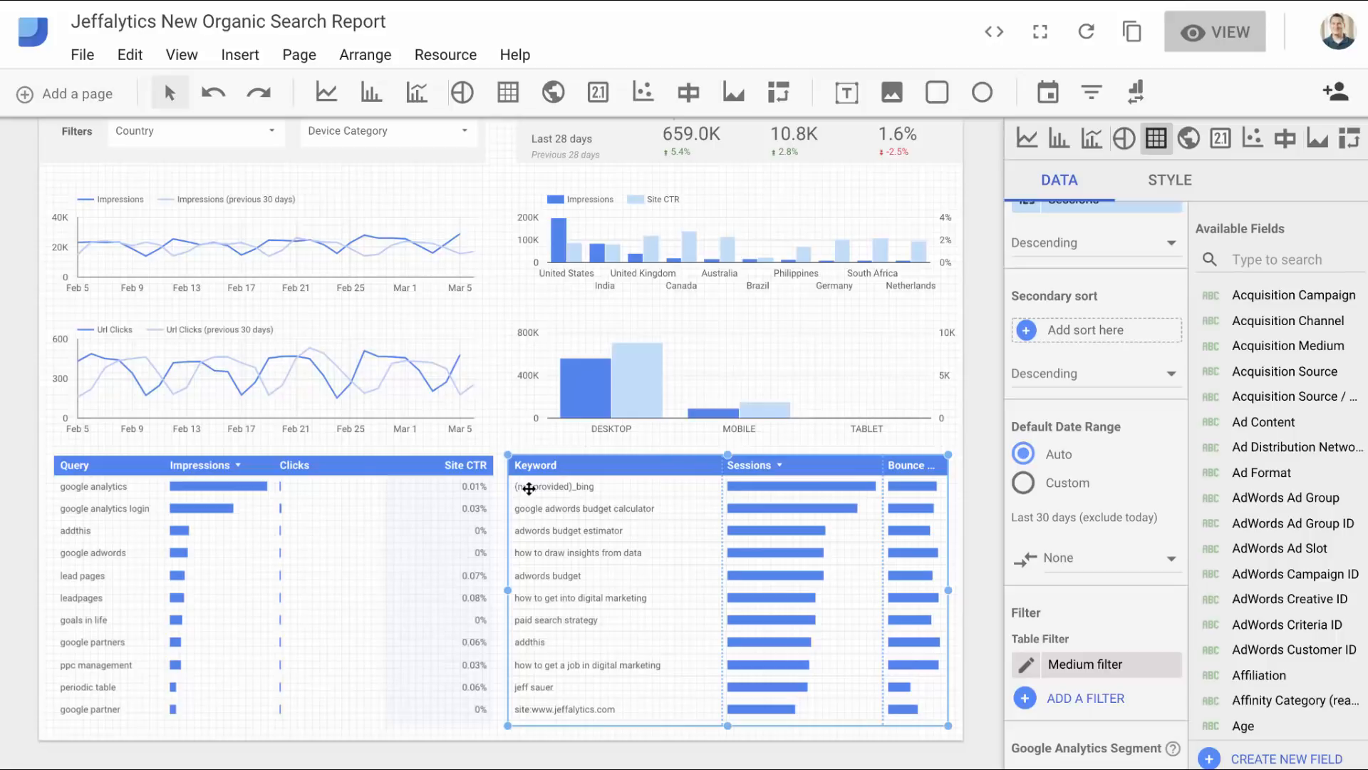
{"action": "mouse_move", "coordinate": [586, 509]}
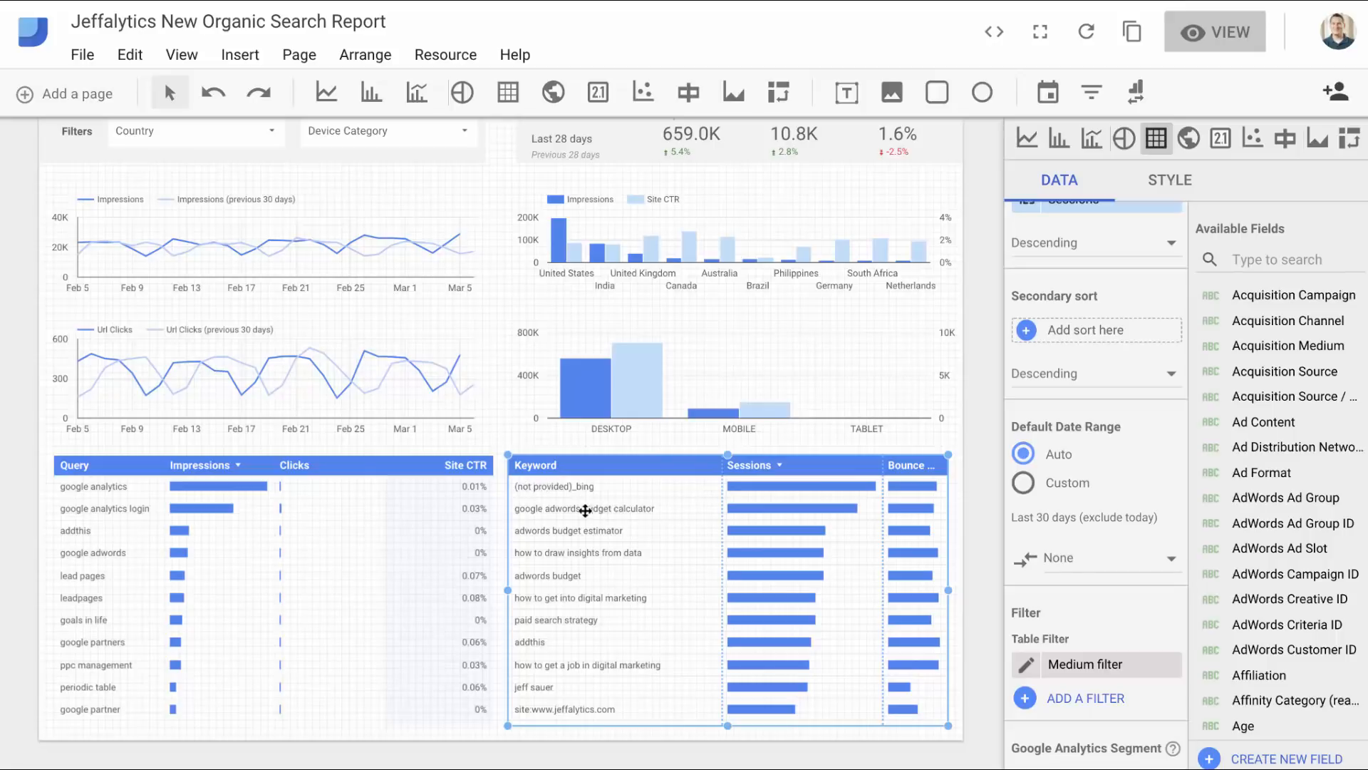
{"action": "mouse_move", "coordinate": [611, 489]}
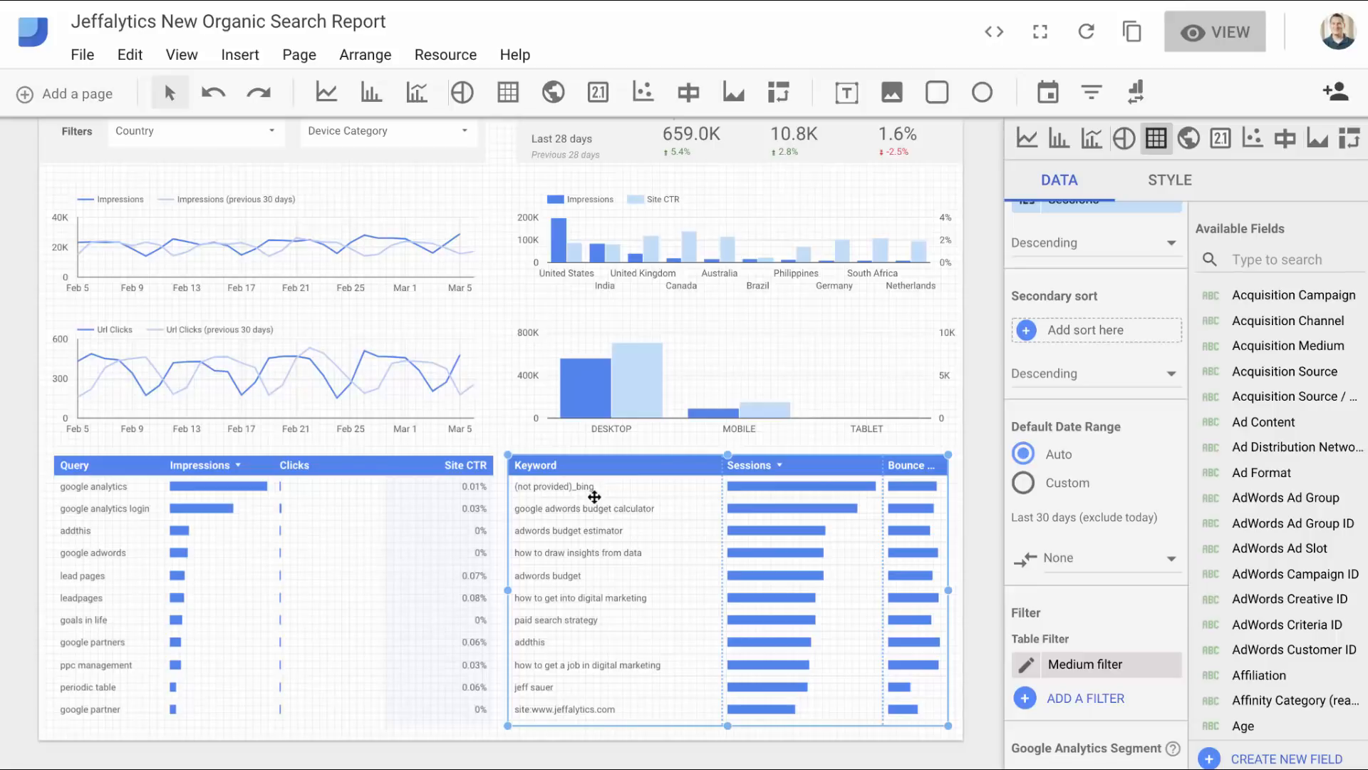
{"action": "mouse_move", "coordinate": [572, 637]}
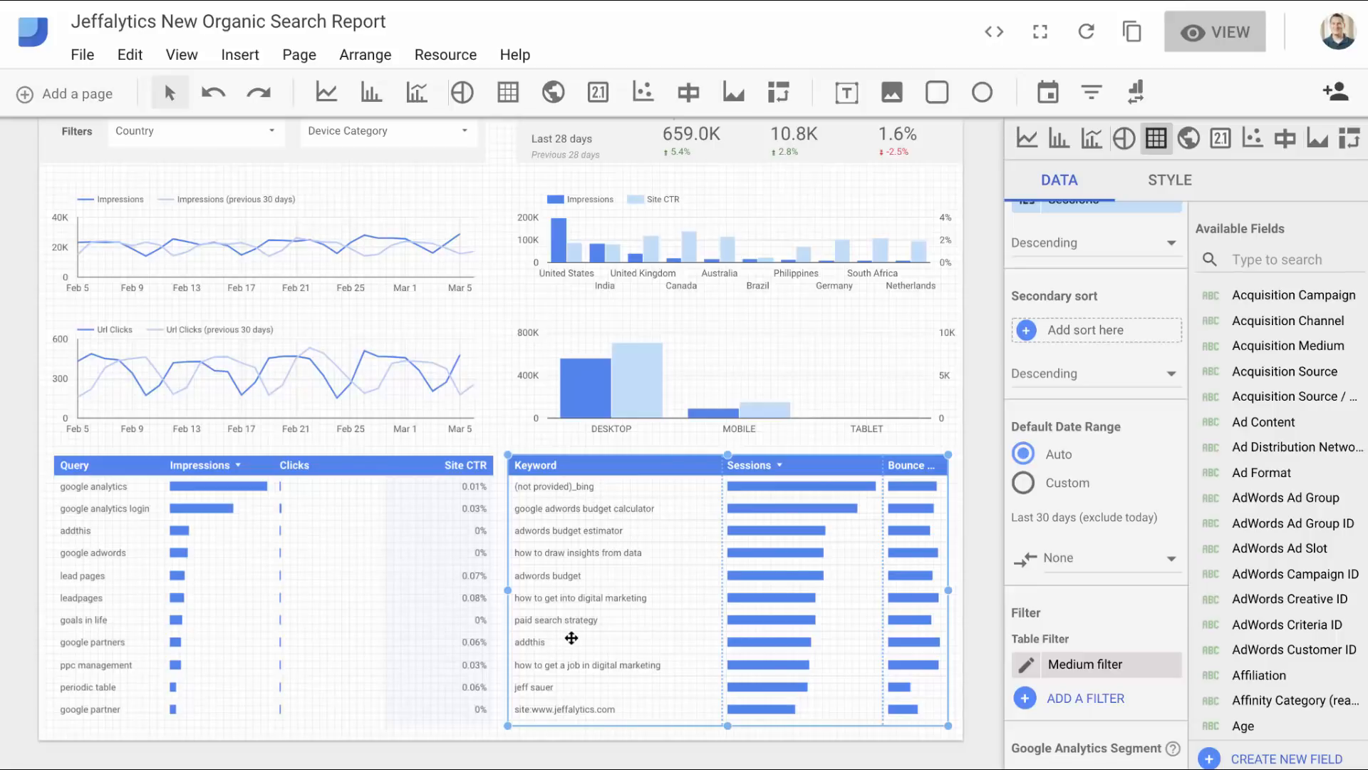
{"action": "mouse_move", "coordinate": [584, 630]}
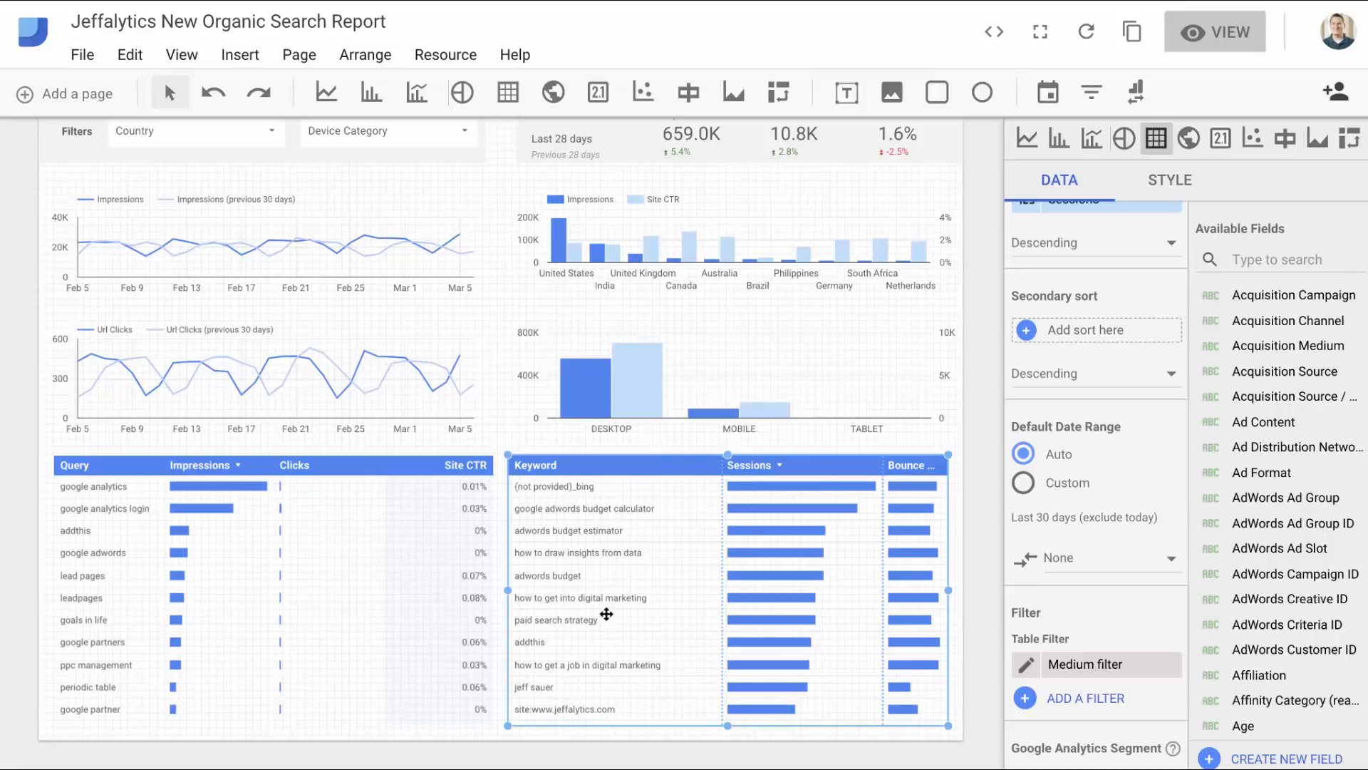
{"action": "mouse_move", "coordinate": [720, 358]}
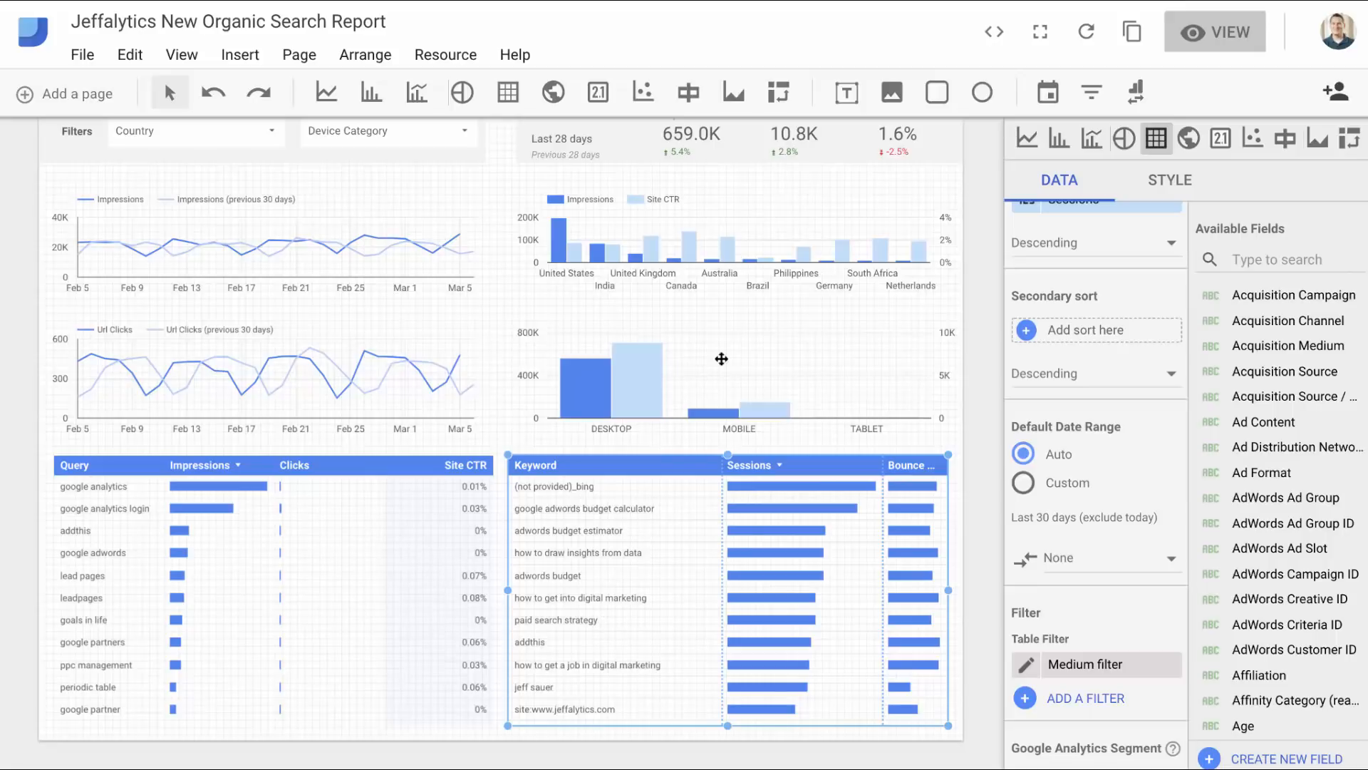